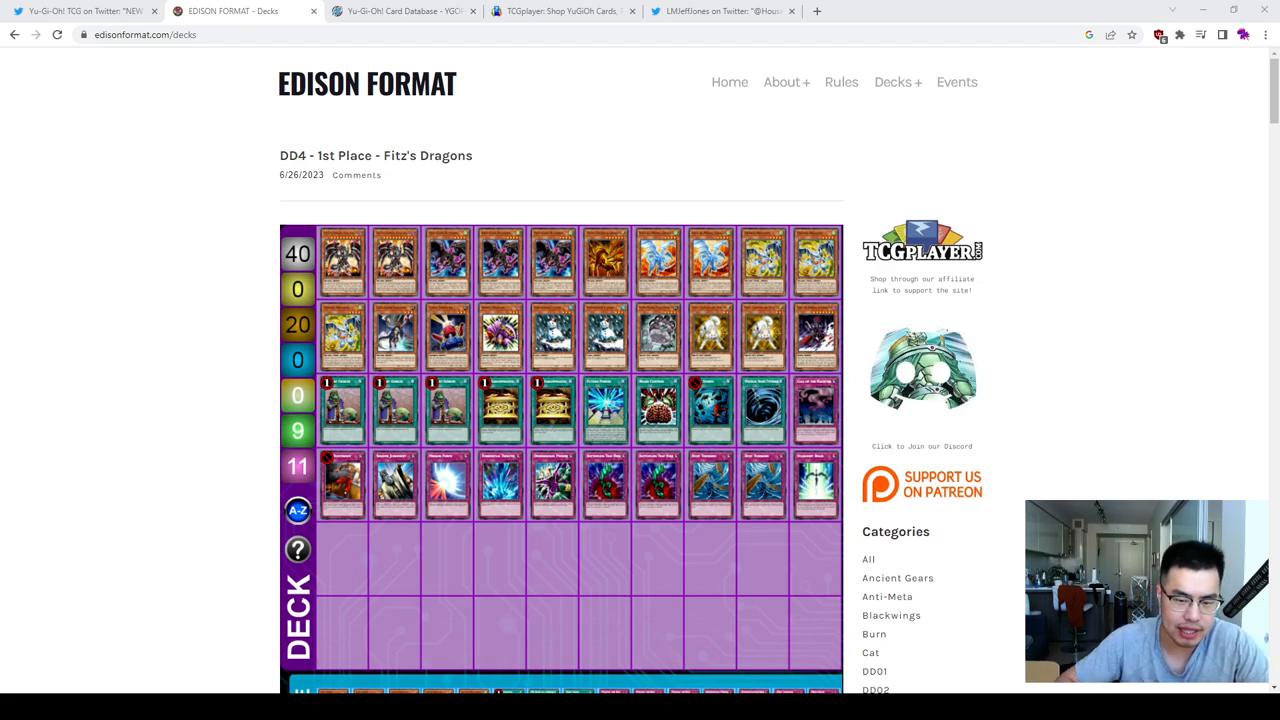
# Glance at another tab and come back to the Edison Format DD4 decklists
pyautogui.scroll(-3)
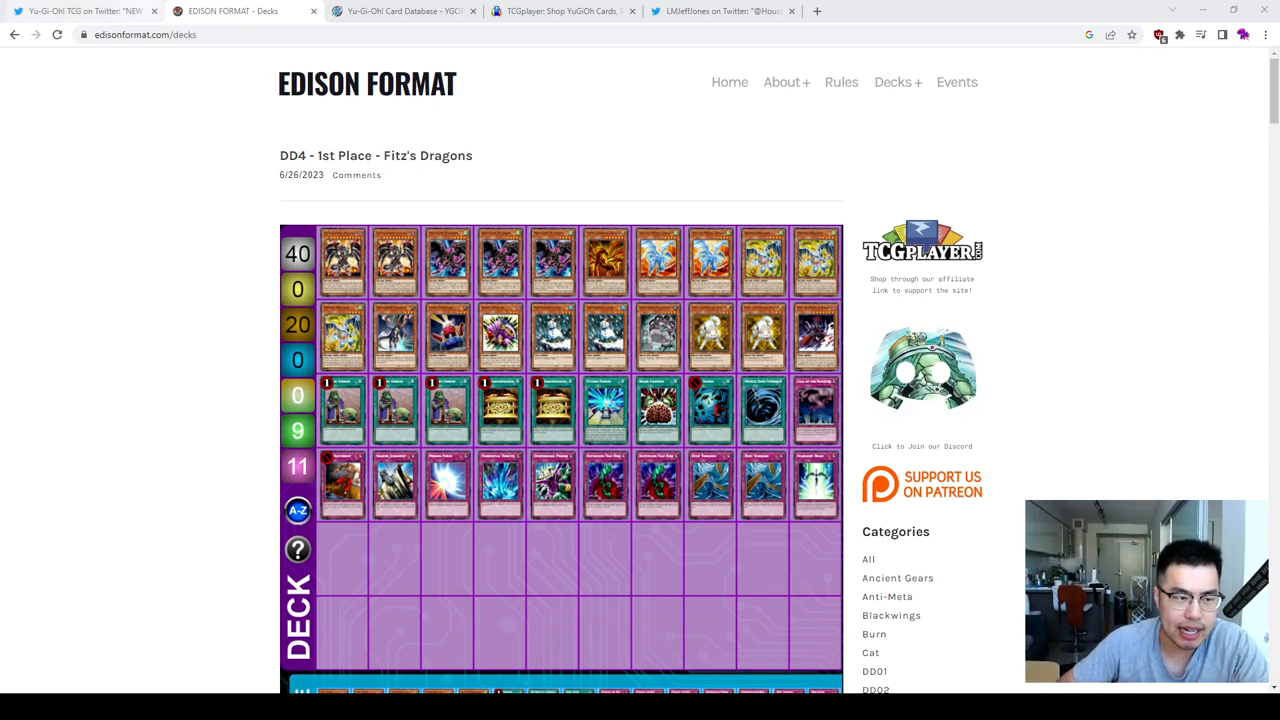
pyautogui.click(80, 12)
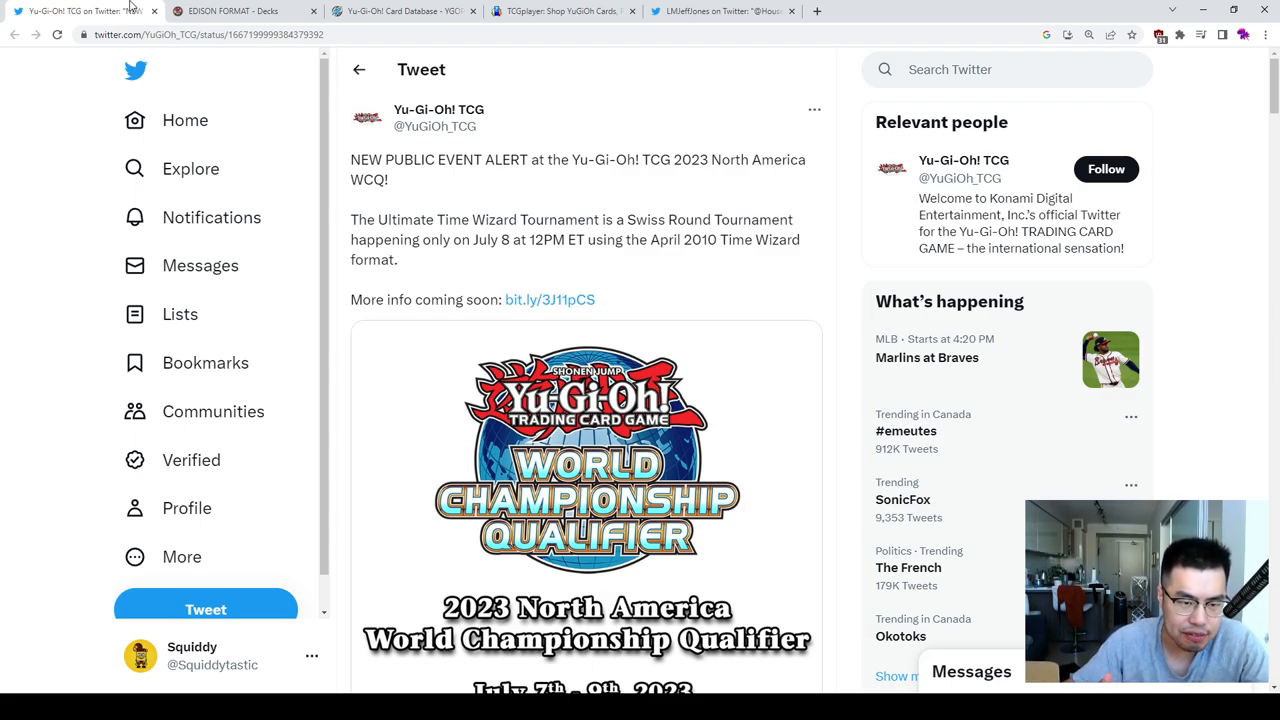
pyautogui.click(240, 12)
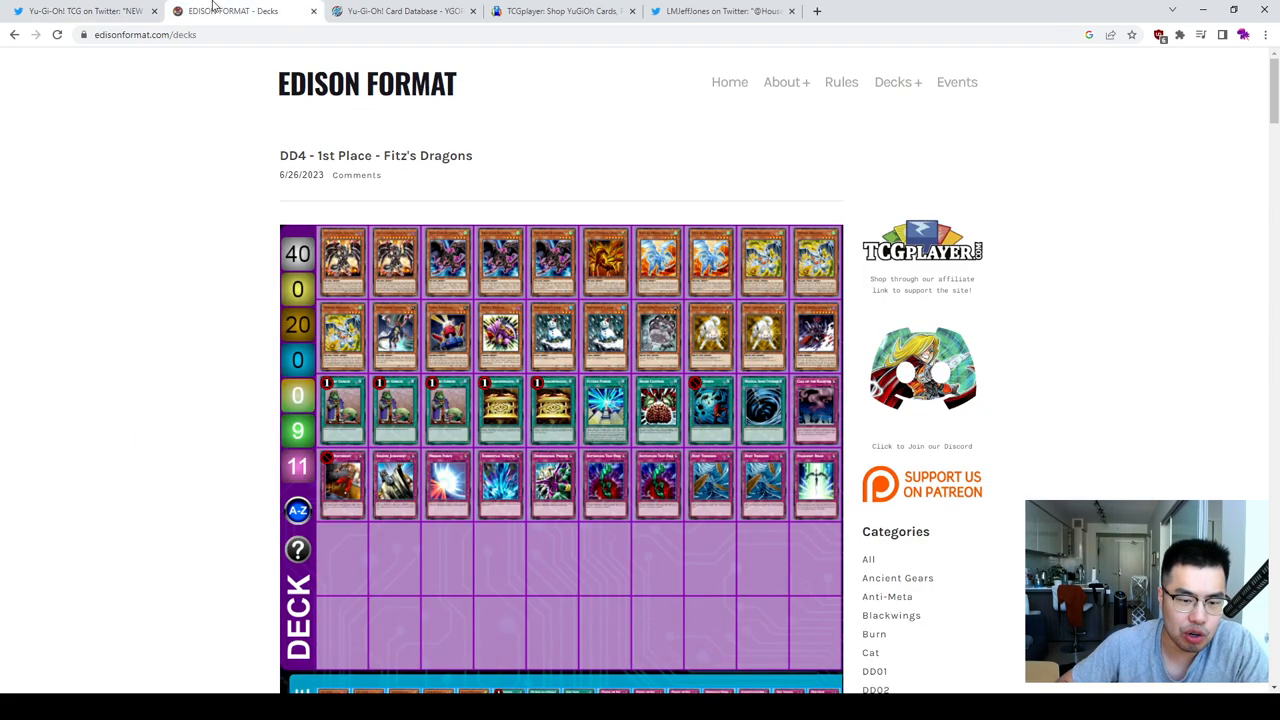
pyautogui.moveTo(190, 200)
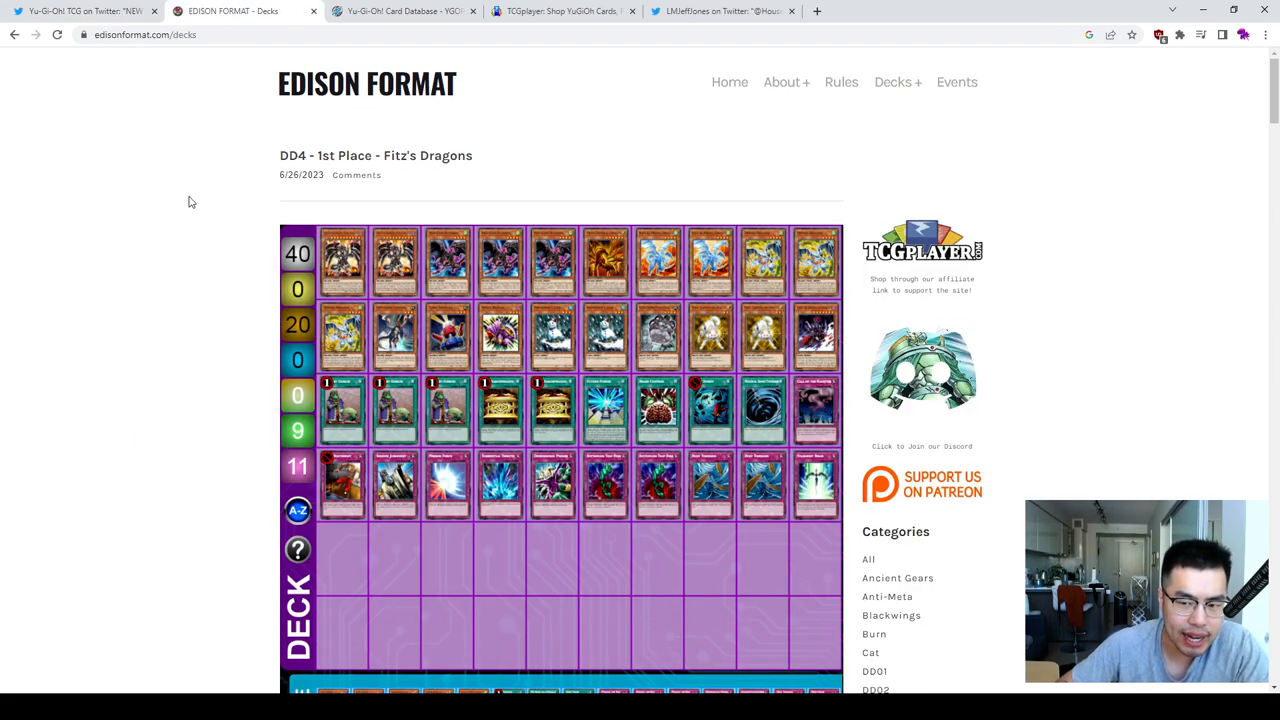
pyautogui.moveTo(216, 100)
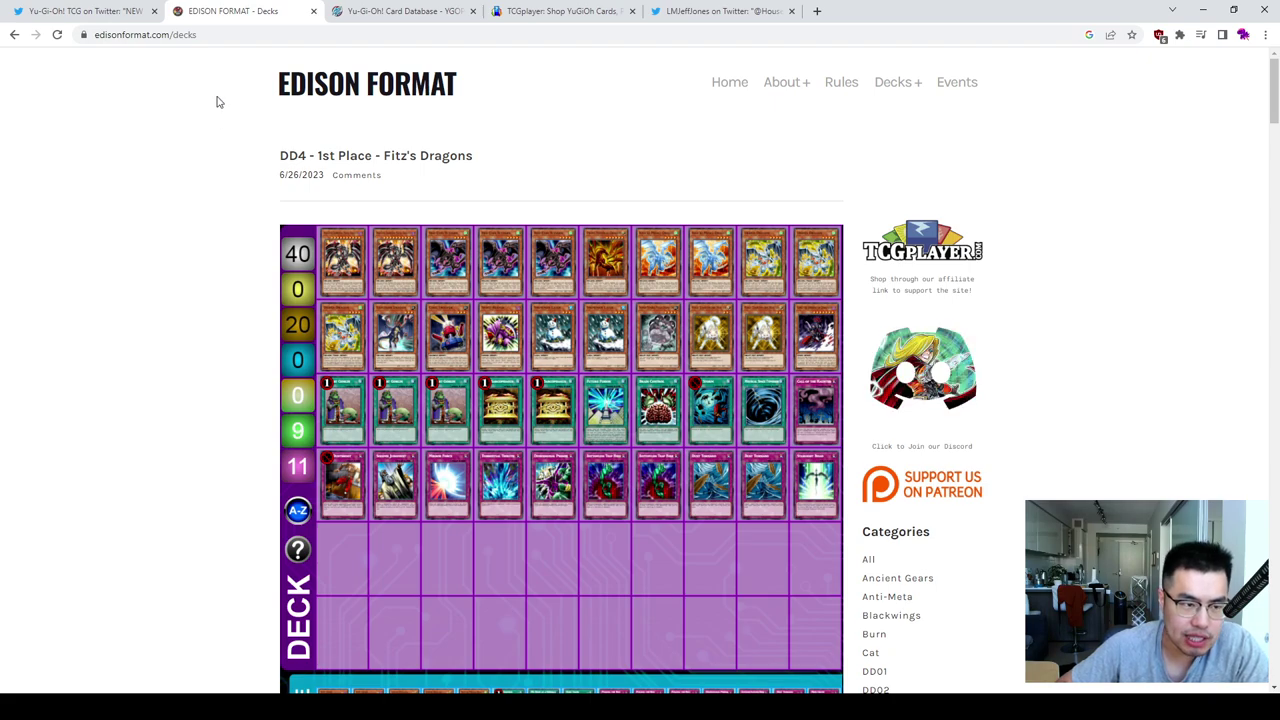
pyautogui.moveTo(224, 170)
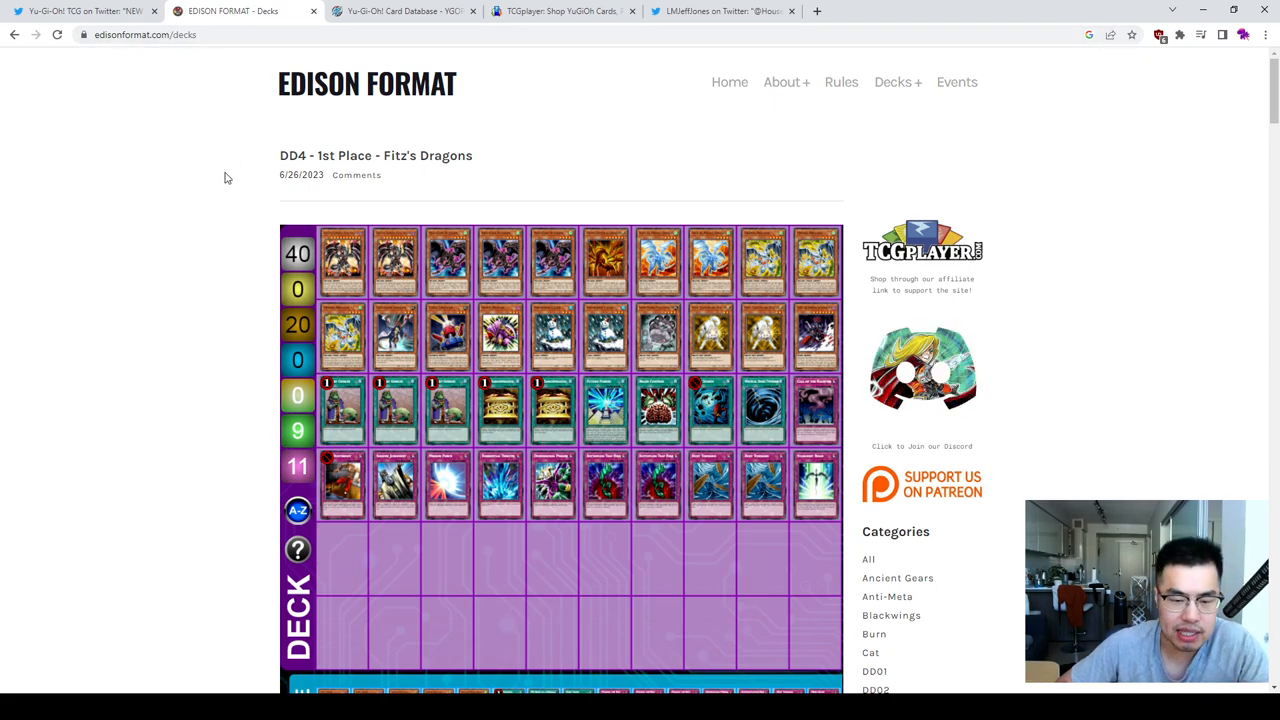
# Scroll past the 2nd-place list to Ludovico Rizzo's 3rd-place Blackwings decklist
pyautogui.scroll(-3)
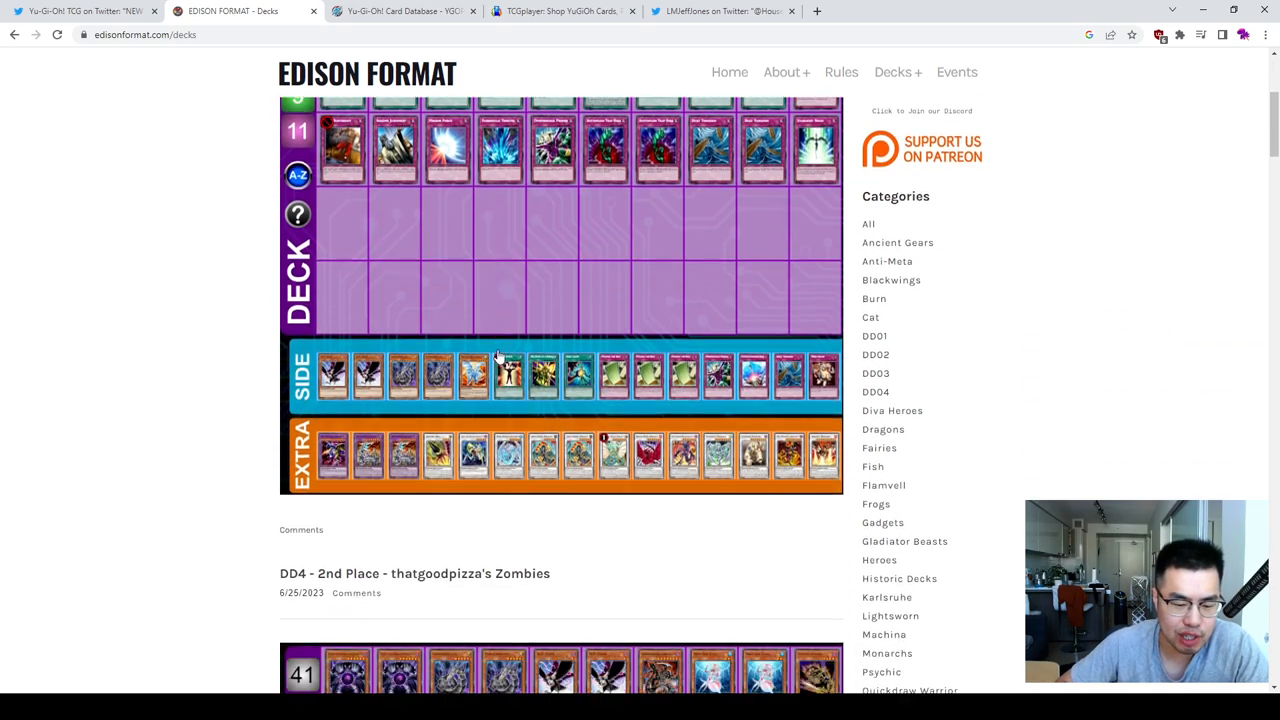
pyautogui.scroll(-3)
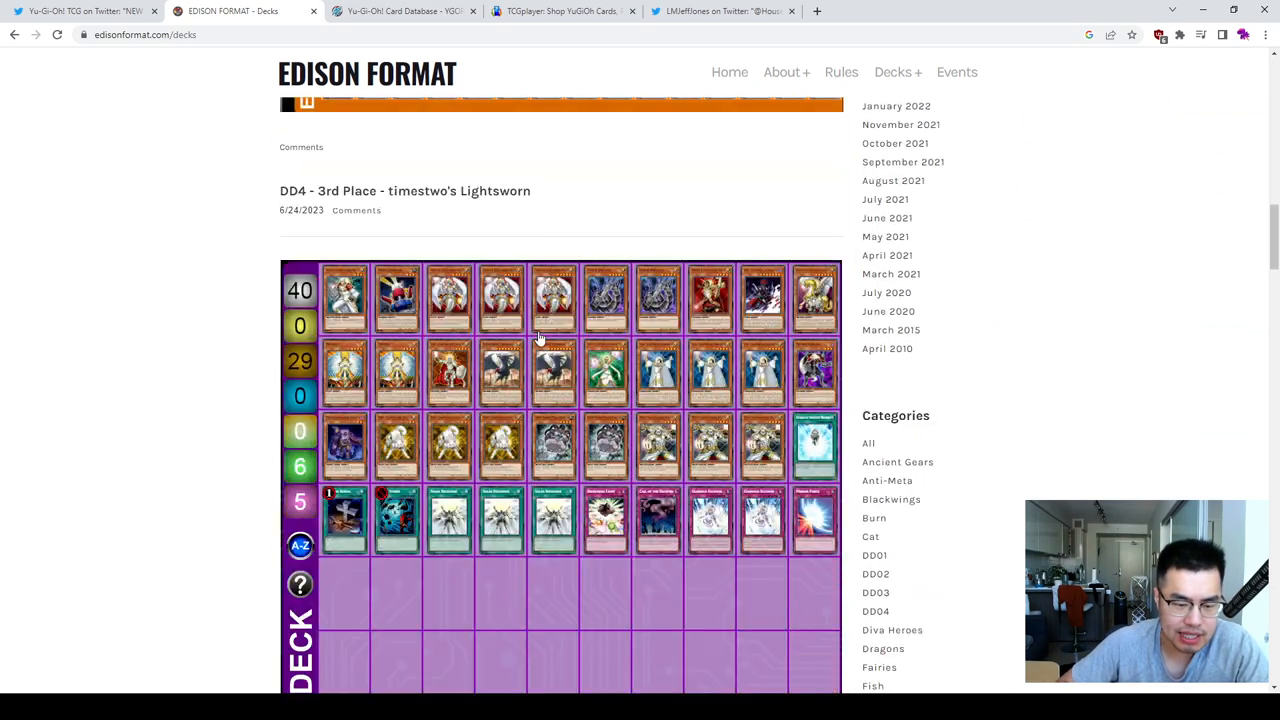
pyautogui.scroll(-3)
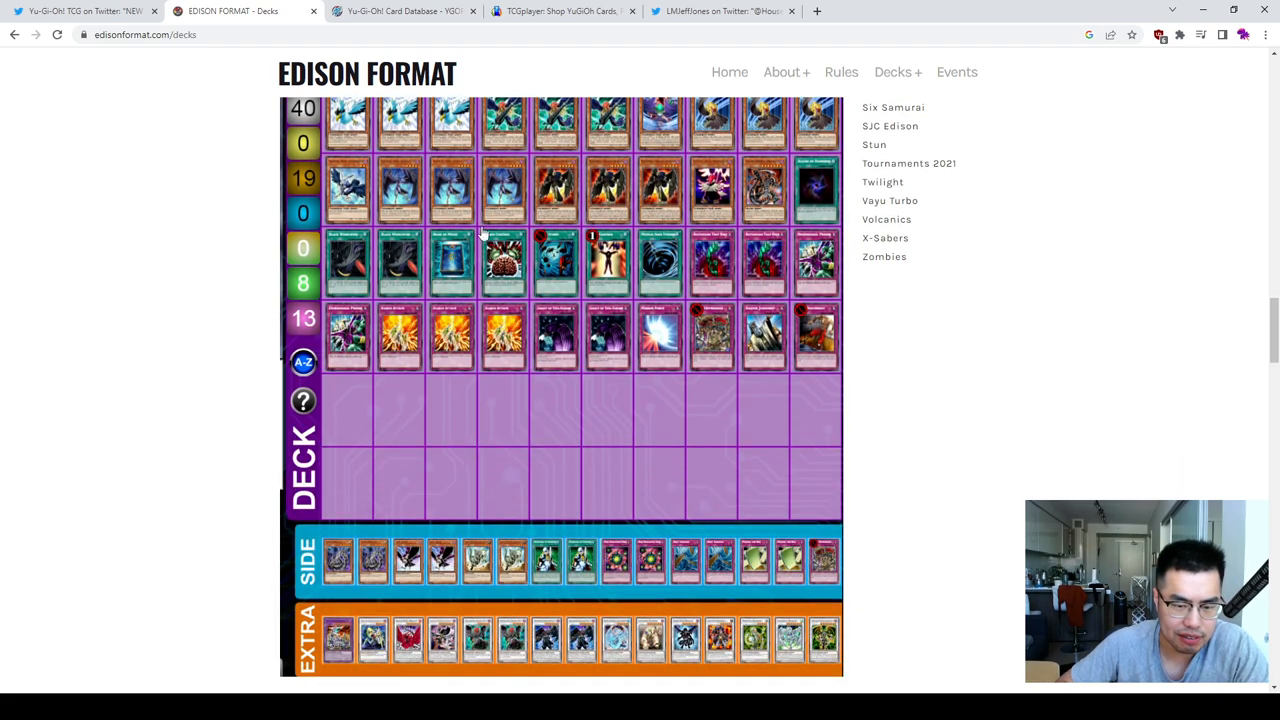
pyautogui.scroll(3)
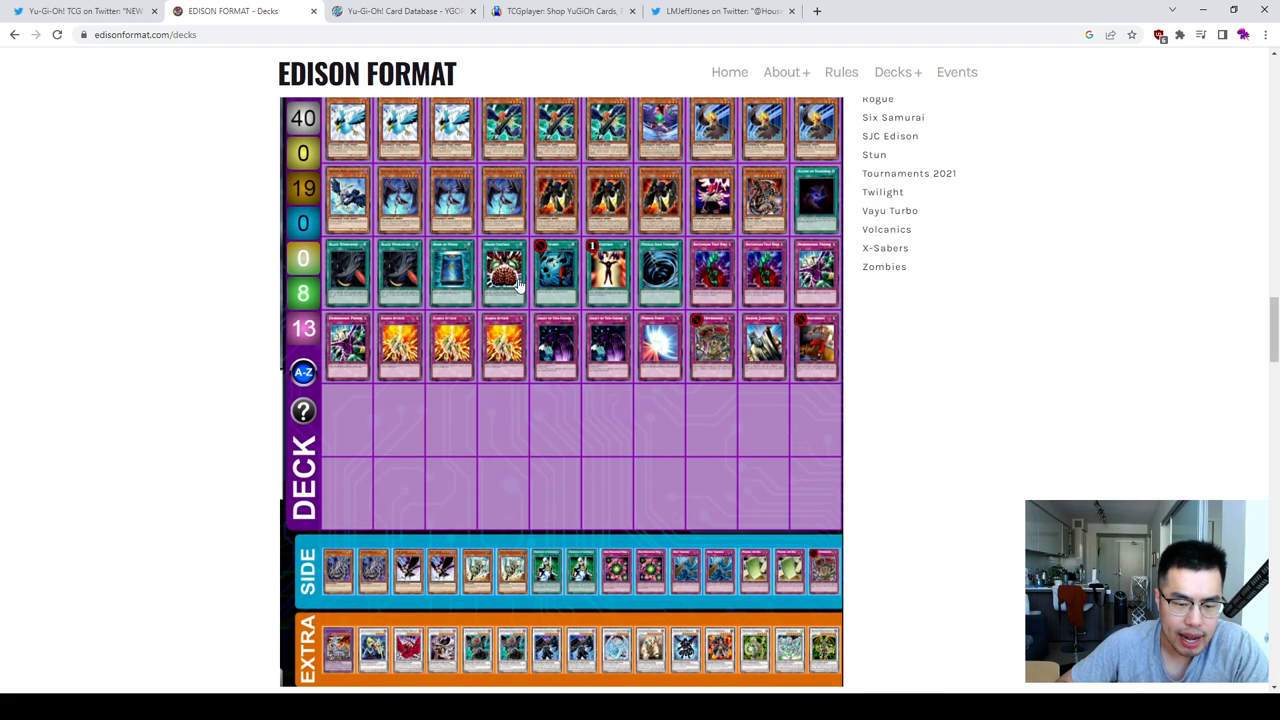
pyautogui.scroll(3)
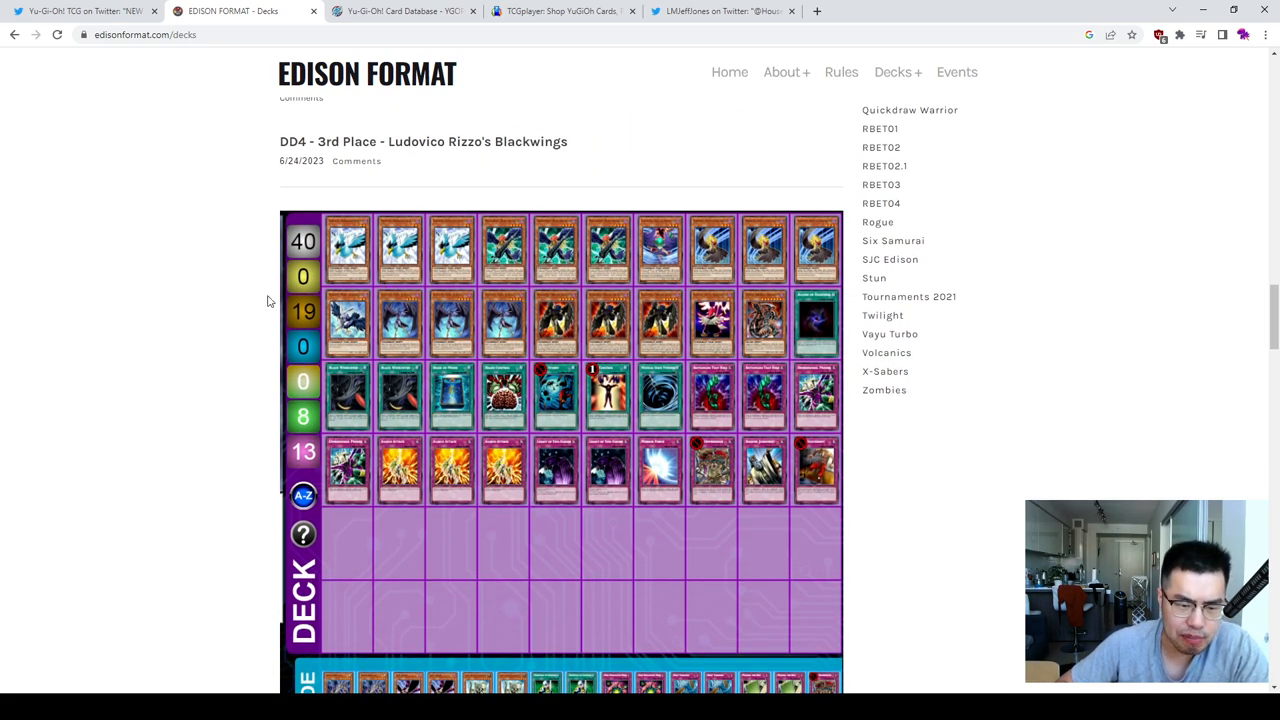
pyautogui.moveTo(248, 452)
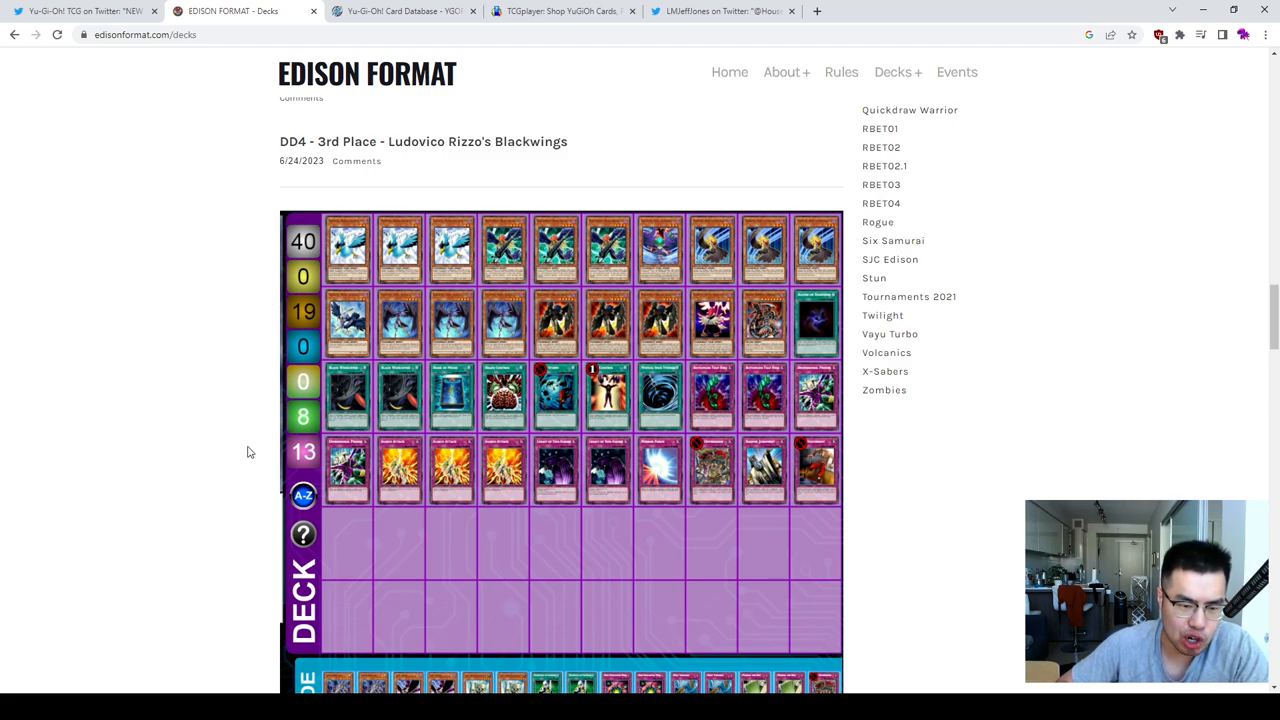
pyautogui.moveTo(212, 664)
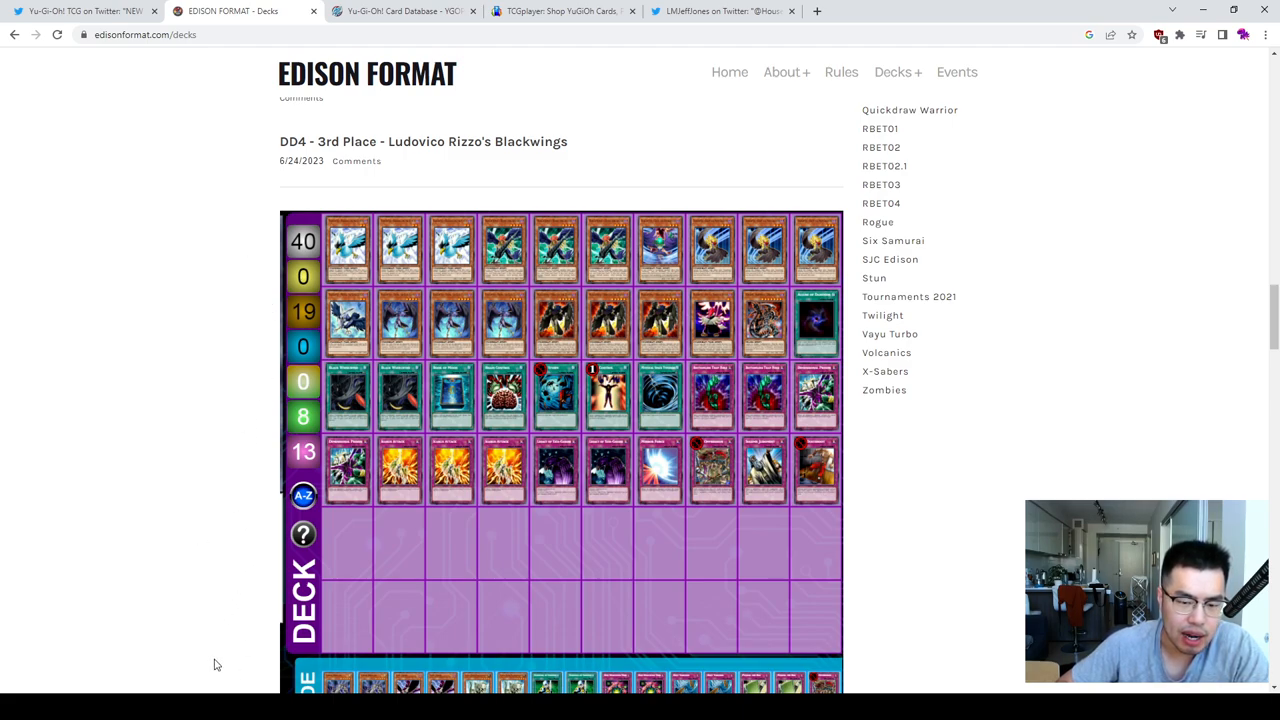
pyautogui.moveTo(188, 540)
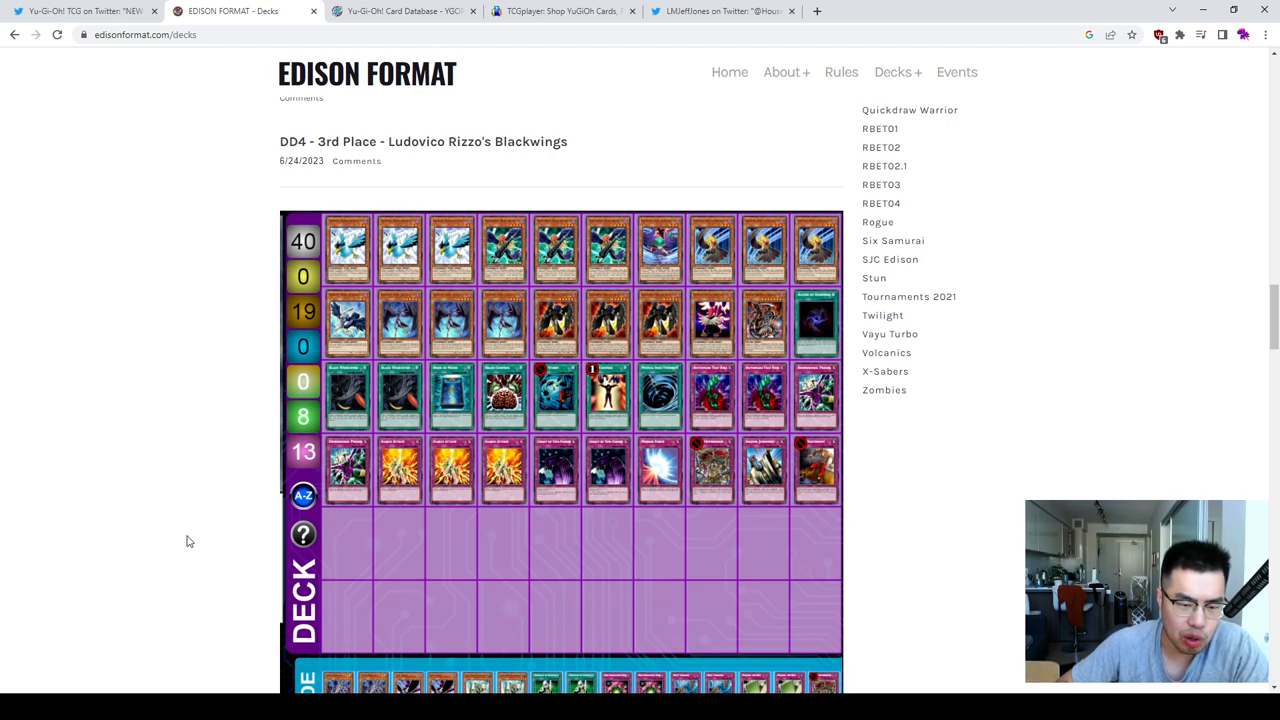
pyautogui.moveTo(440, 320)
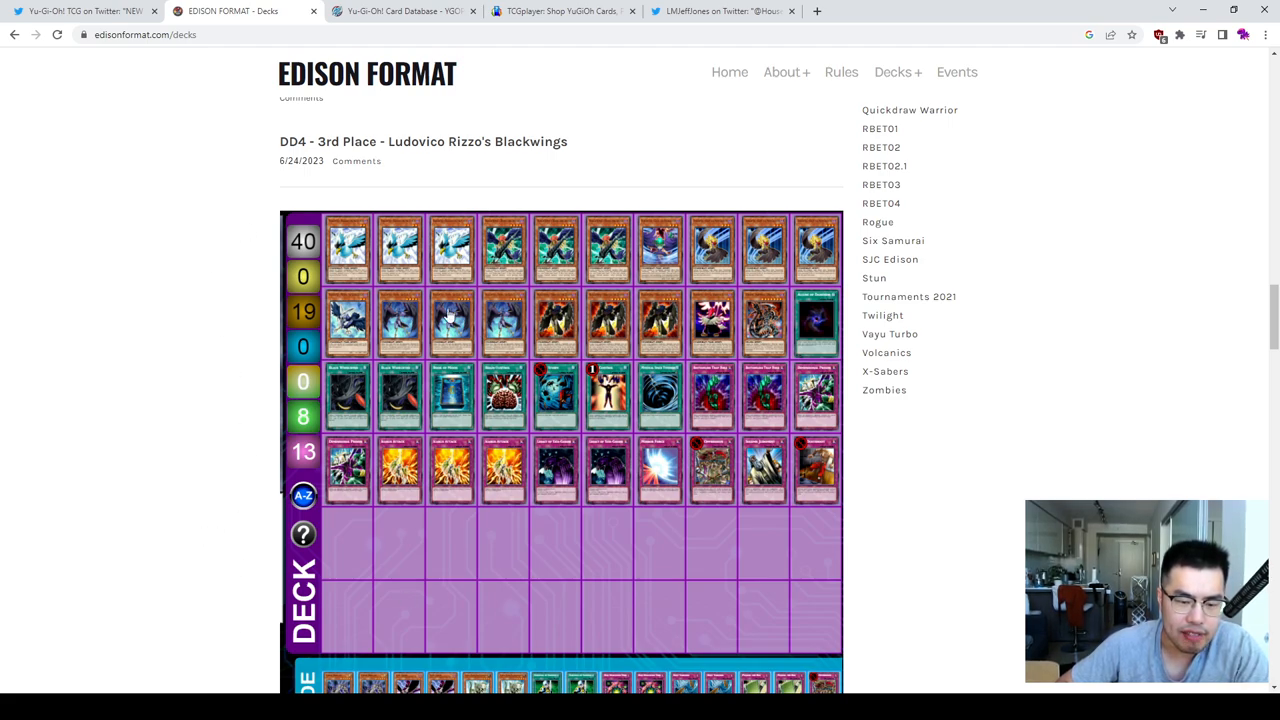
pyautogui.moveTo(184, 236)
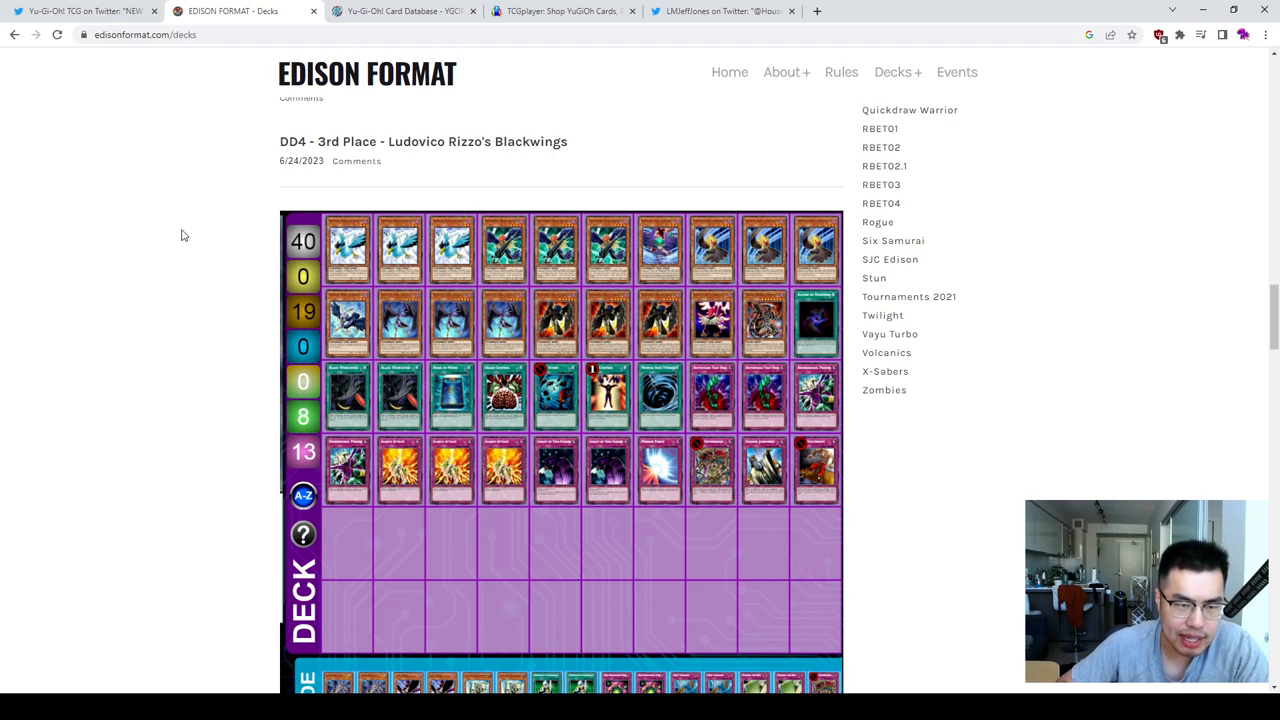
pyautogui.click(400, 12)
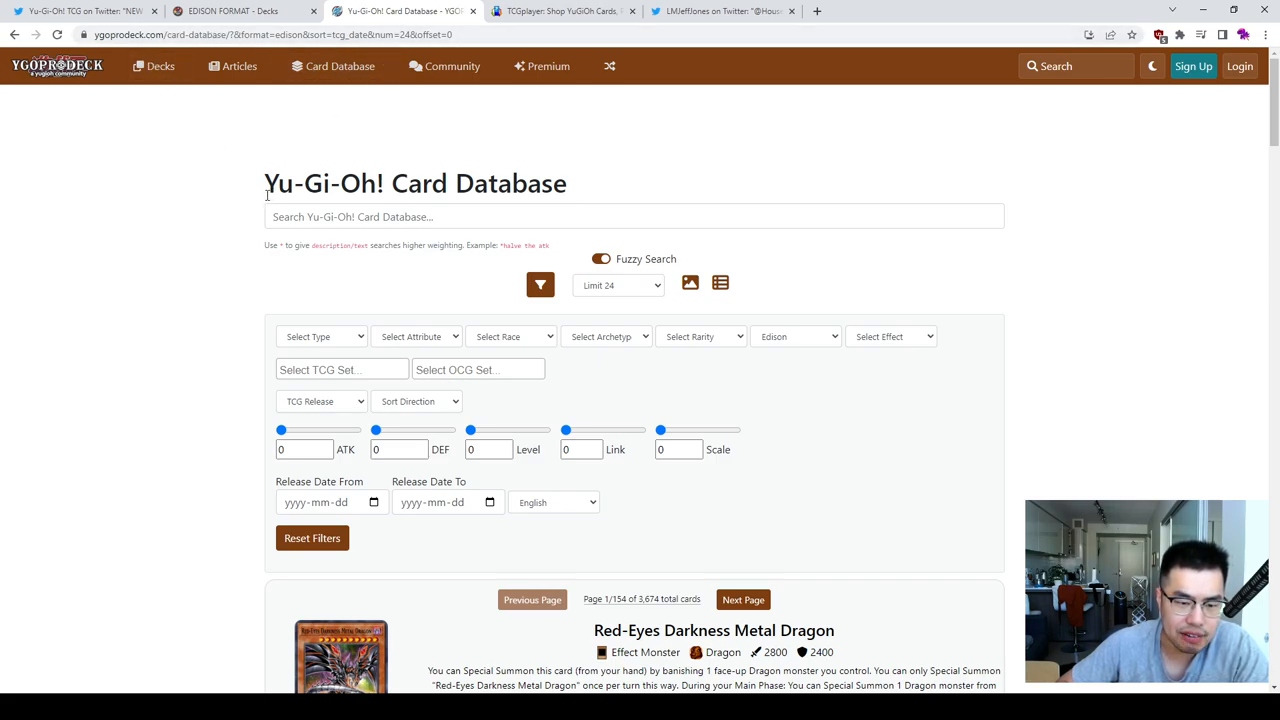
# Scroll the Edison-filtered cards past Red-Eyes Darkness Metal Dragon to Machina Gearframe and The Big Saturn
pyautogui.scroll(-3)
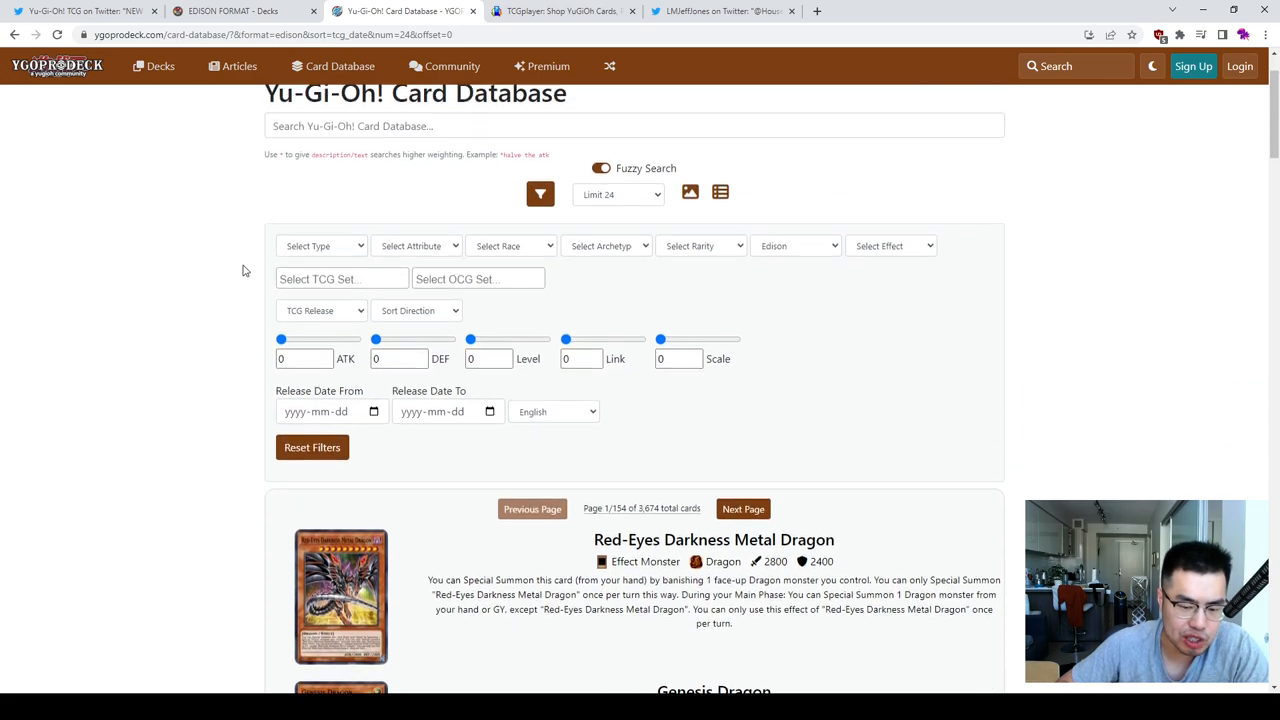
pyautogui.scroll(-3)
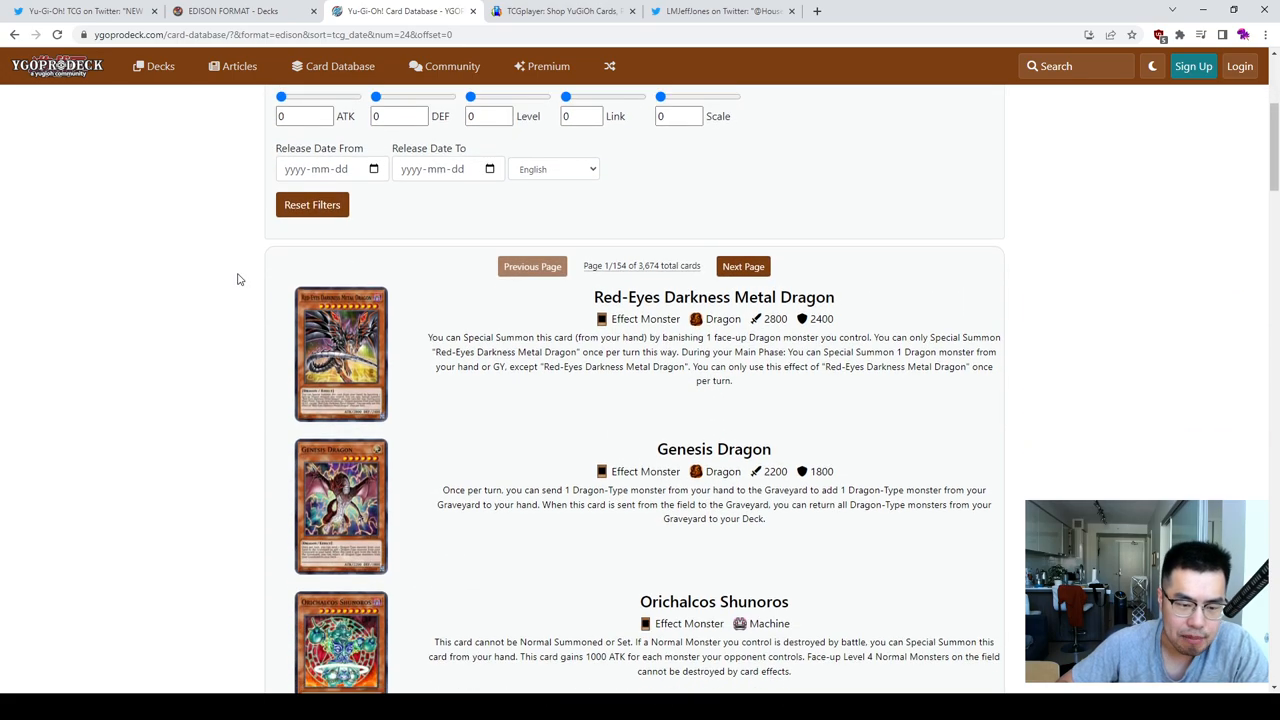
pyautogui.scroll(-3)
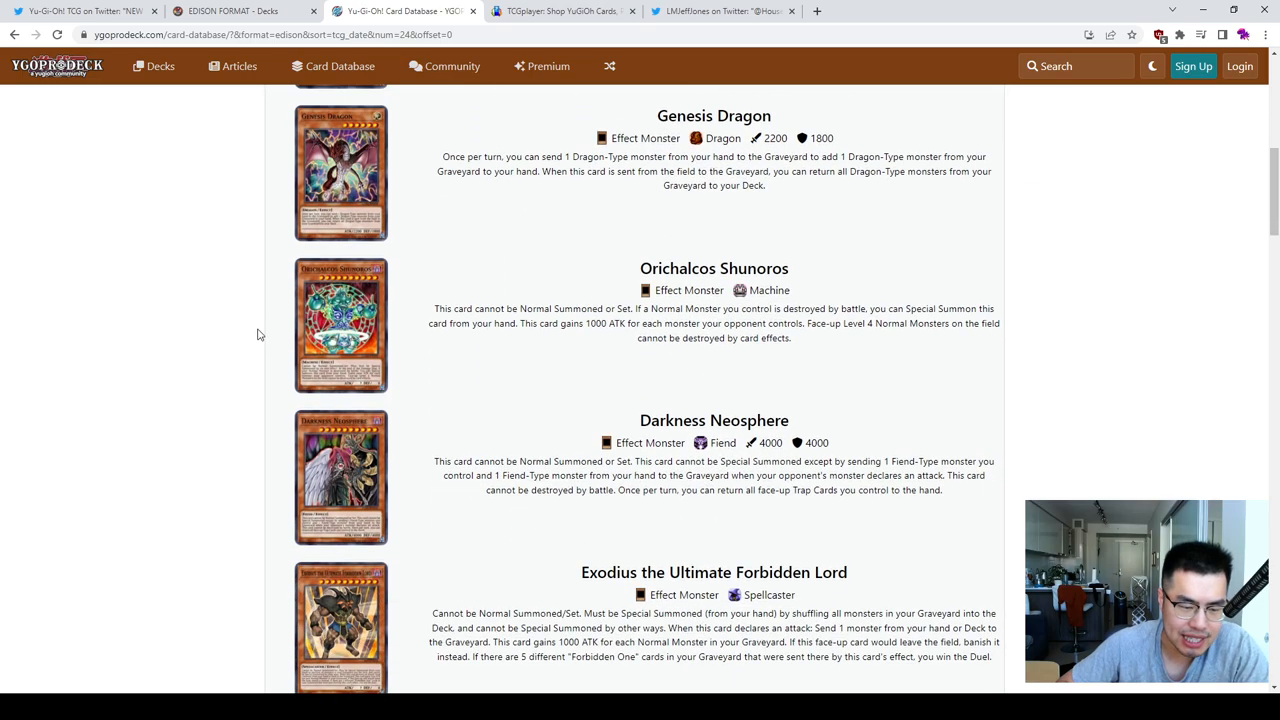
pyautogui.scroll(-3)
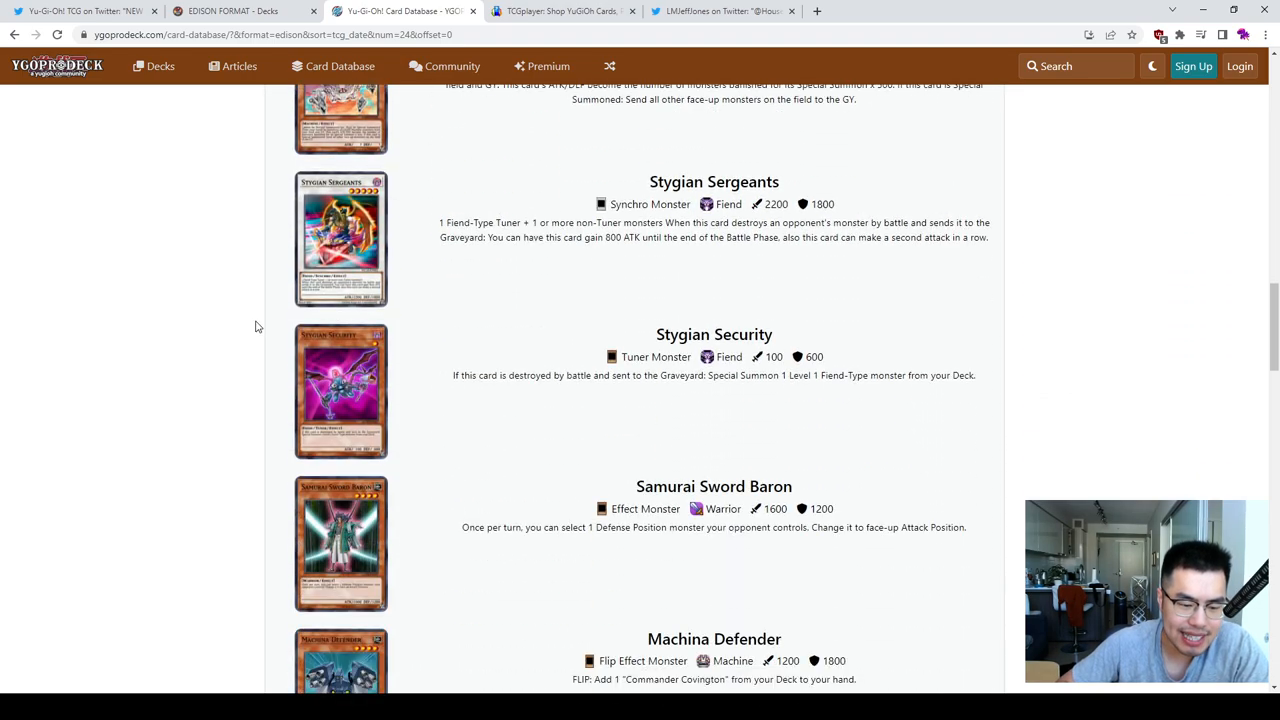
pyautogui.scroll(-3)
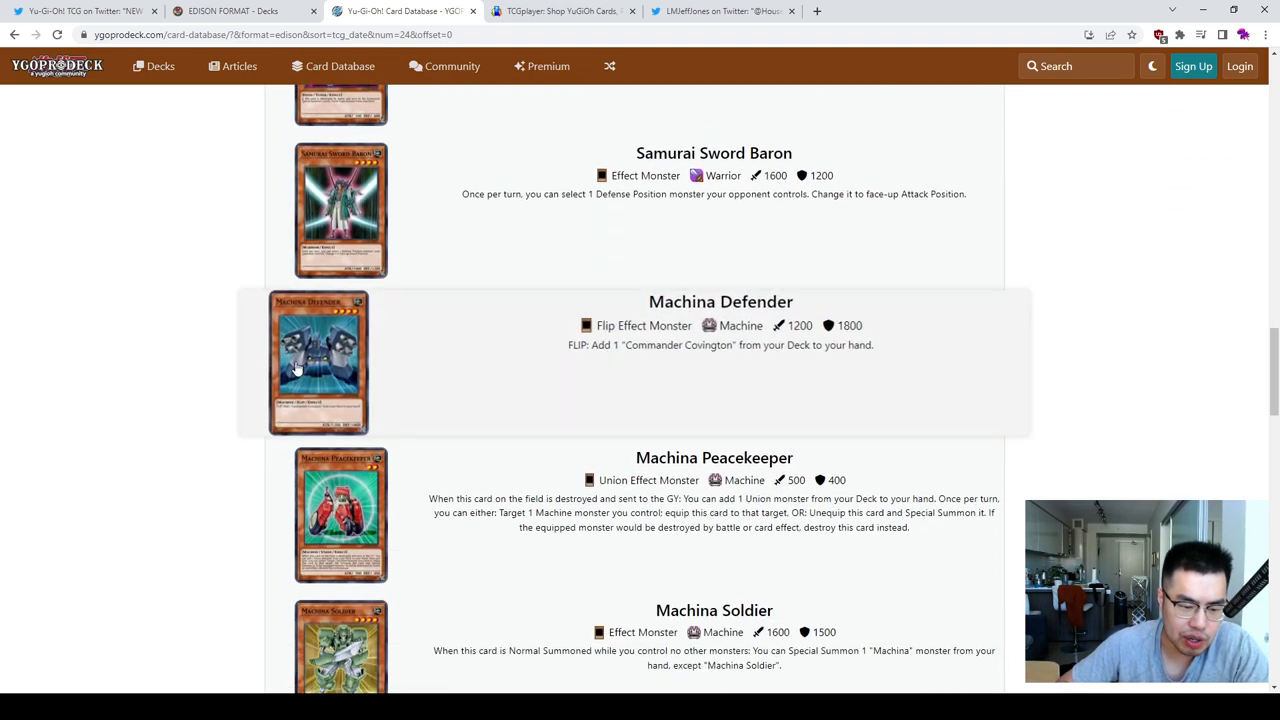
pyautogui.scroll(-3)
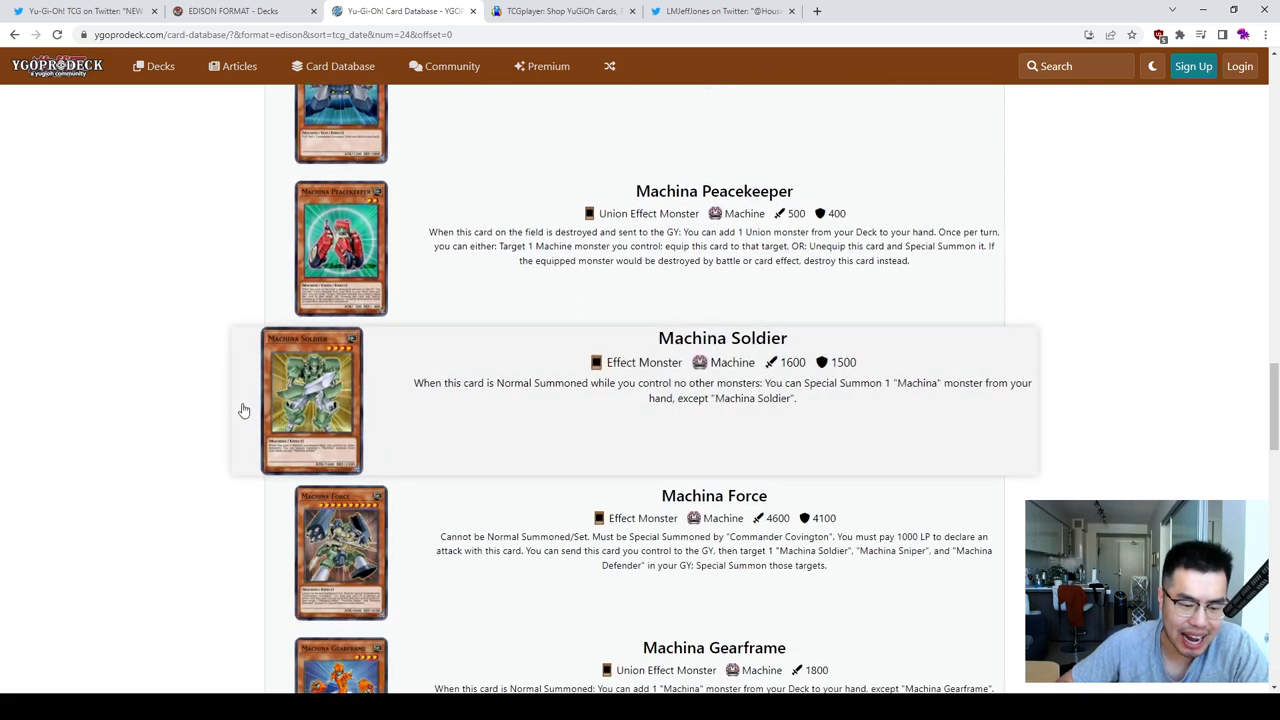
pyautogui.scroll(-3)
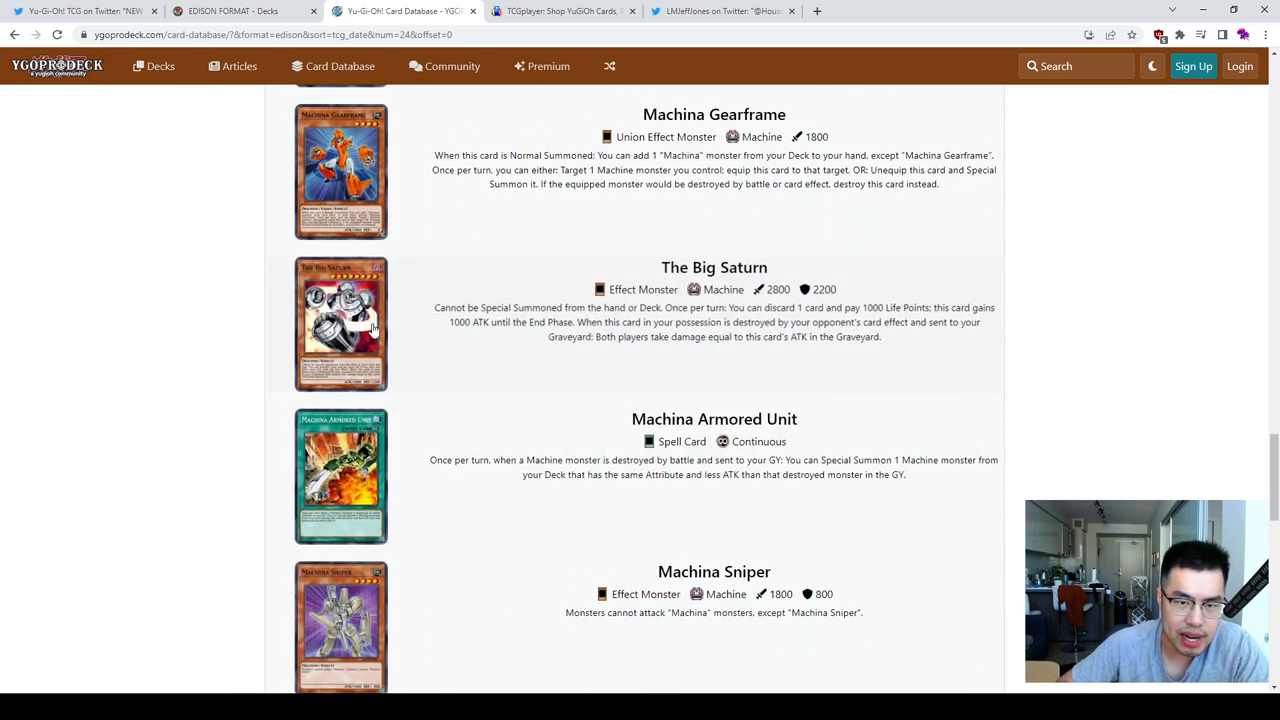
# View the TCGplayer Yu-Gi-Oh results grid for 'exploder dragon'
pyautogui.click(564, 12)
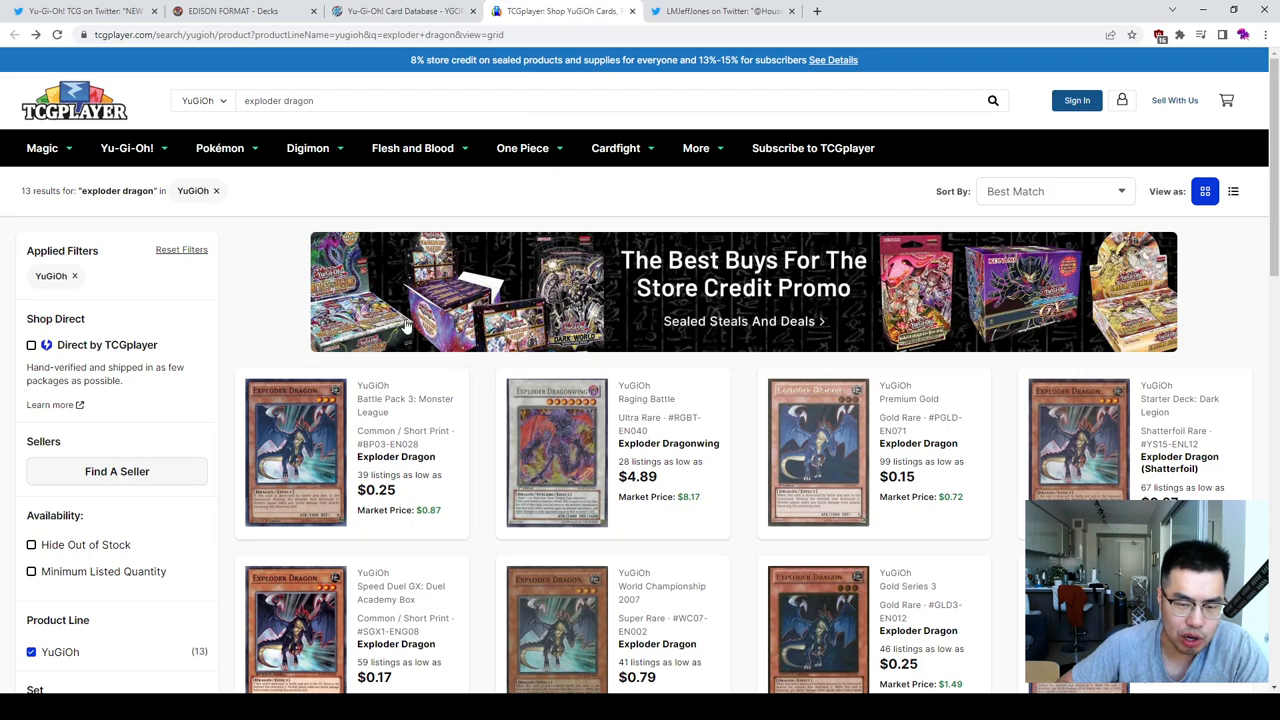
pyautogui.scroll(-3)
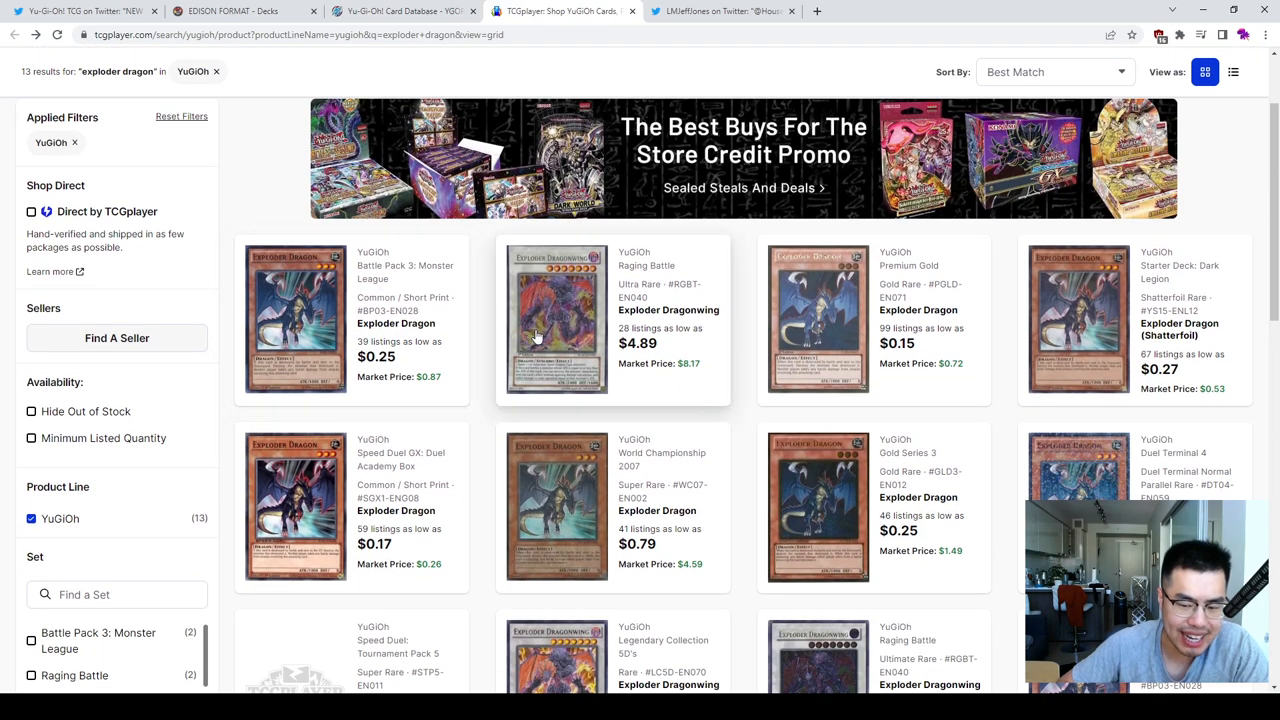
pyautogui.scroll(-3)
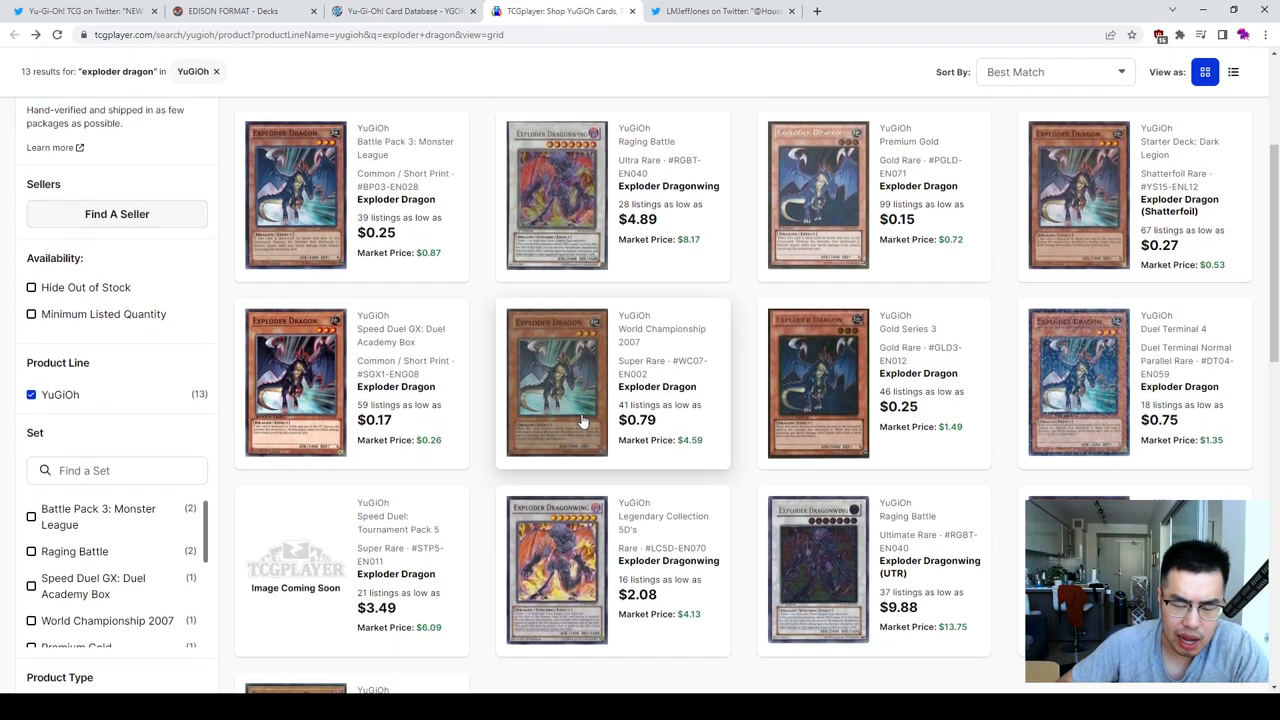
pyautogui.scroll(3)
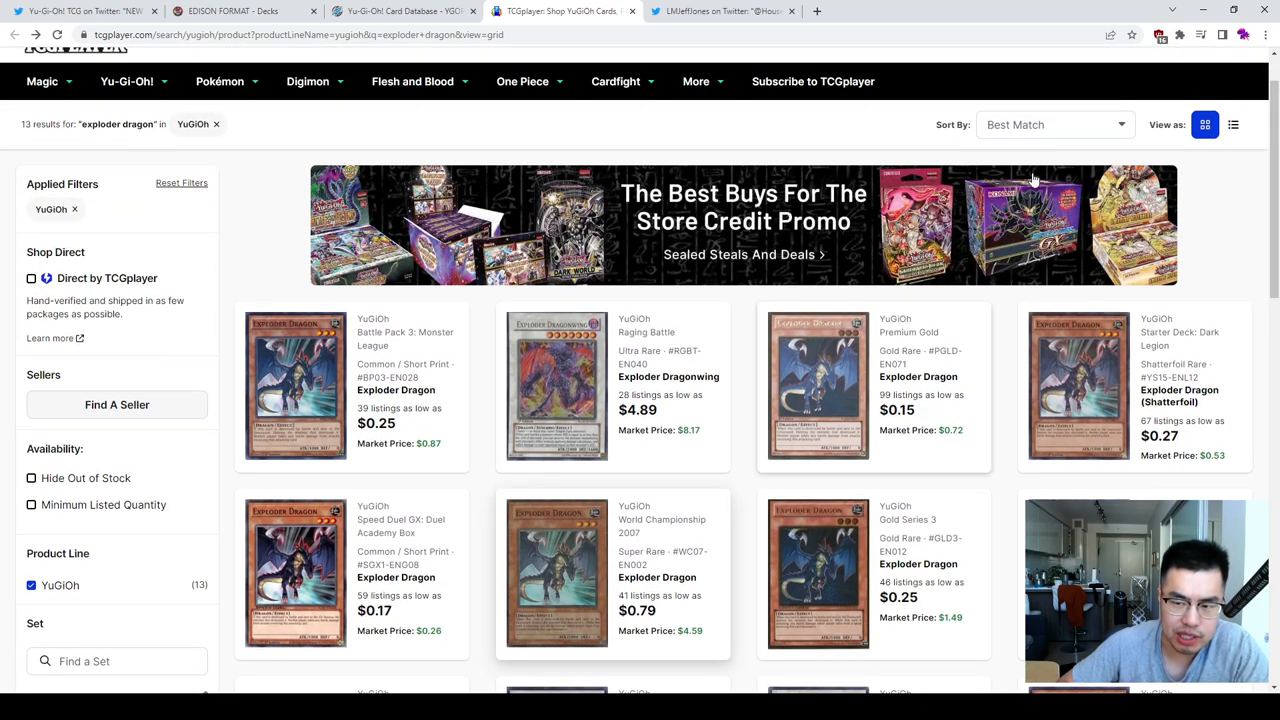
# Re-sort the Exploder Dragon listings and scan down to the cheapest printings
pyautogui.click(1050, 124)
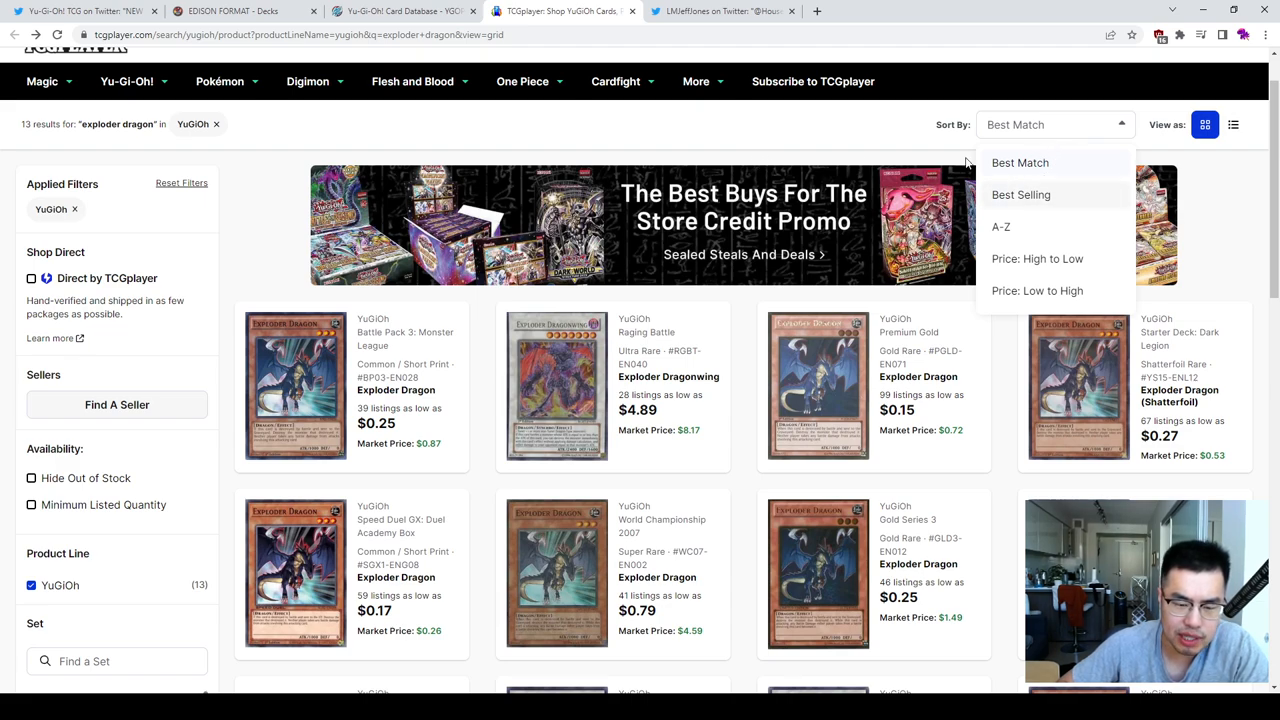
pyautogui.click(552, 212)
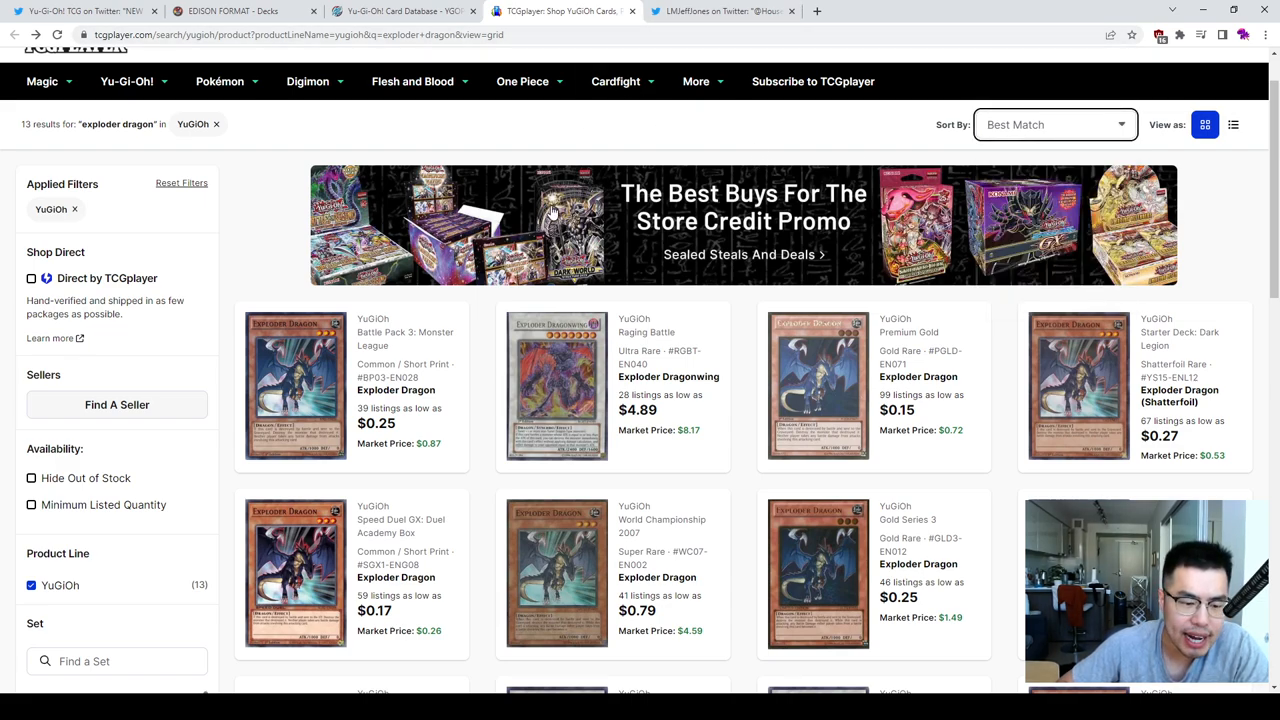
pyautogui.moveTo(652, 576)
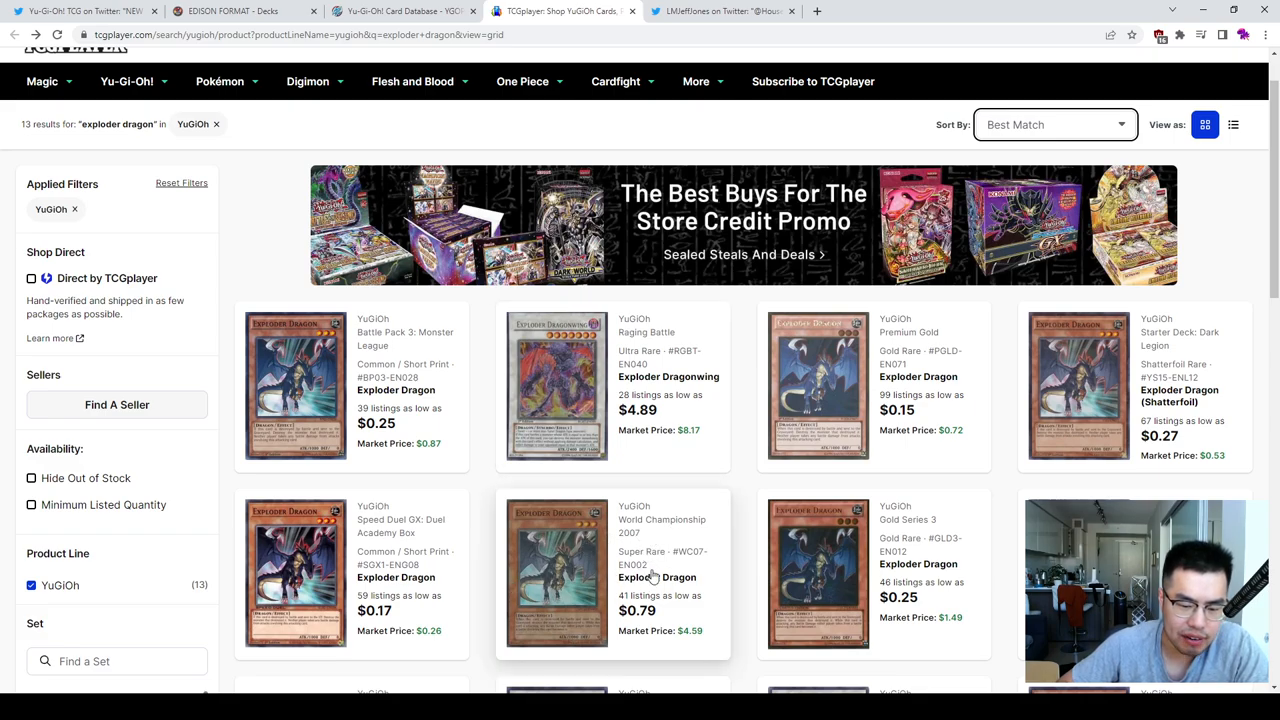
pyautogui.scroll(-3)
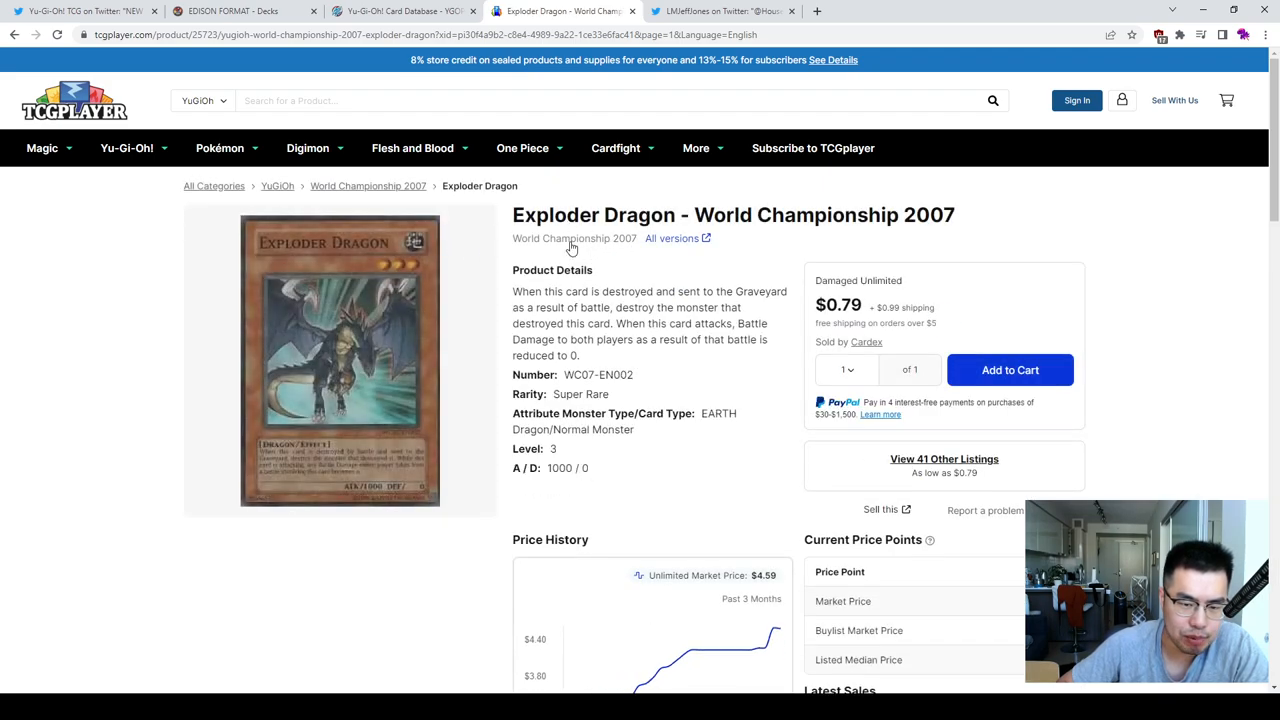
# Filter the World Championship 2007 Exploder Dragon to Near Mint copies, from $3.98
pyautogui.scroll(-3)
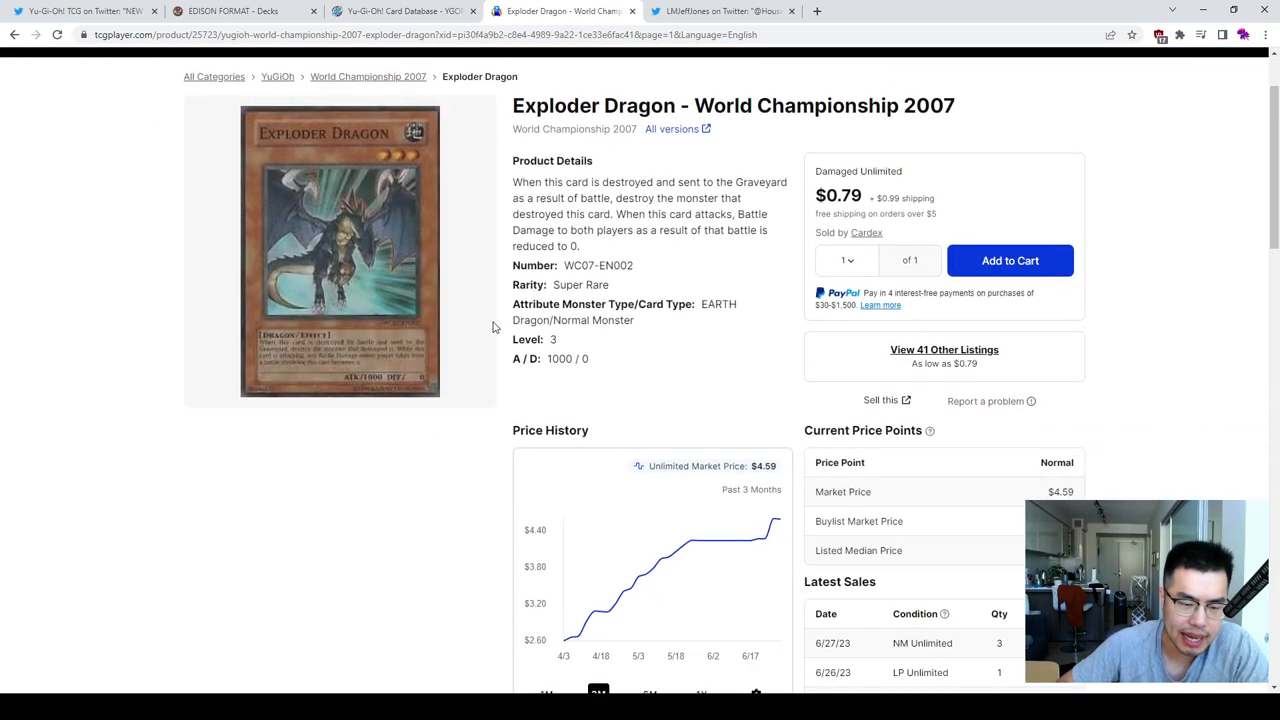
pyautogui.scroll(-3)
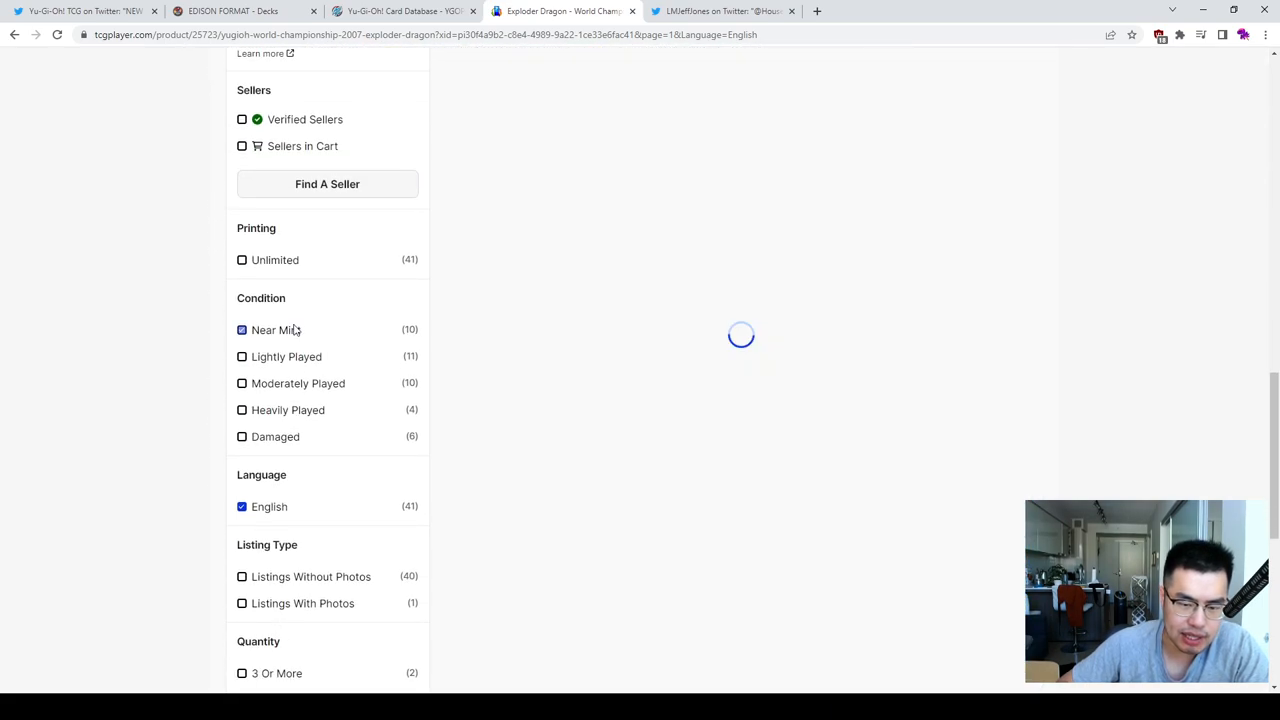
pyautogui.click(242, 328)
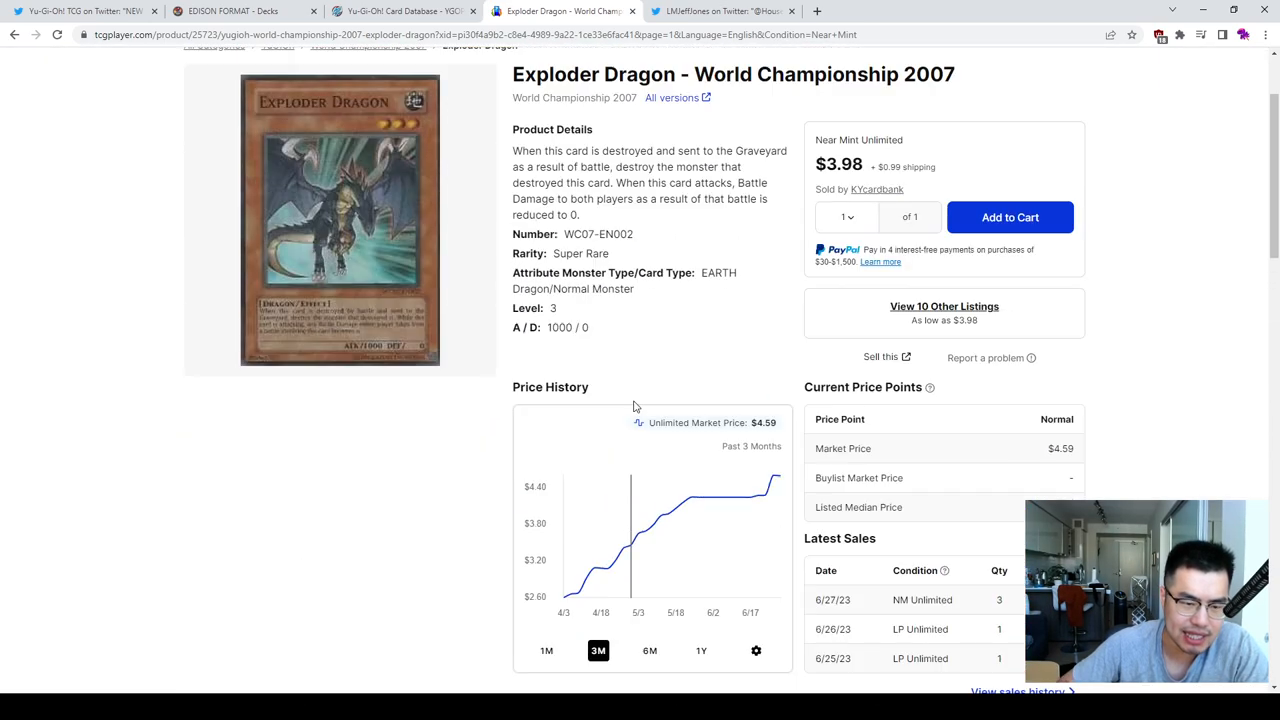
pyautogui.scroll(3)
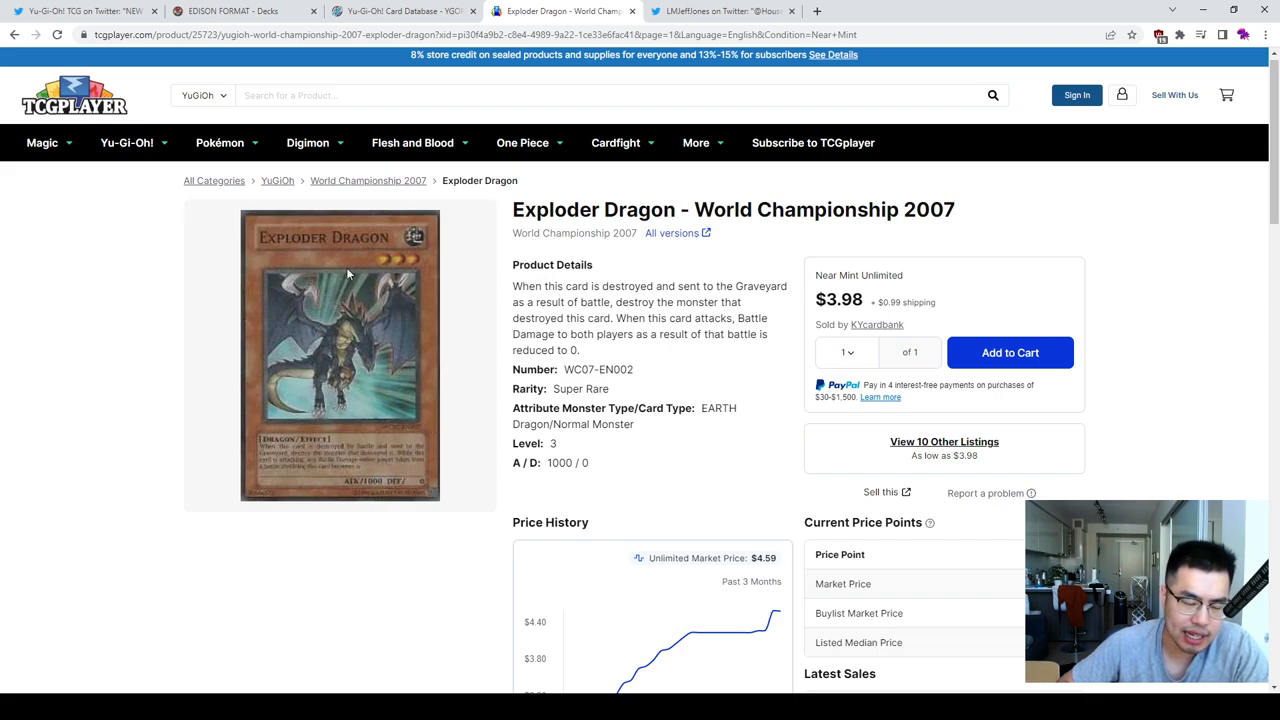
pyautogui.moveTo(432, 336)
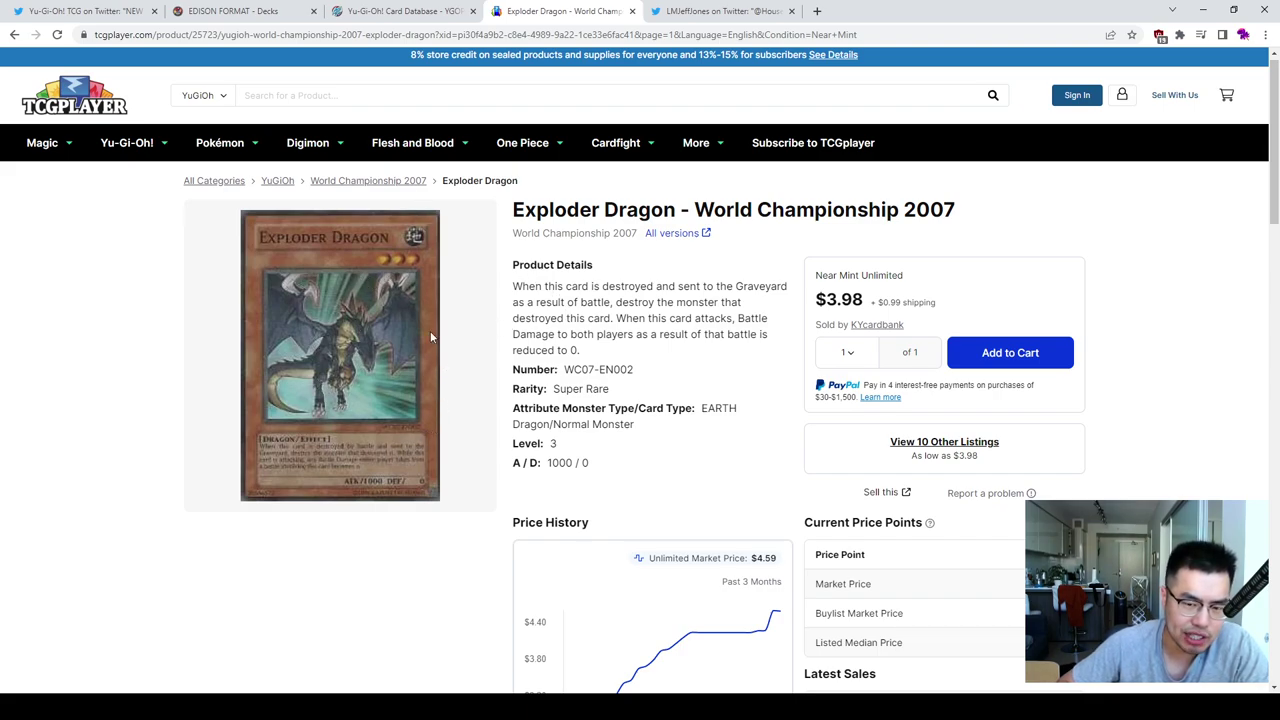
pyautogui.moveTo(692, 248)
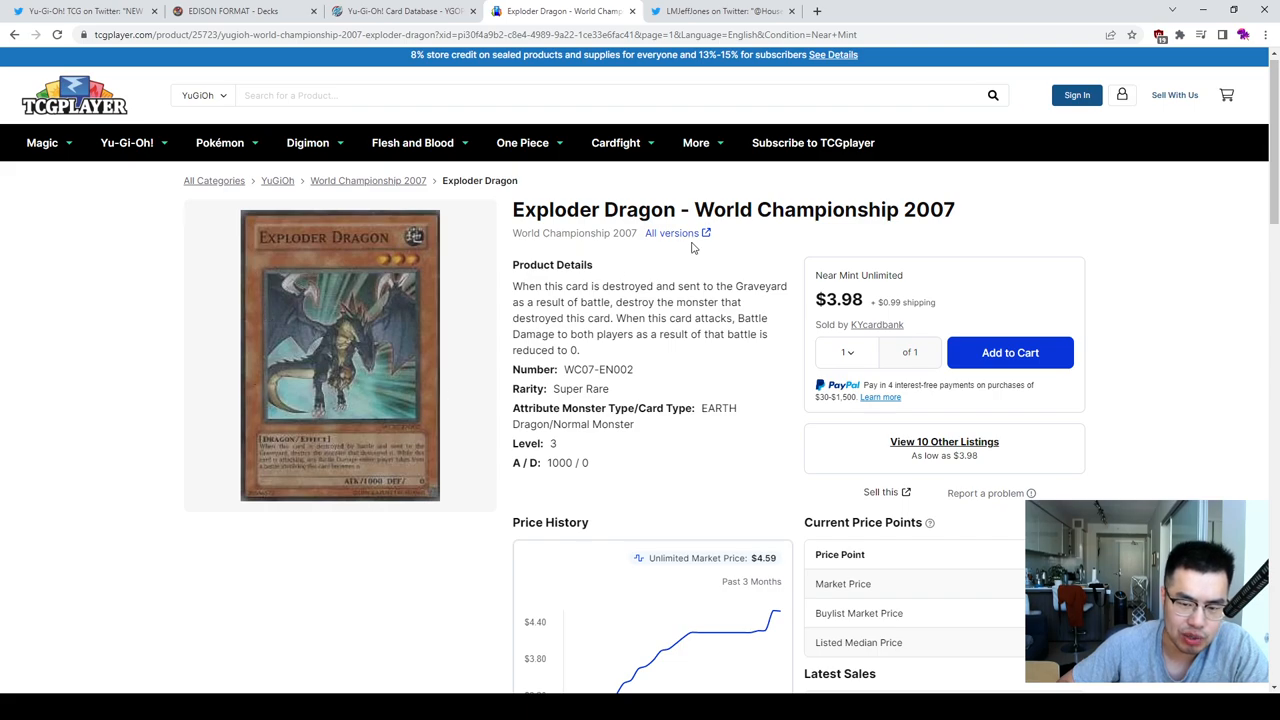
pyautogui.moveTo(294, 422)
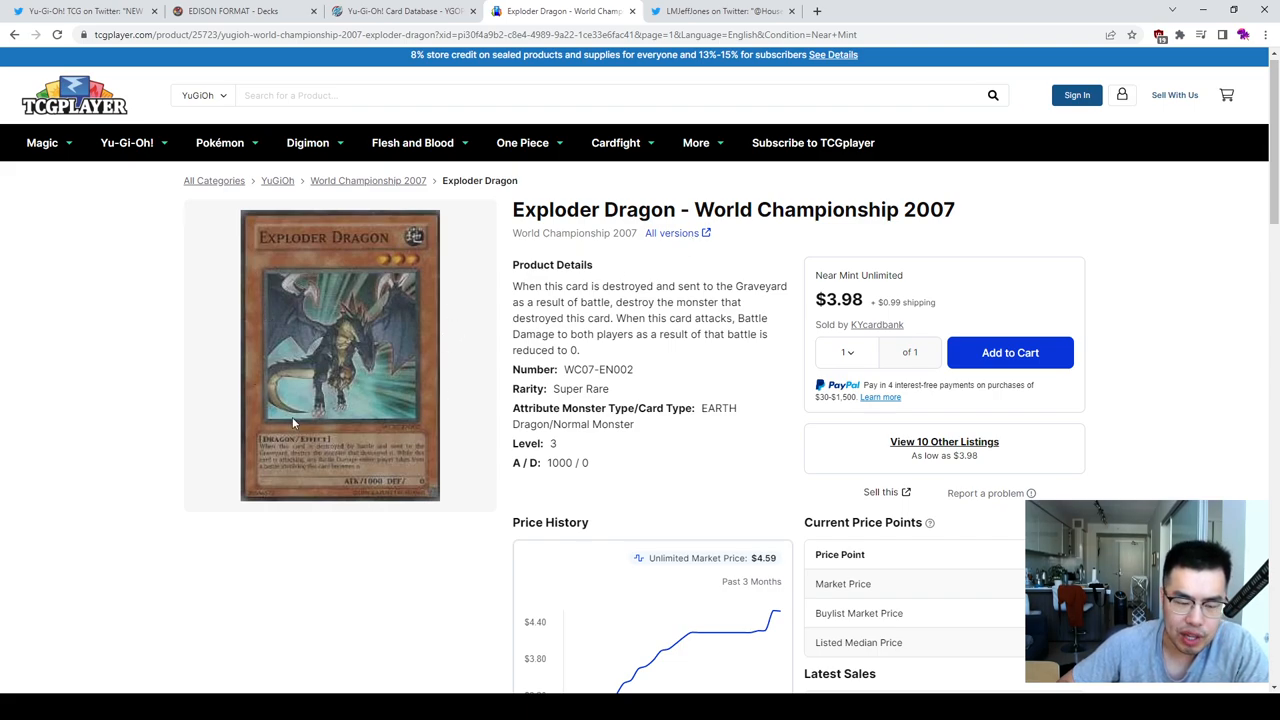
pyautogui.moveTo(278, 404)
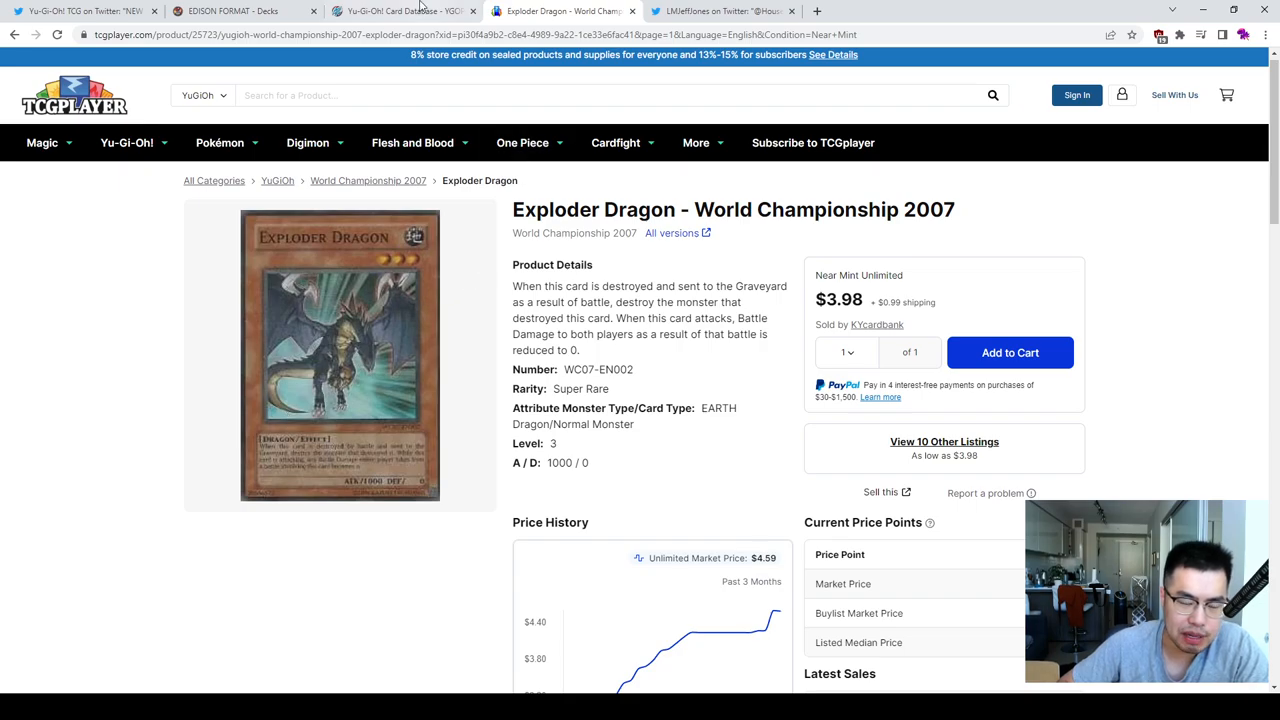
# Page YGOPRODeck's Edison card list forward to page 2 of 154 and skim it
pyautogui.click(400, 12)
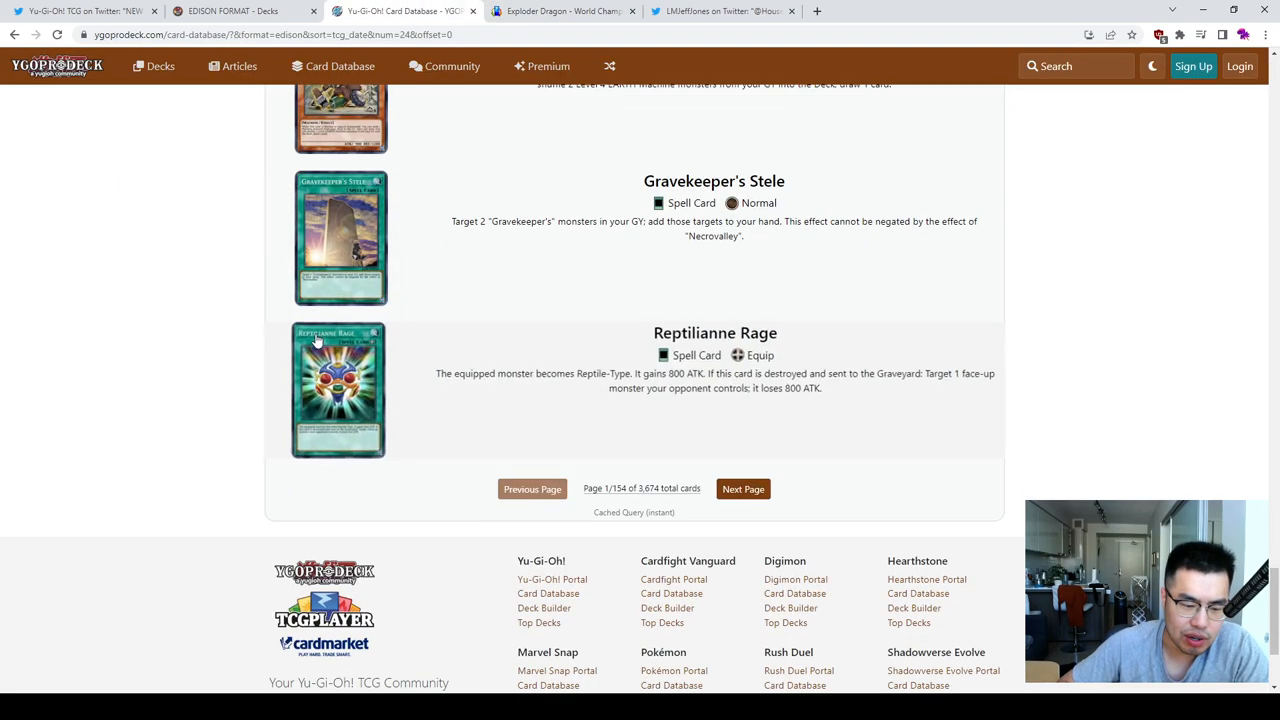
pyautogui.click(744, 488)
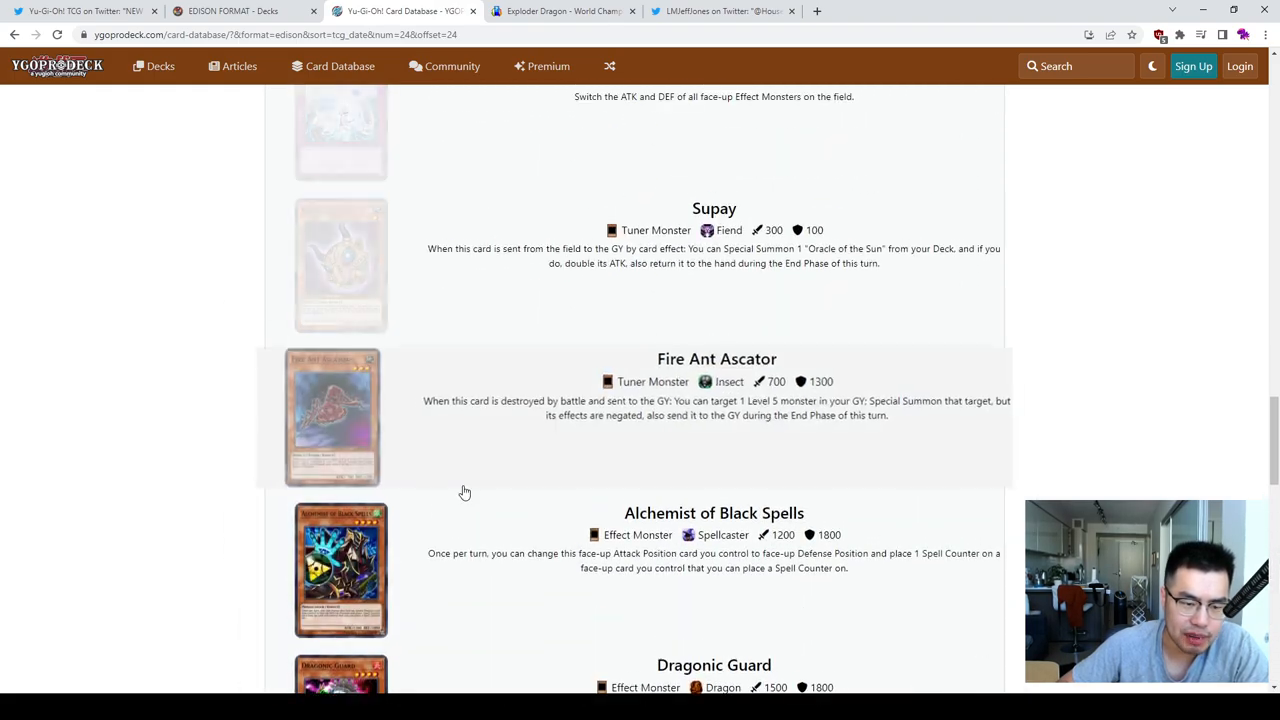
pyautogui.scroll(-3)
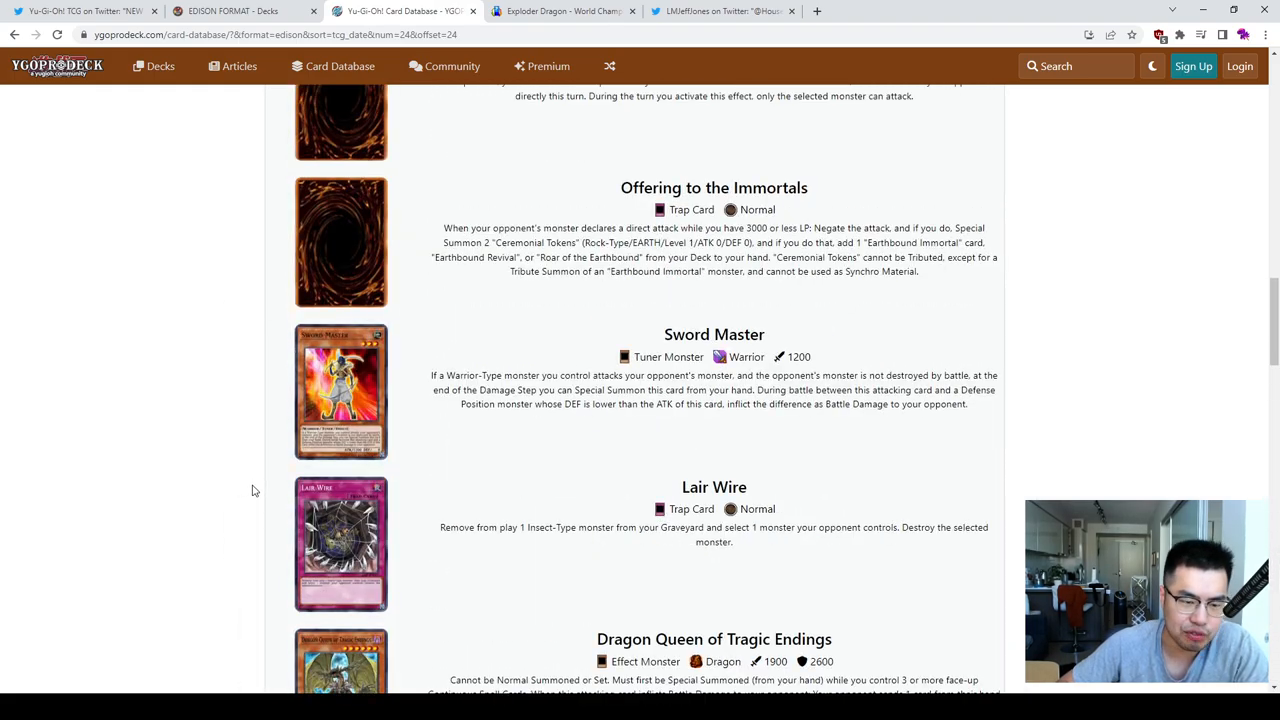
pyautogui.scroll(3)
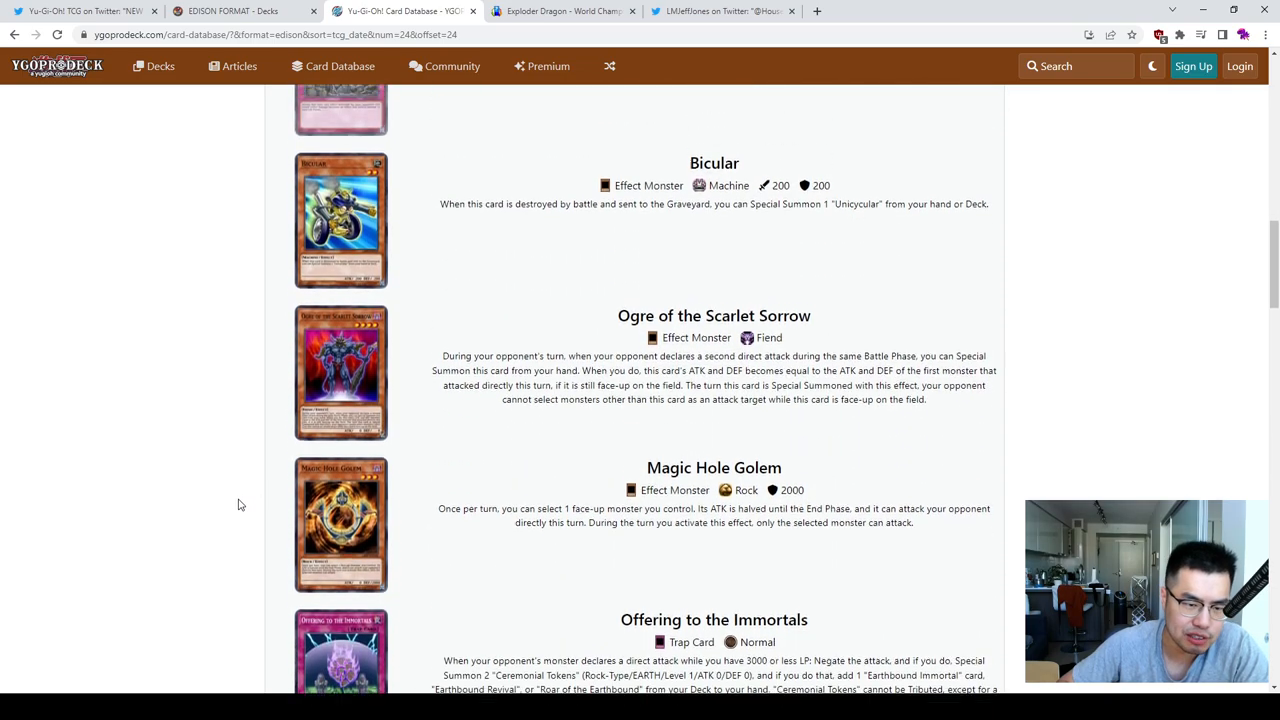
pyautogui.scroll(-3)
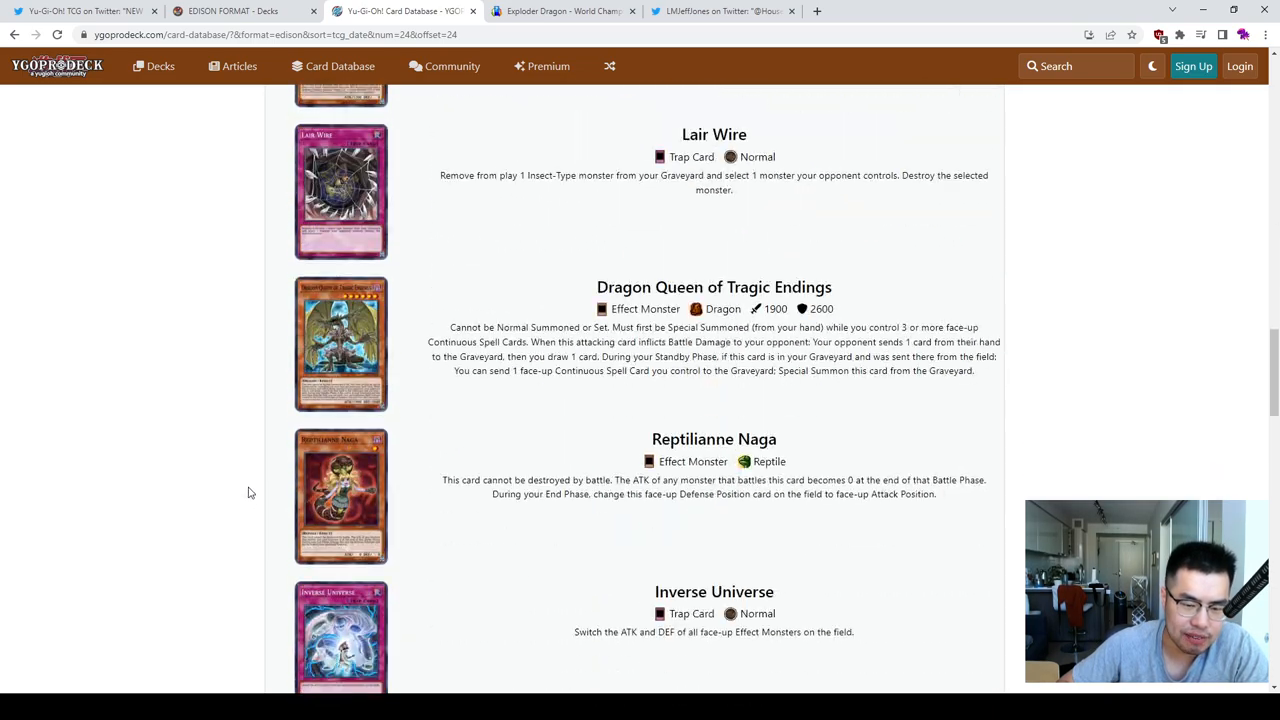
pyautogui.scroll(-3)
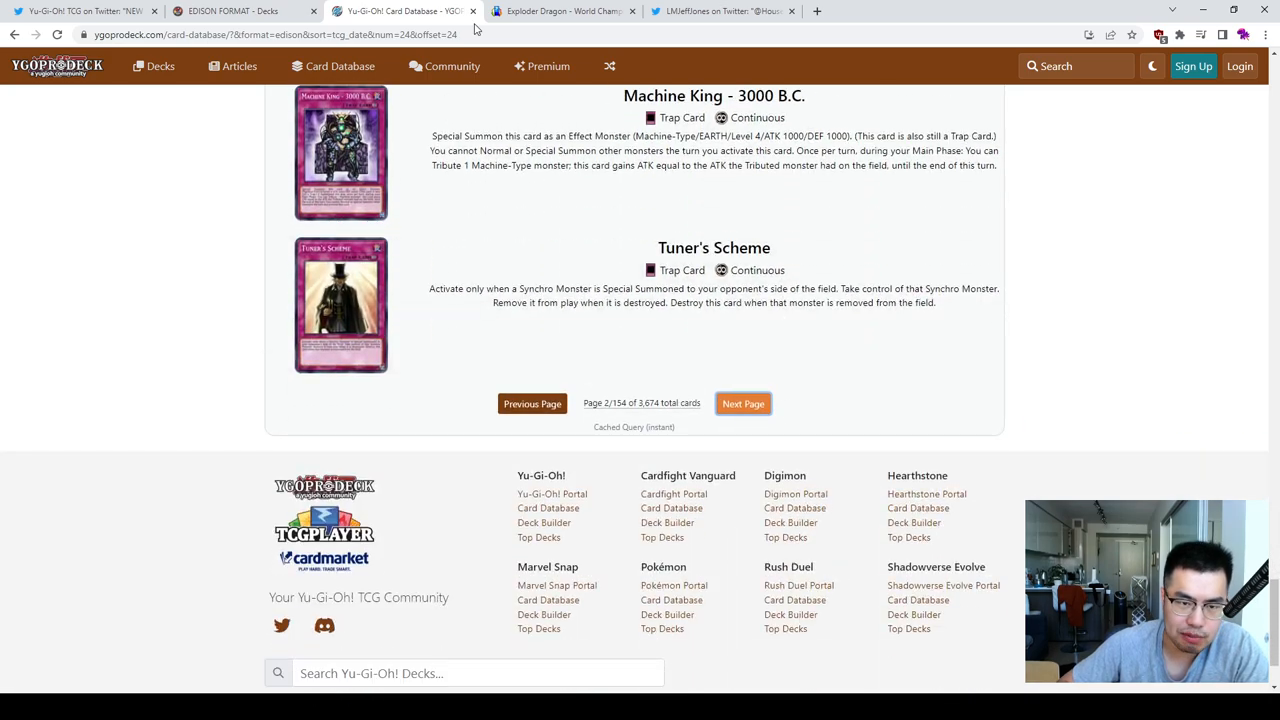
pyautogui.click(240, 12)
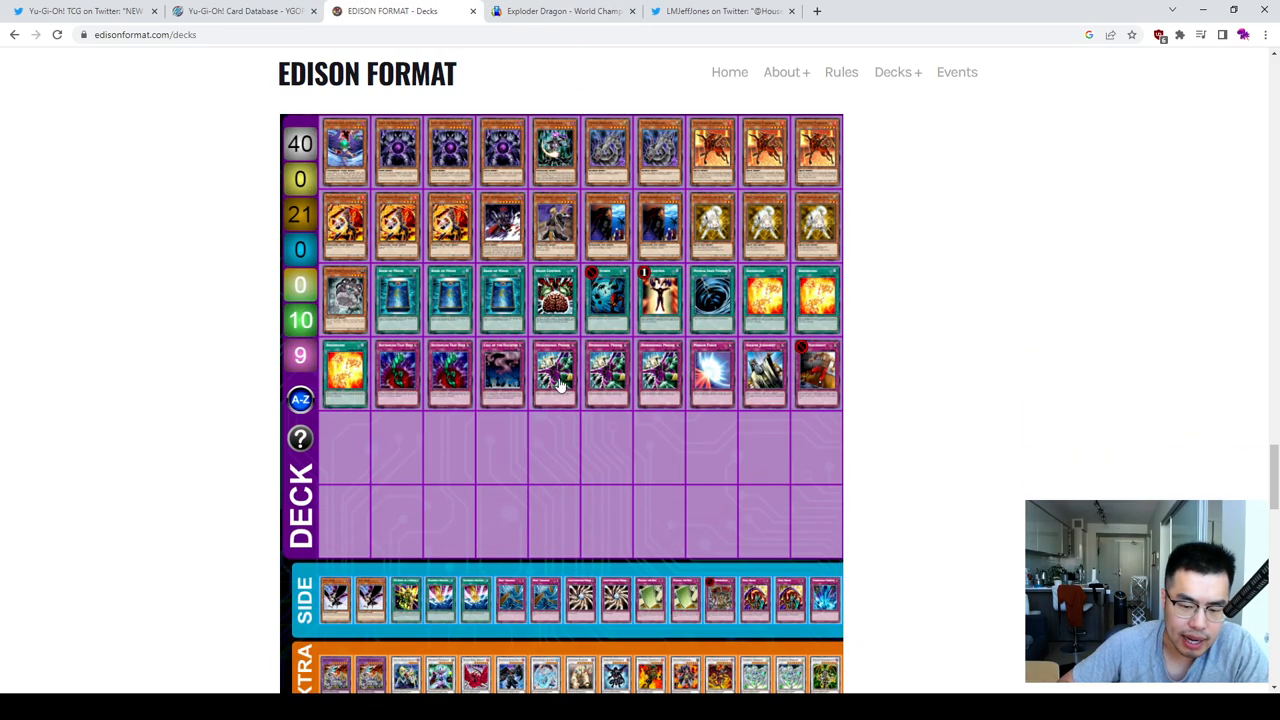
# Search TCGplayer for 'shadow-imprison' and pick the Shadow-Imprisoning Mirror suggestion
pyautogui.click(560, 12)
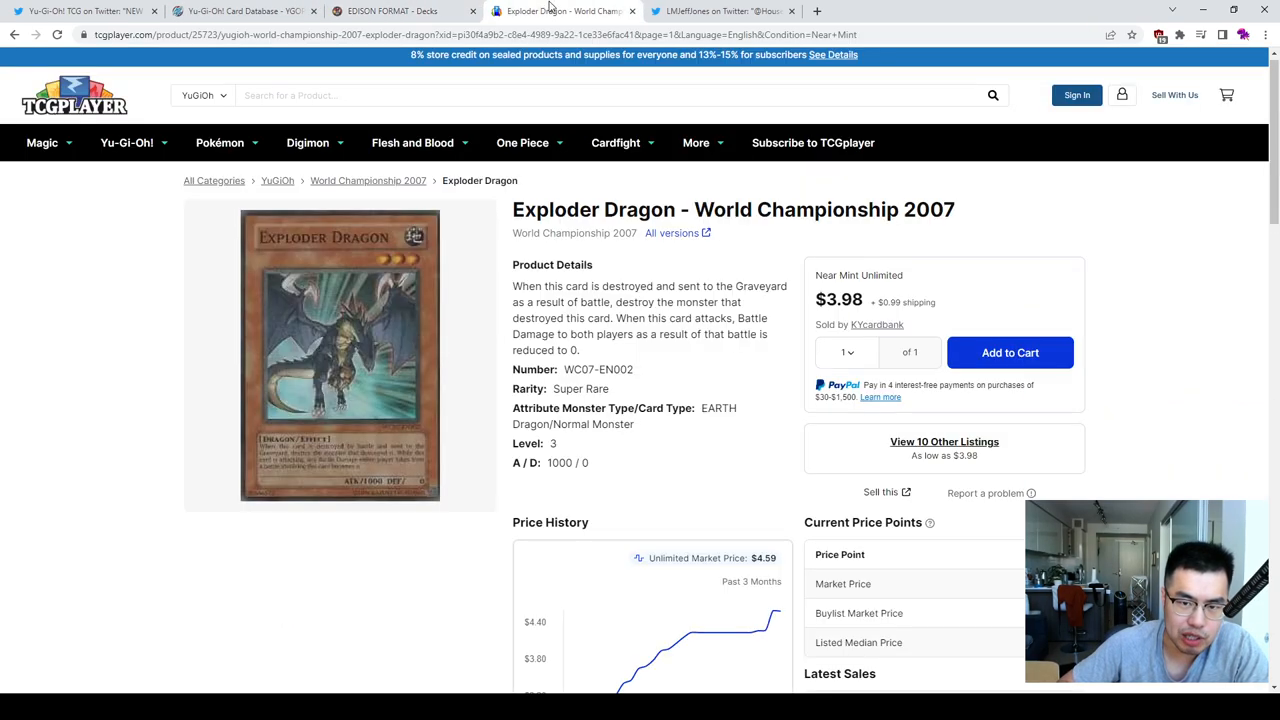
pyautogui.click(590, 96)
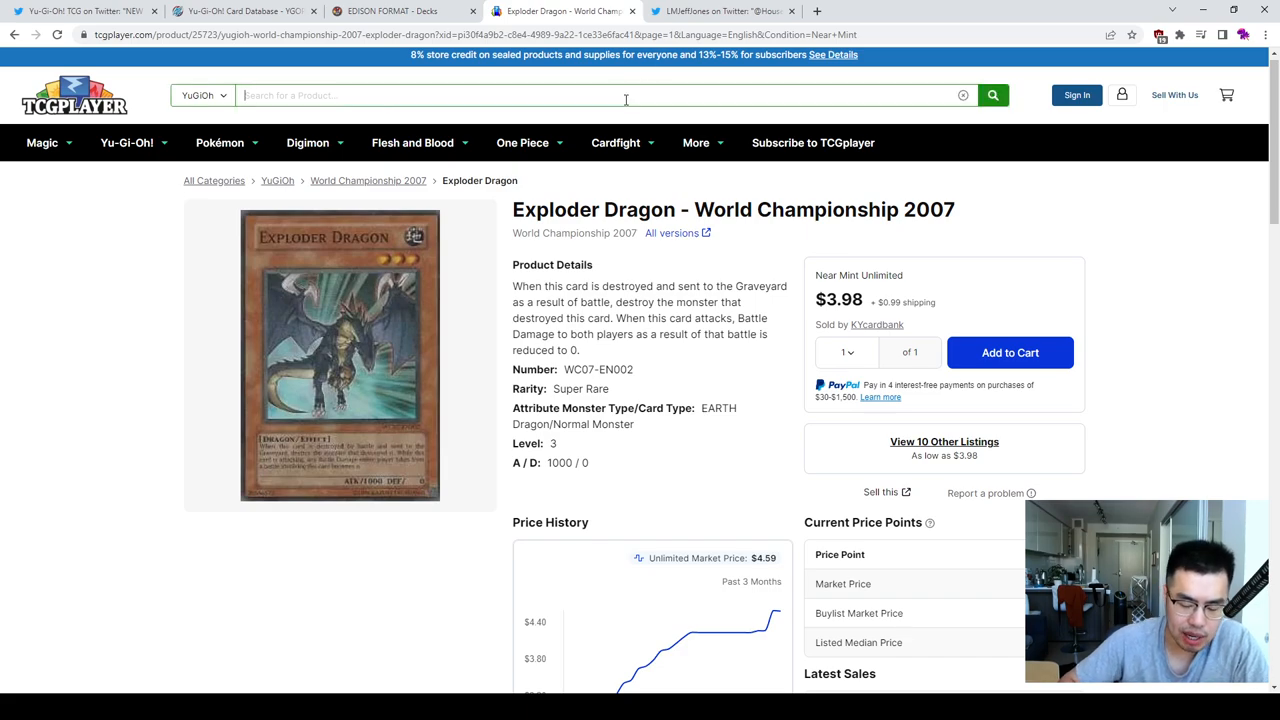
pyautogui.write('shadow-imprison')
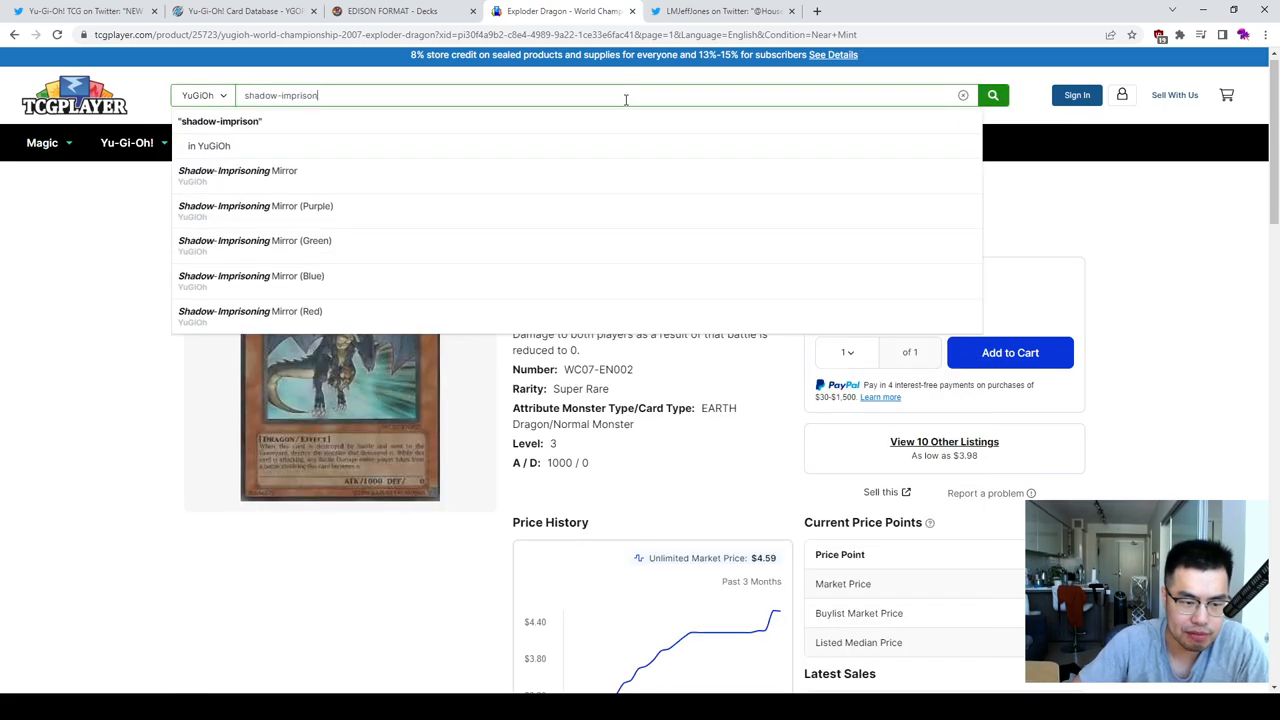
pyautogui.click(238, 170)
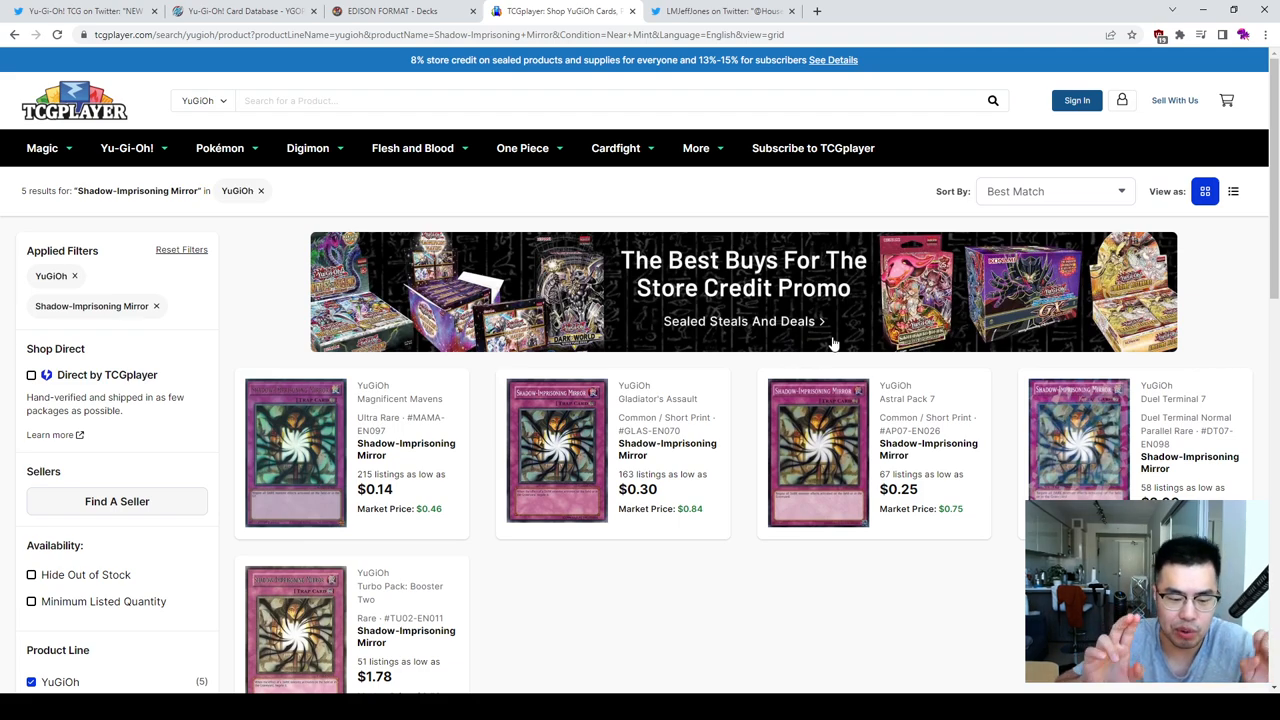
# Reach the Duel Terminal 7 Shadow-Imprisoning Mirror's Near Mint listings starting at $3.99
pyautogui.scroll(-3)
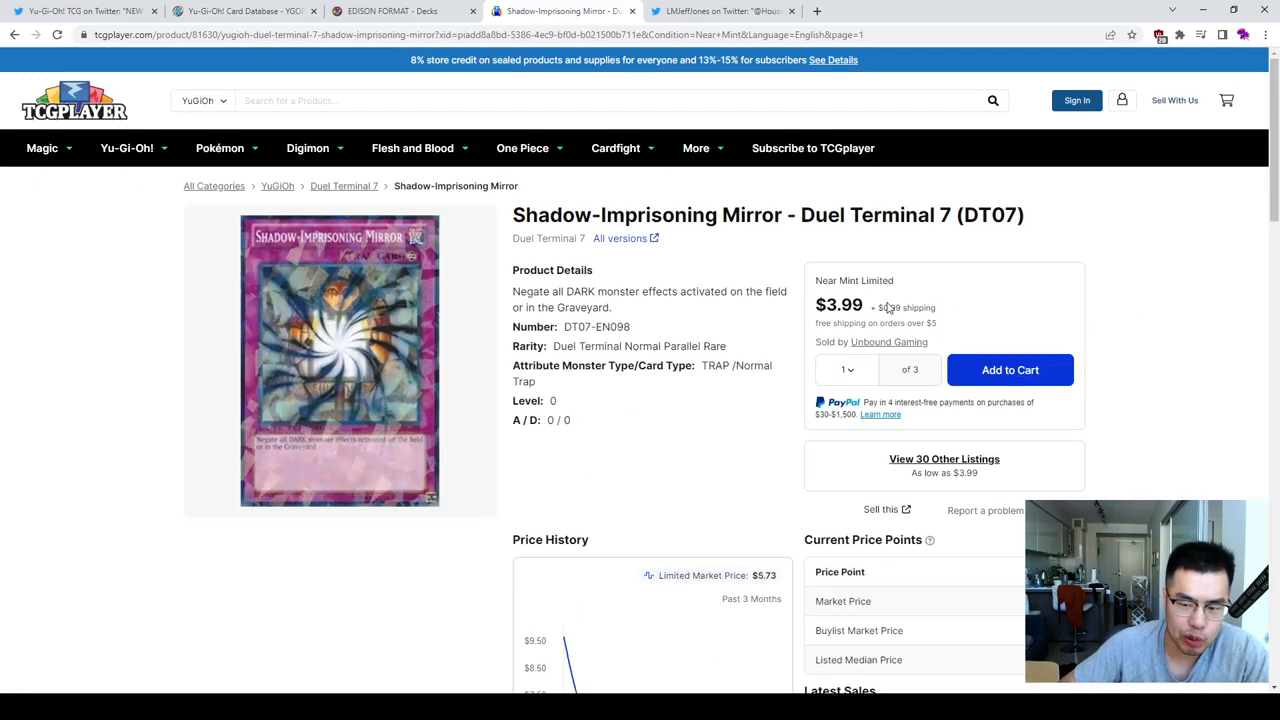
pyautogui.scroll(-3)
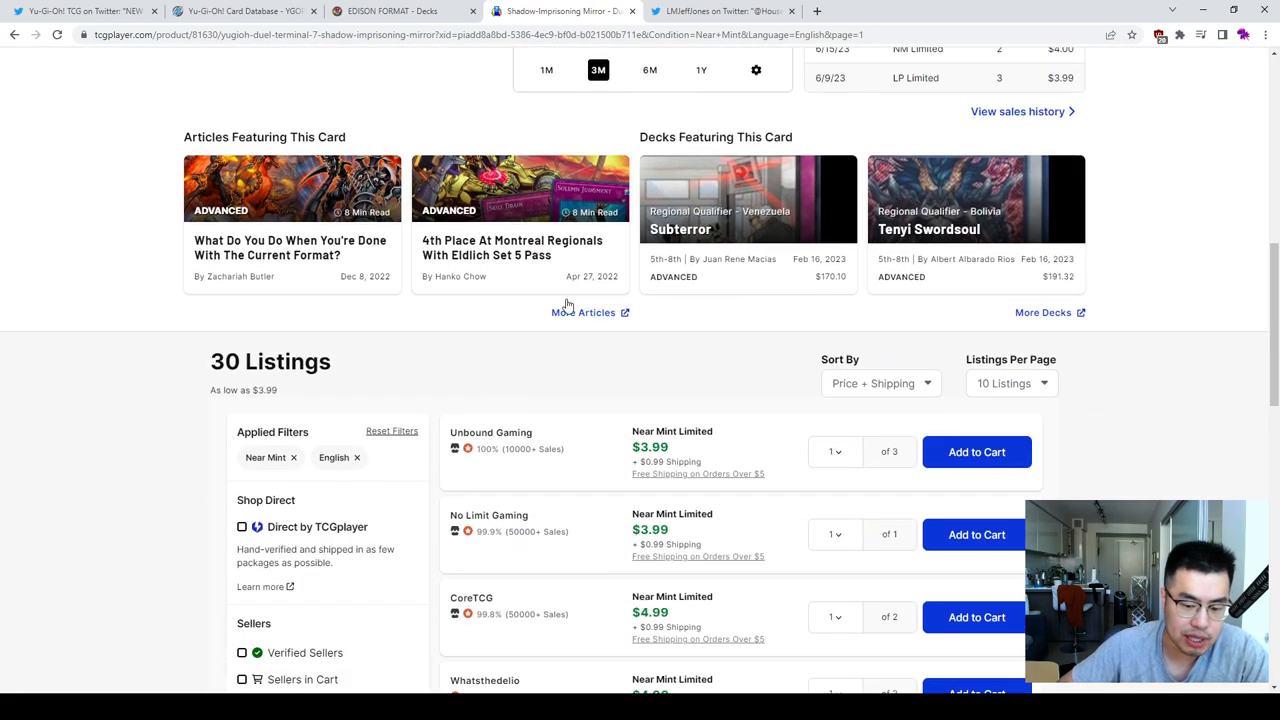
pyautogui.scroll(-3)
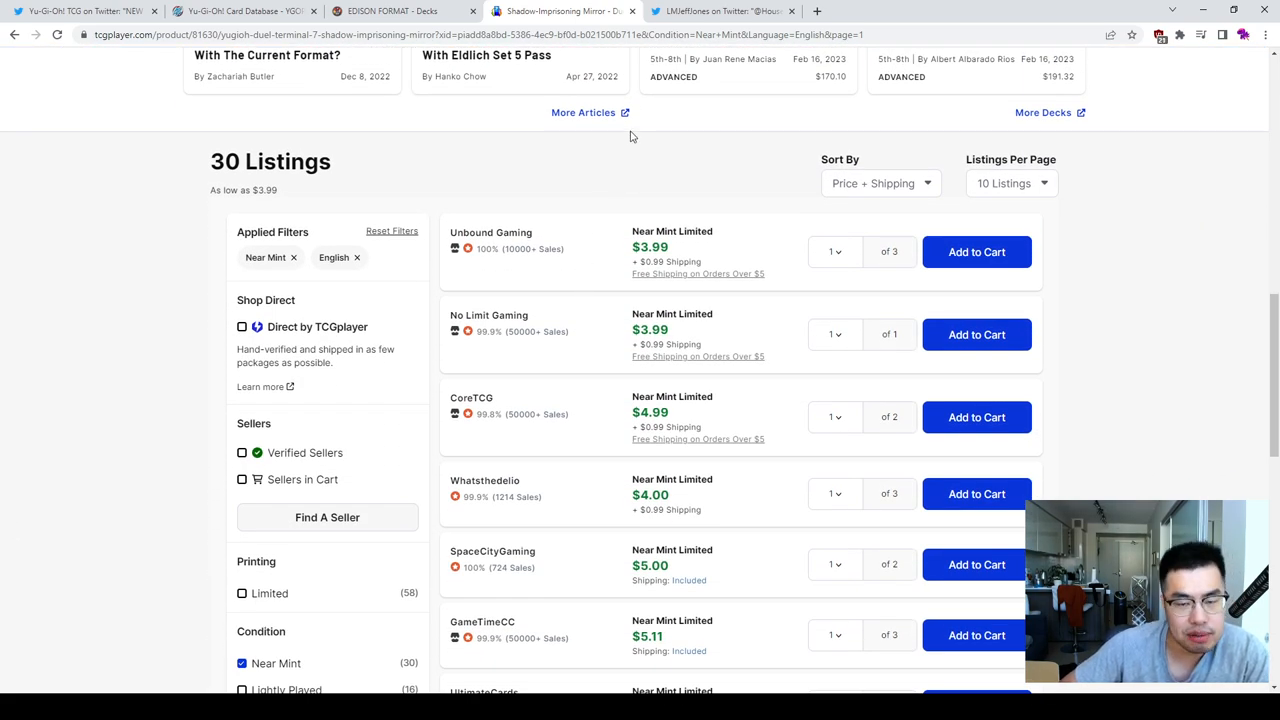
# Review the DD4 5th-place Vatoes' Flamvell decklist down to its Side and Extra rows
pyautogui.click(390, 12)
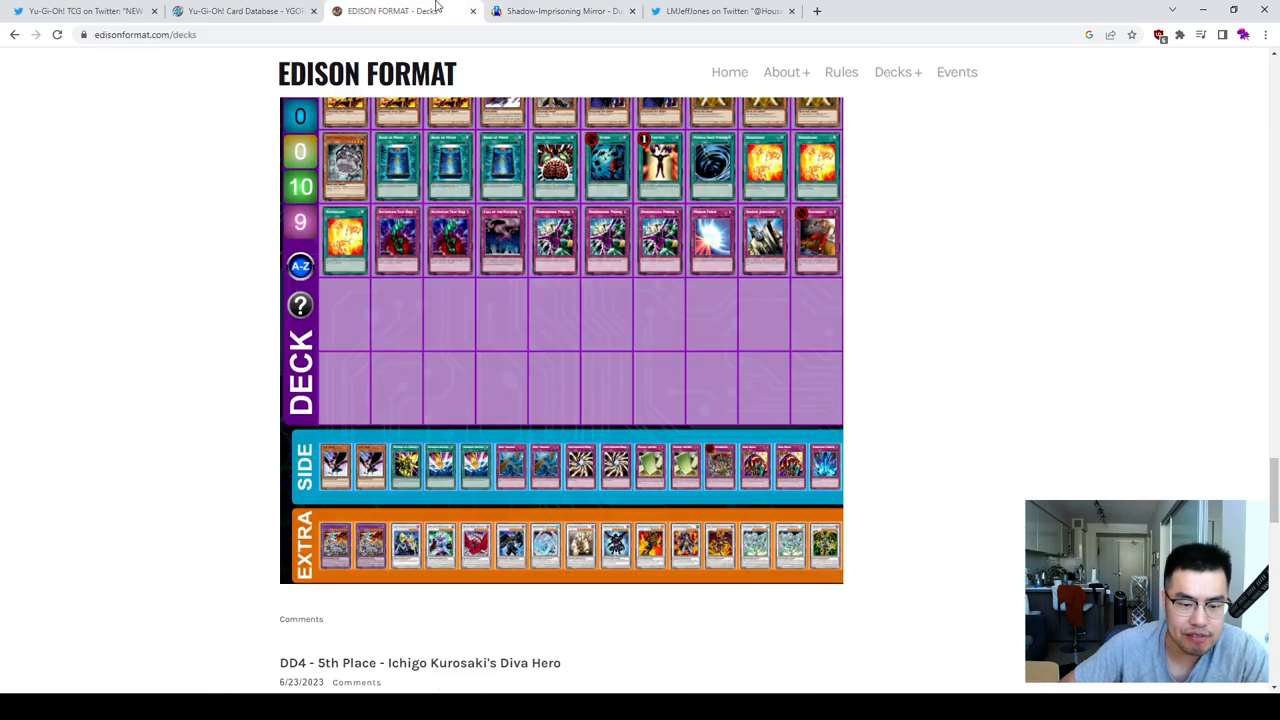
pyautogui.moveTo(670, 340)
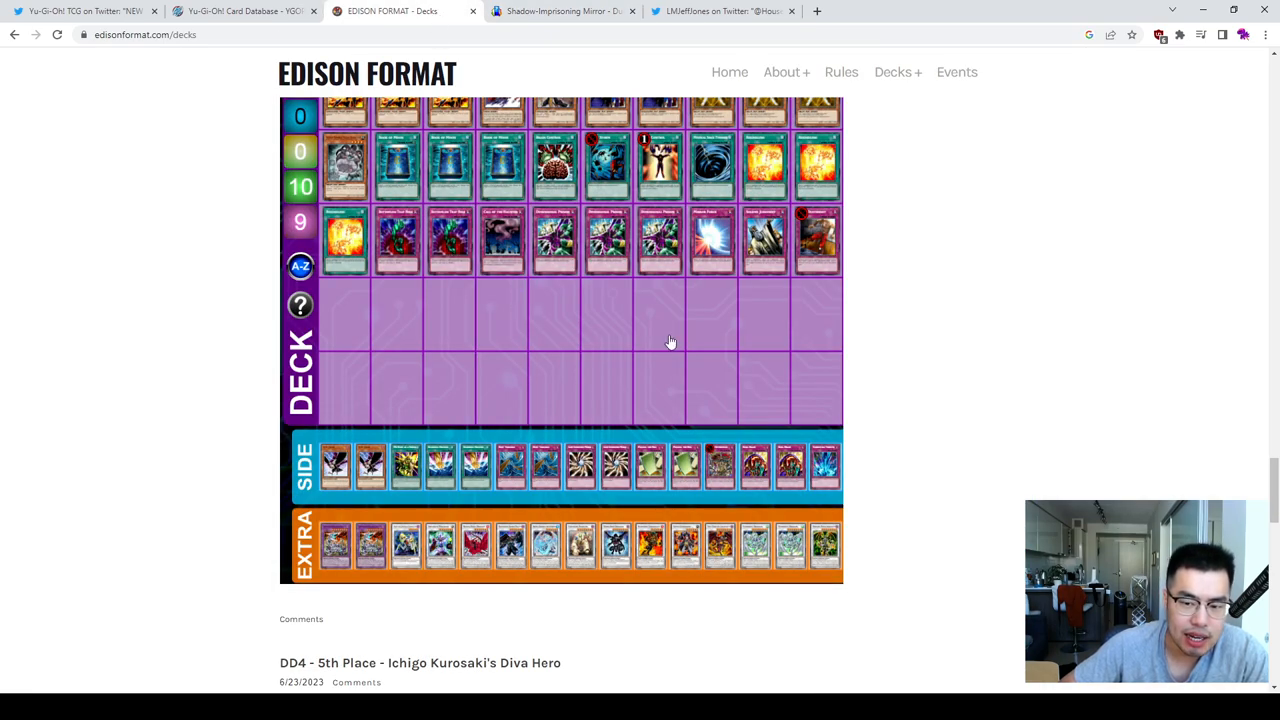
pyautogui.scroll(3)
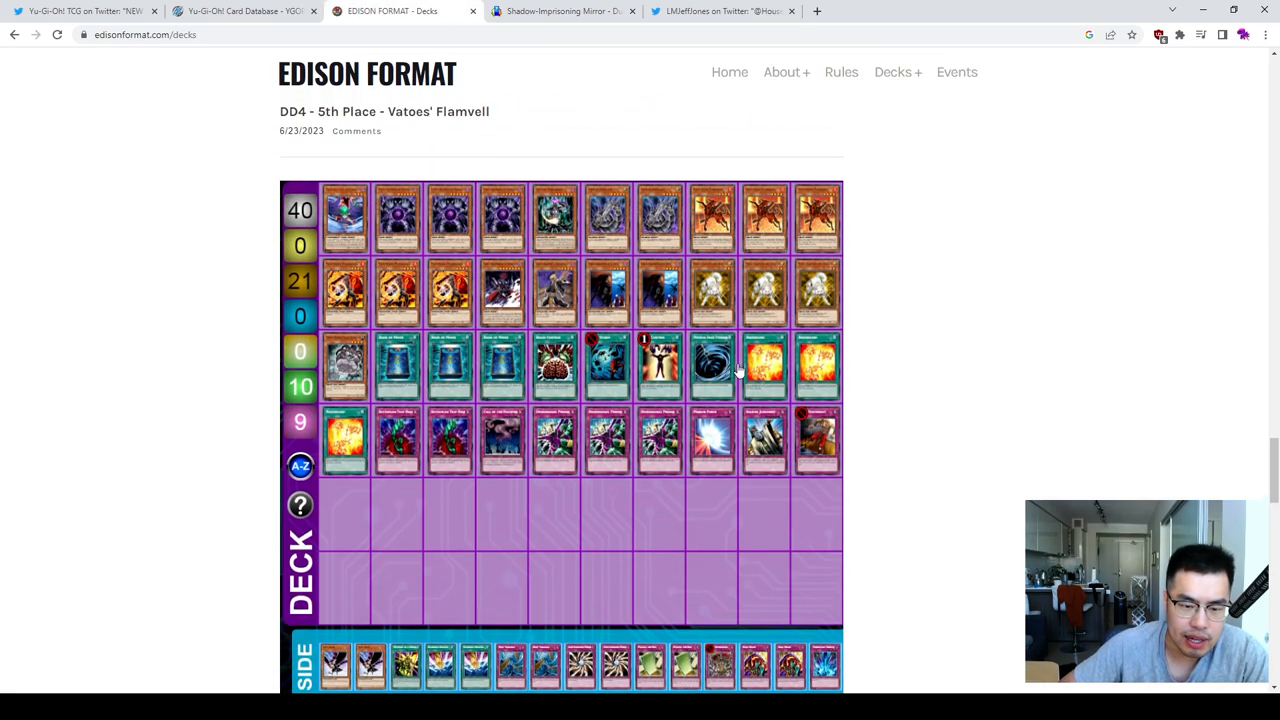
pyautogui.scroll(-3)
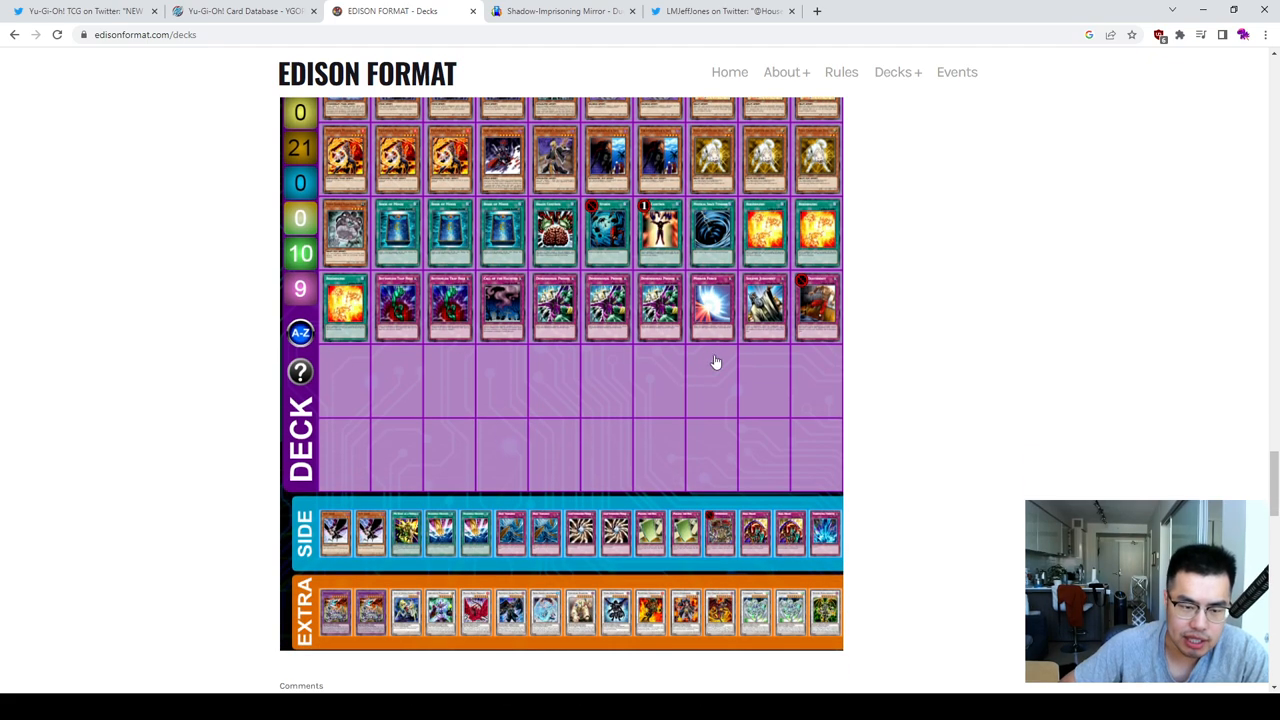
pyautogui.scroll(3)
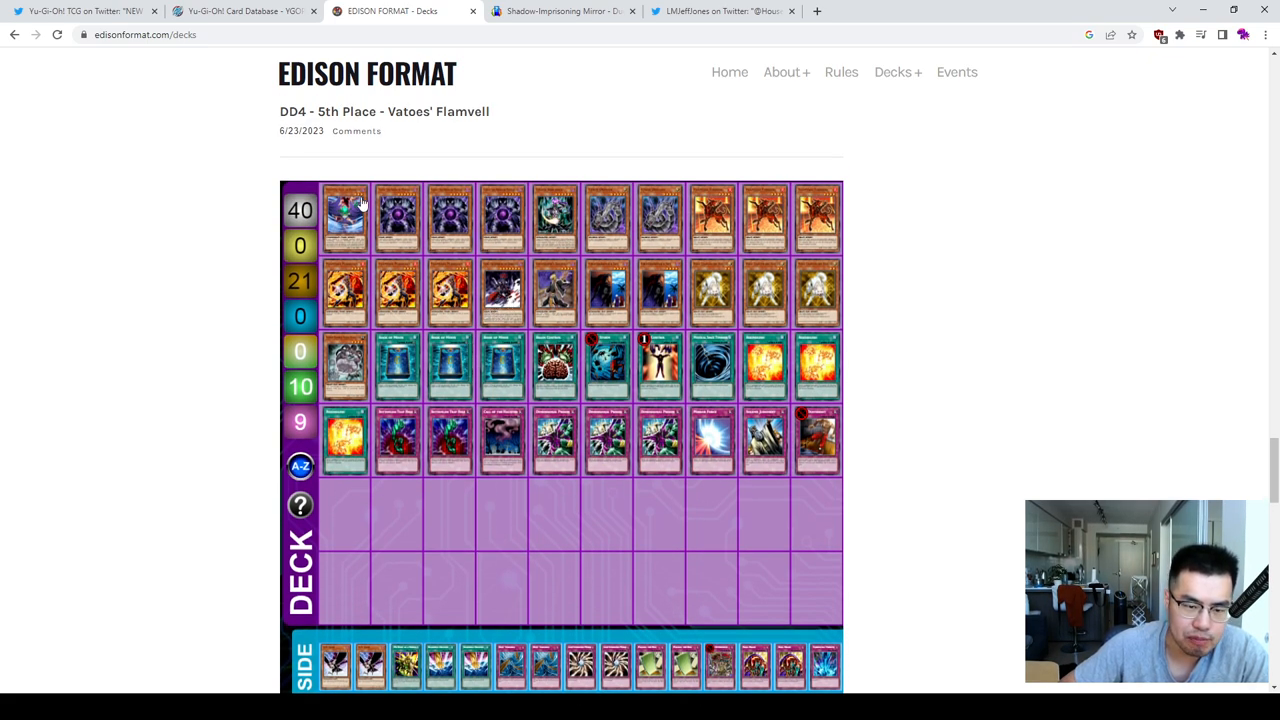
pyautogui.moveTo(588, 448)
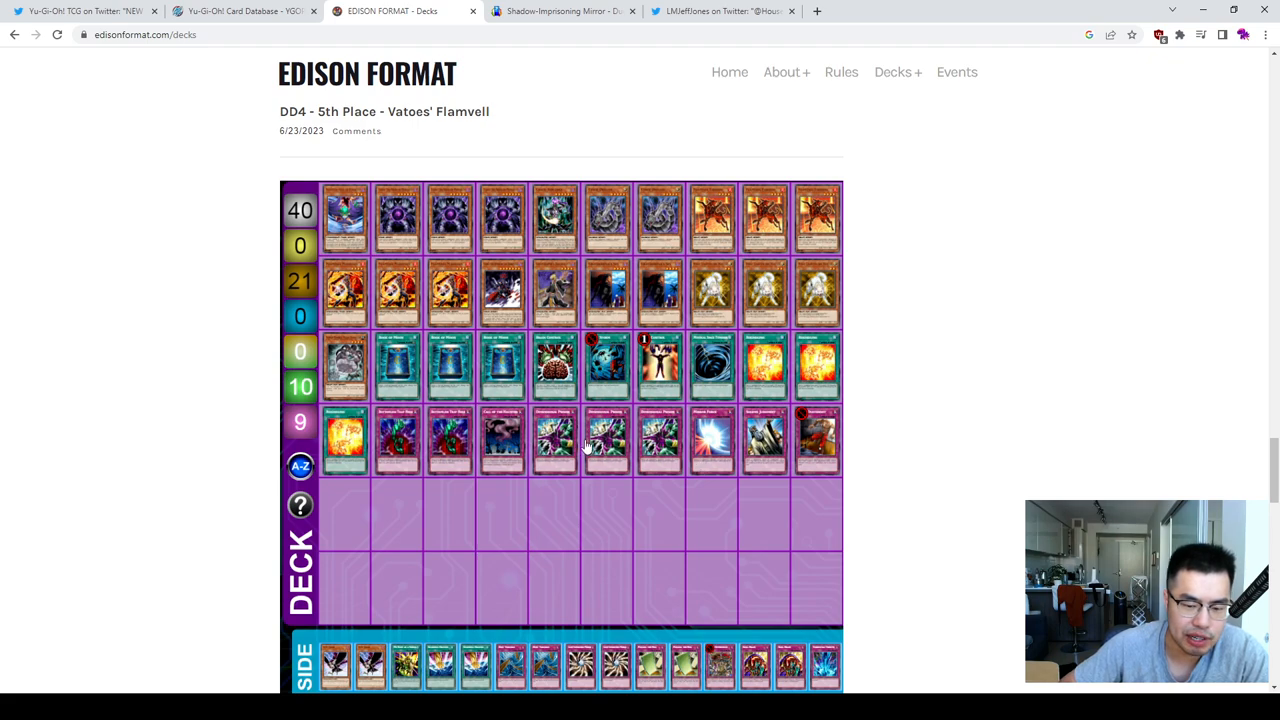
pyautogui.moveTo(648, 408)
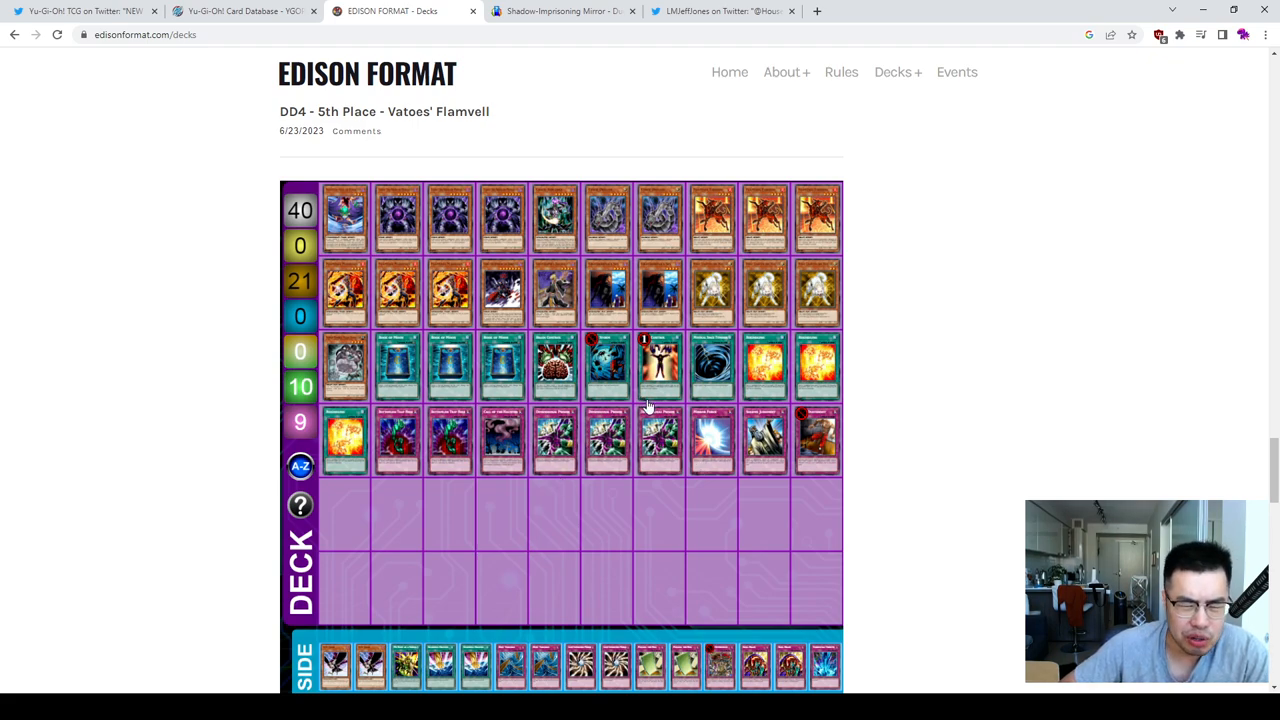
pyautogui.scroll(-3)
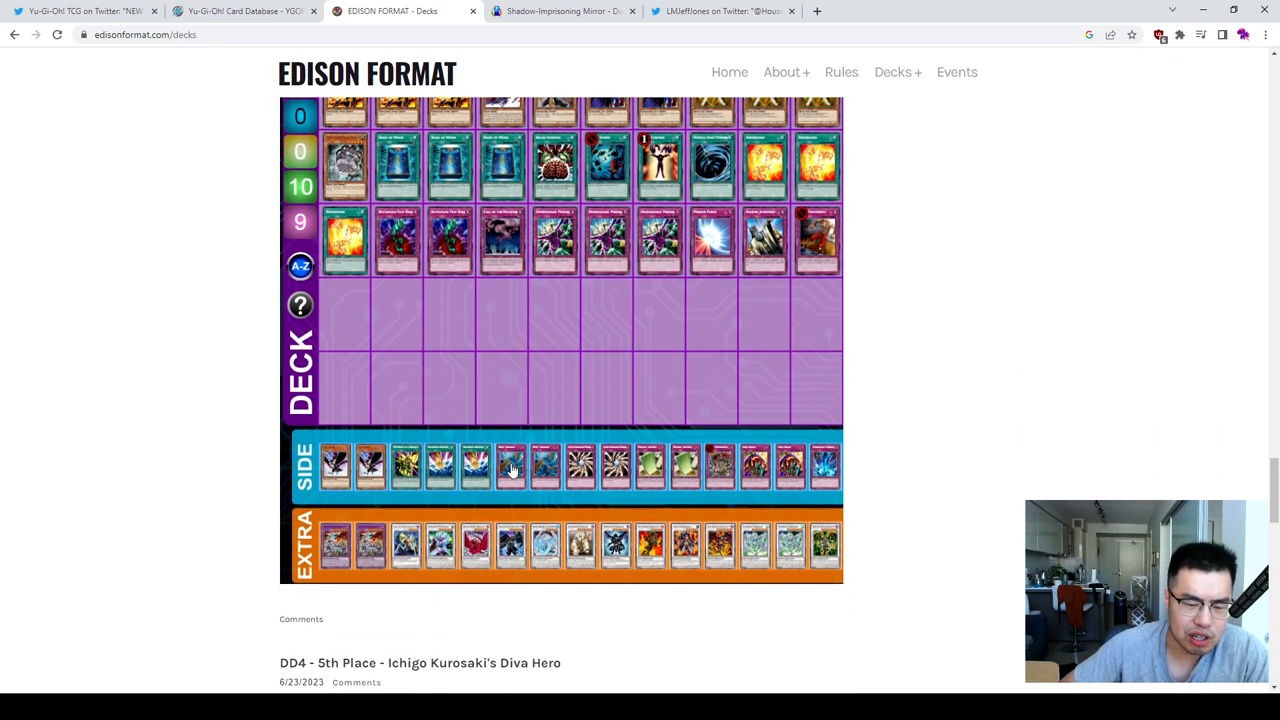
pyautogui.moveTo(660, 374)
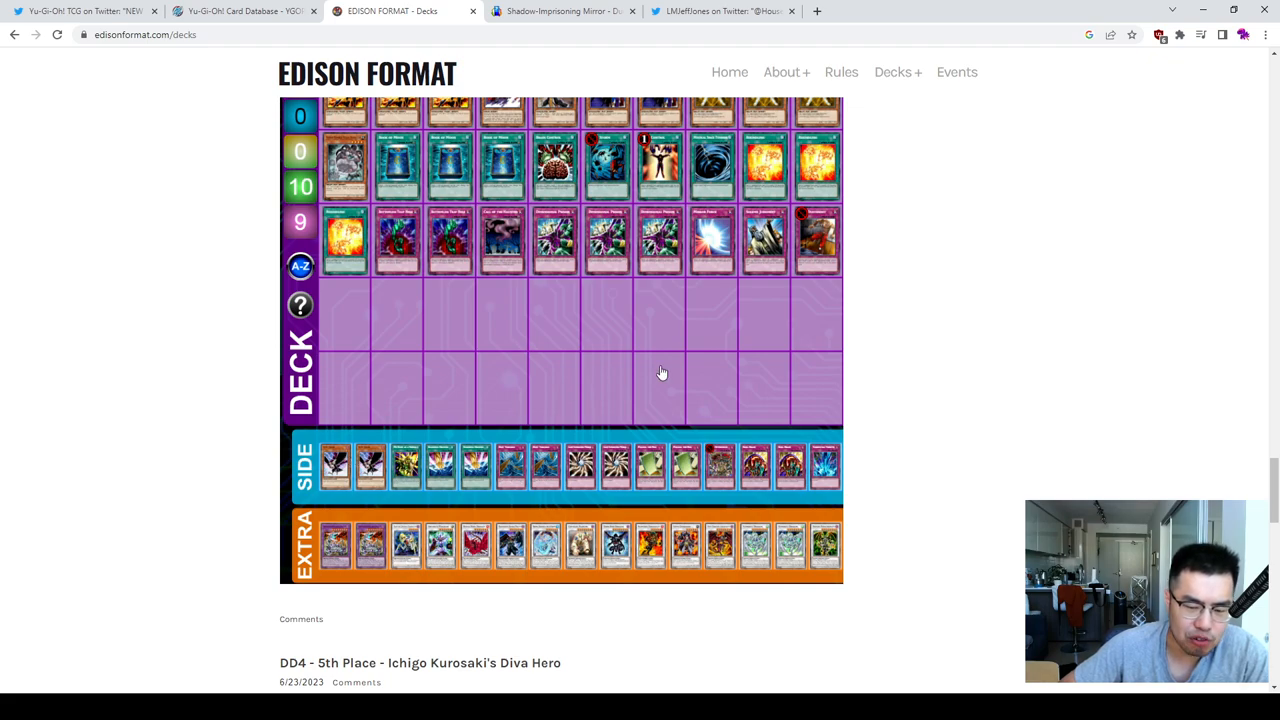
pyautogui.moveTo(224, 400)
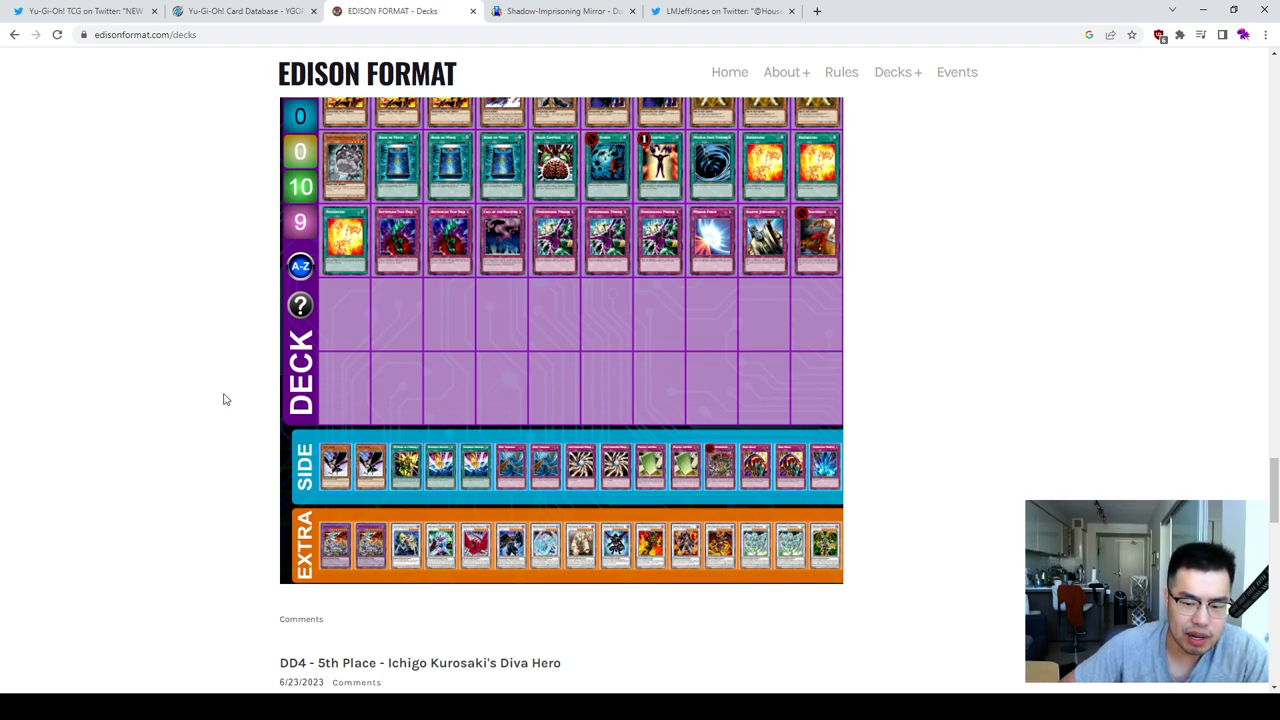
# Search TCGplayer for 'skill drai' and browse results to the OTS Tournament Pack 19 Skill Drain
pyautogui.click(564, 12)
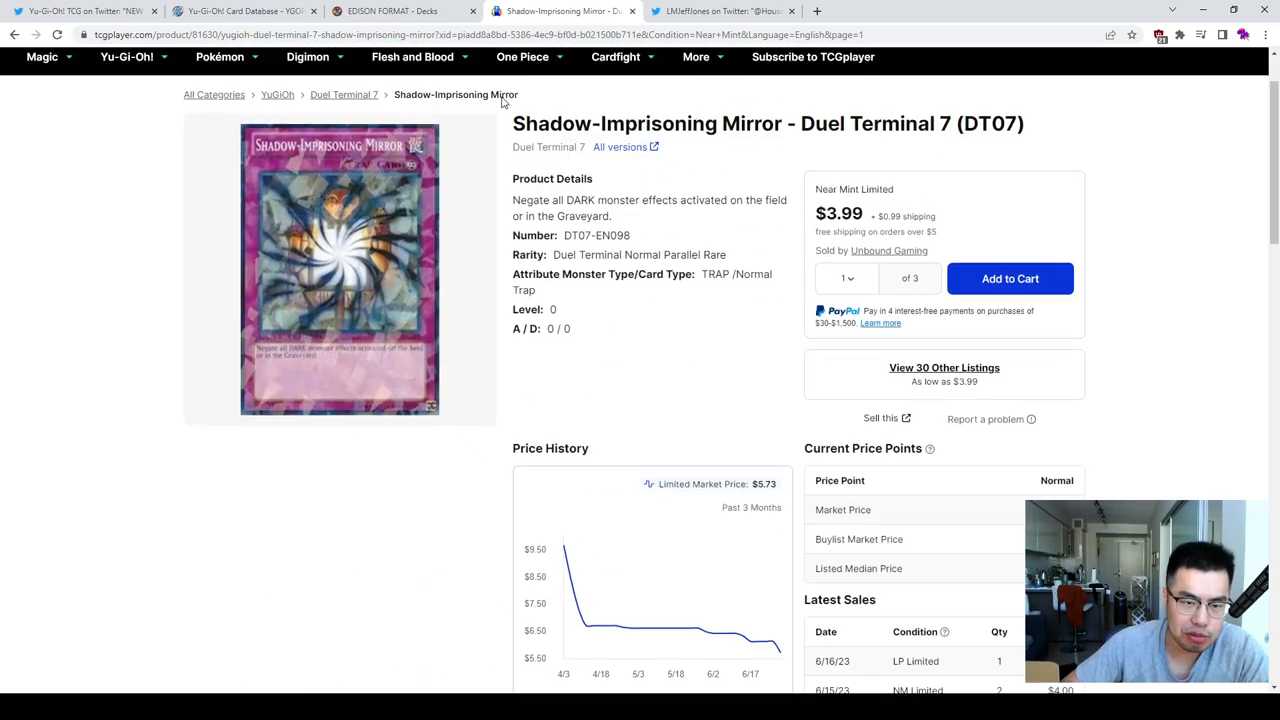
pyautogui.write('skill drain')
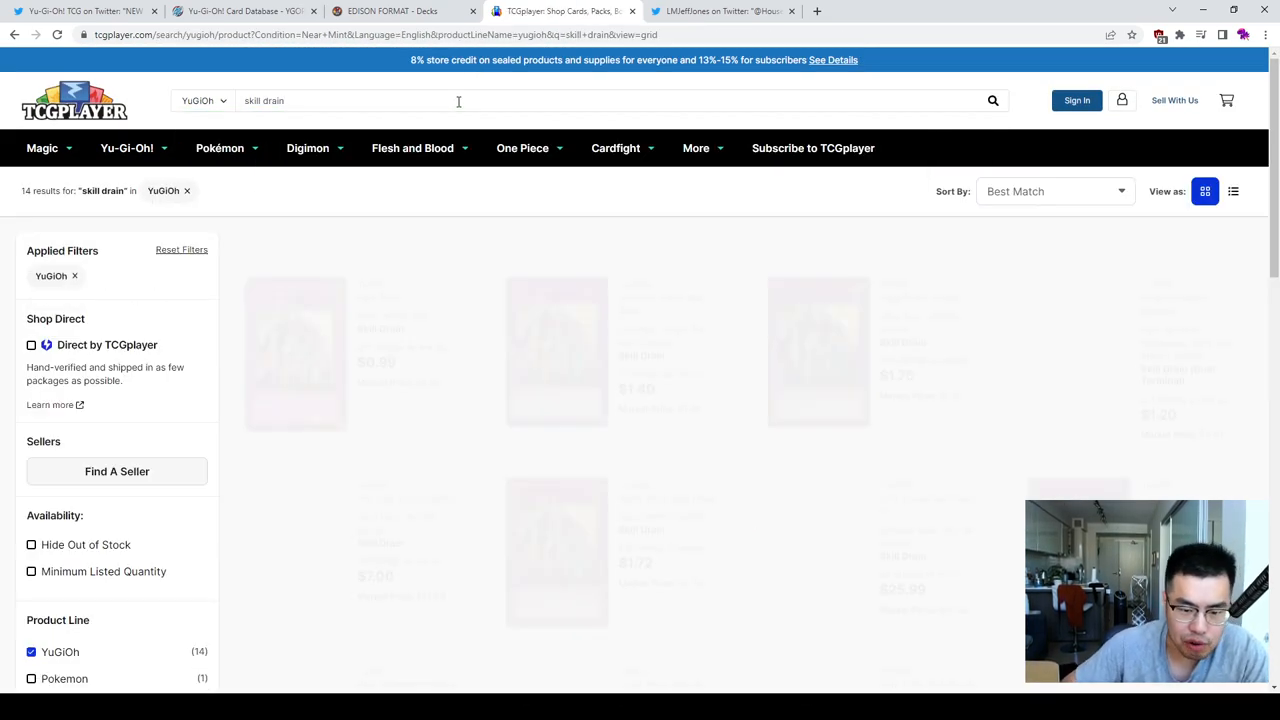
pyautogui.scroll(-3)
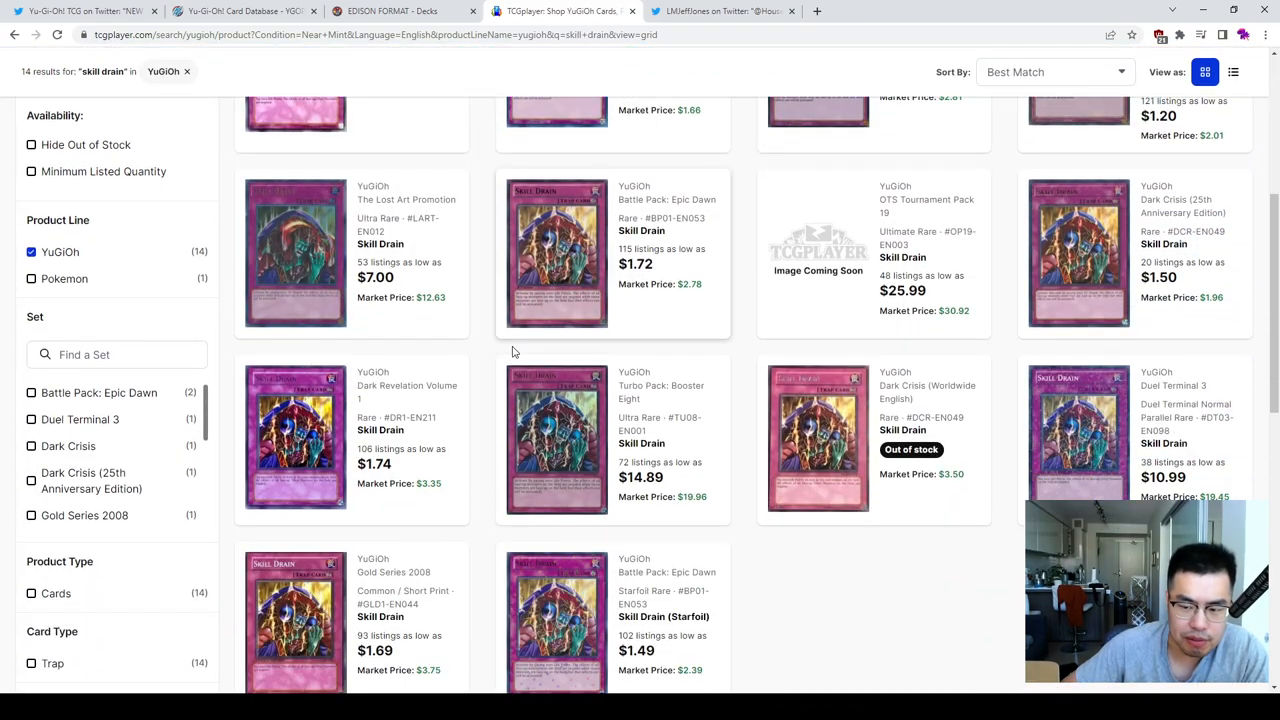
pyautogui.scroll(3)
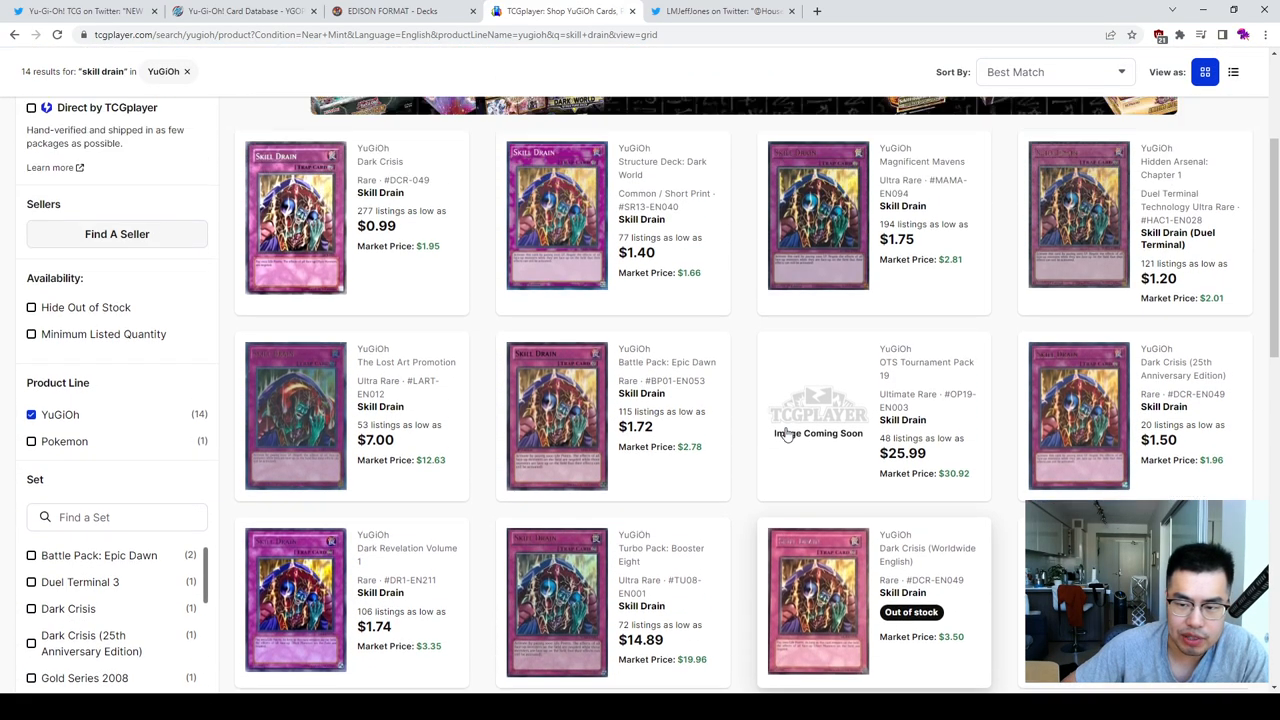
pyautogui.scroll(3)
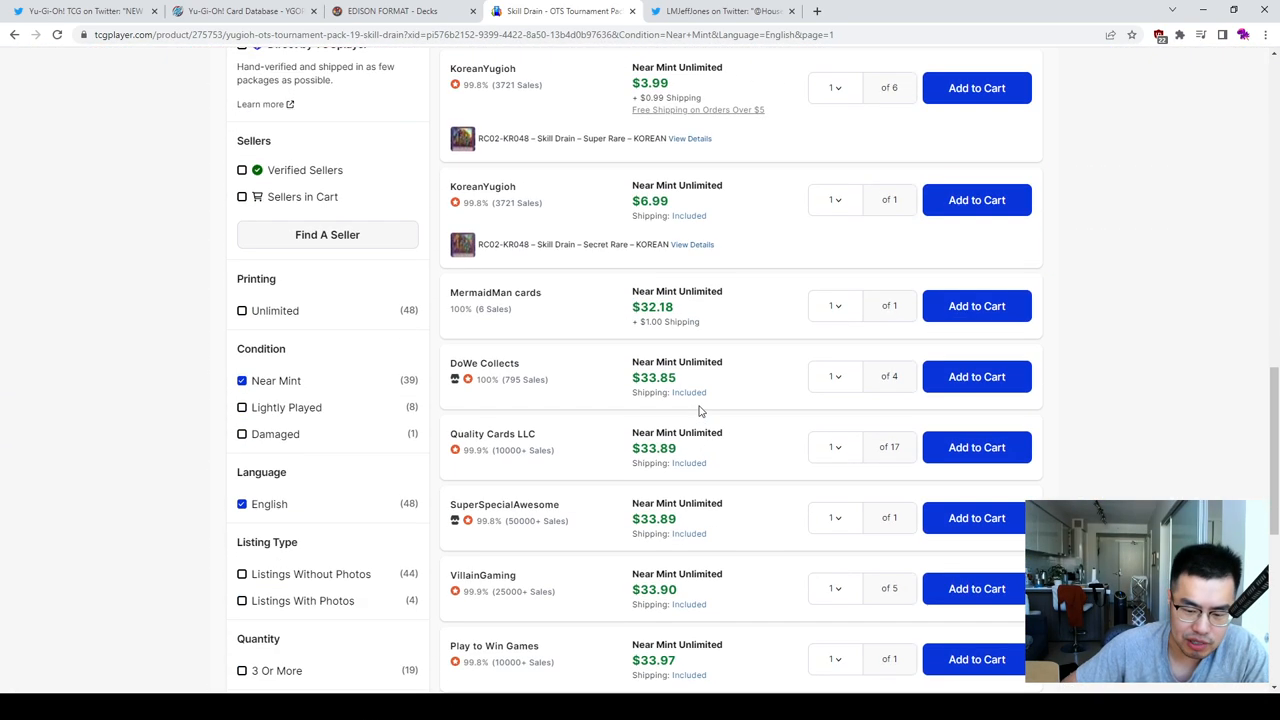
pyautogui.scroll(3)
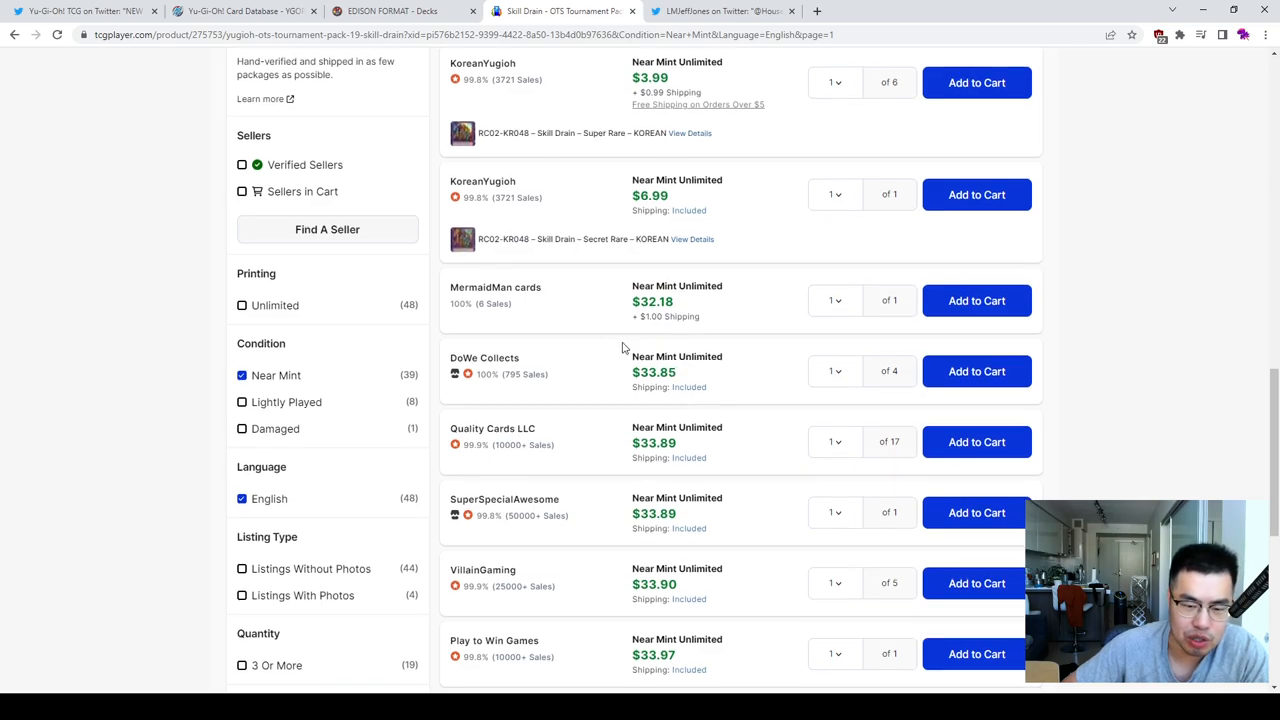
pyautogui.moveTo(544, 238)
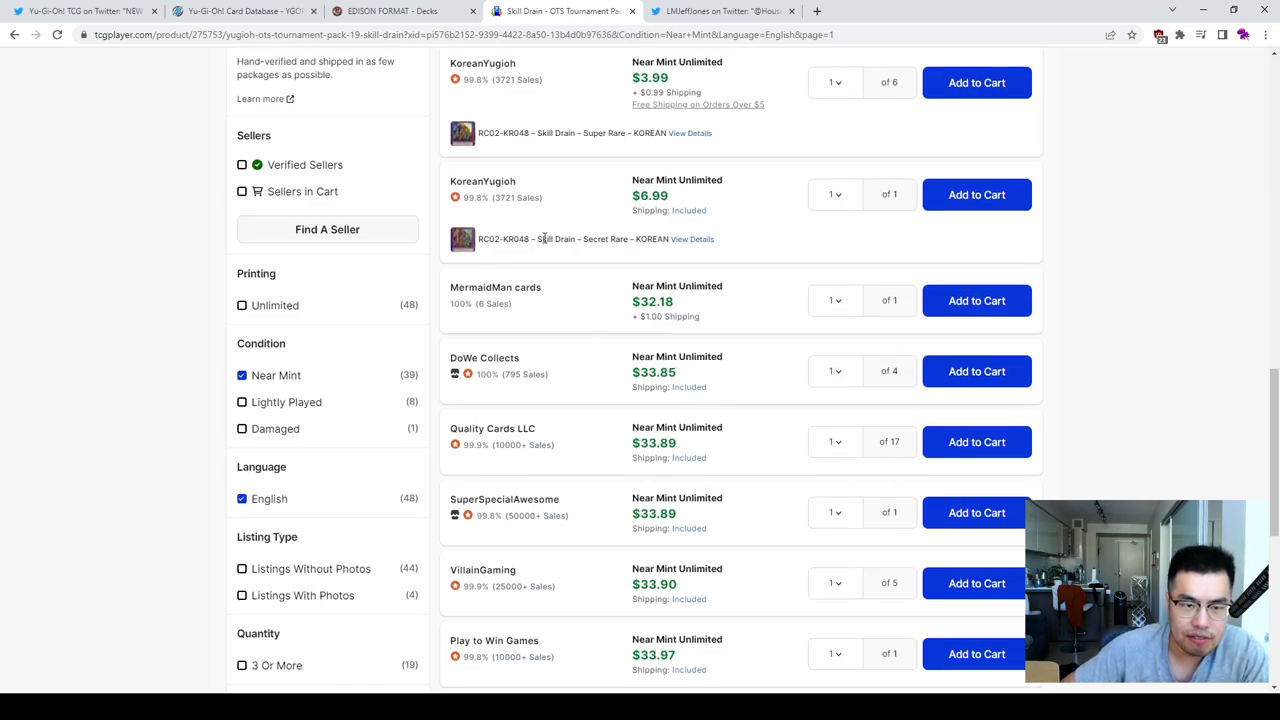
pyautogui.moveTo(648, 316)
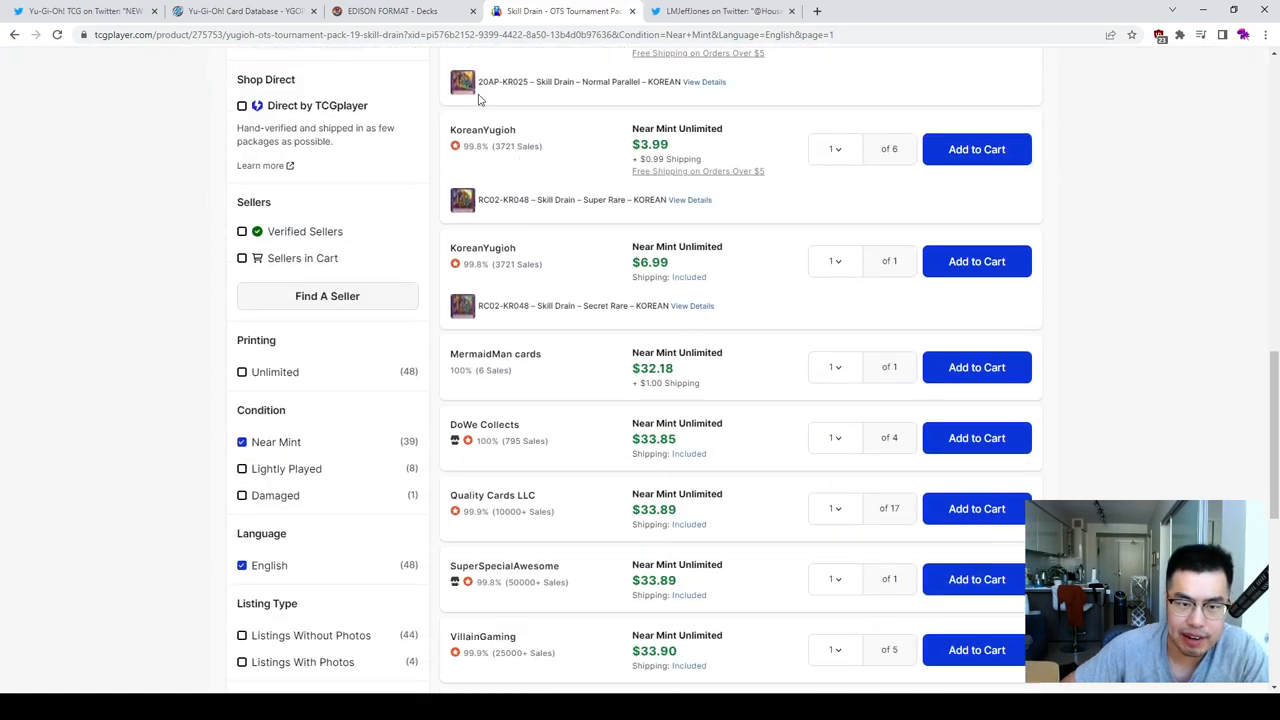
# Flip between the Flamvell decklist and the Skill Drain listings to compare the side deck
pyautogui.click(400, 12)
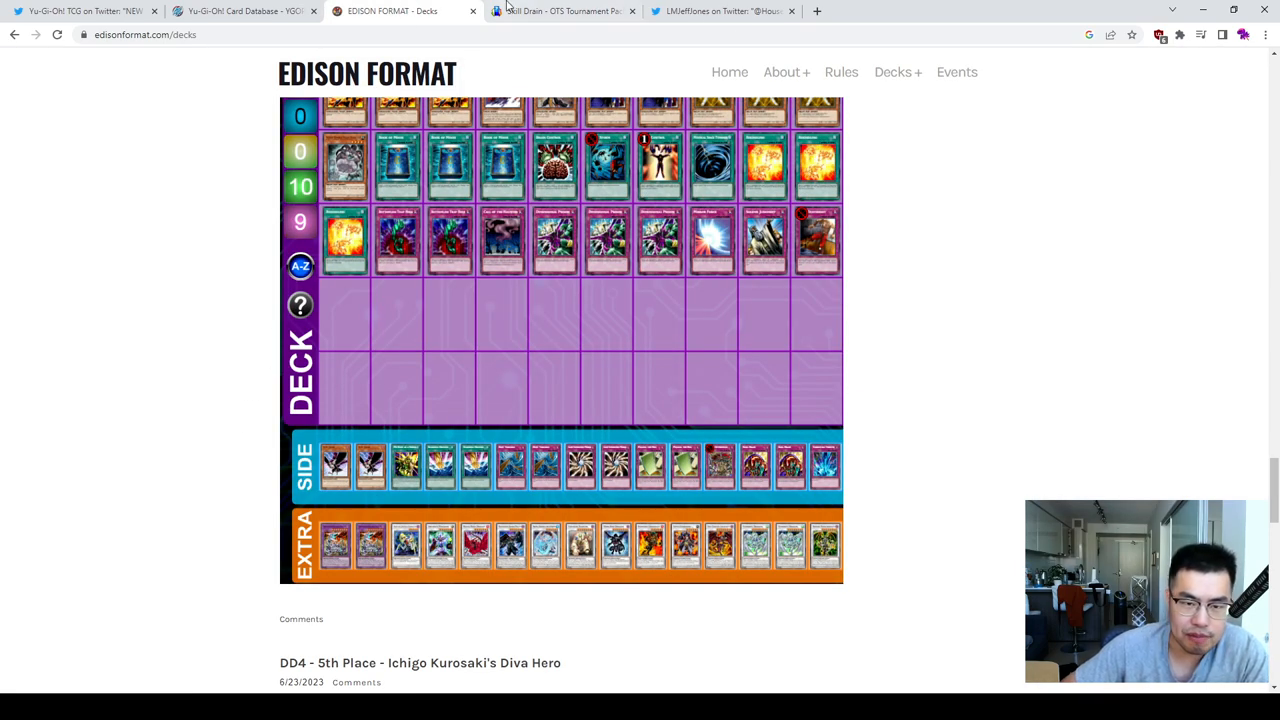
pyautogui.click(560, 12)
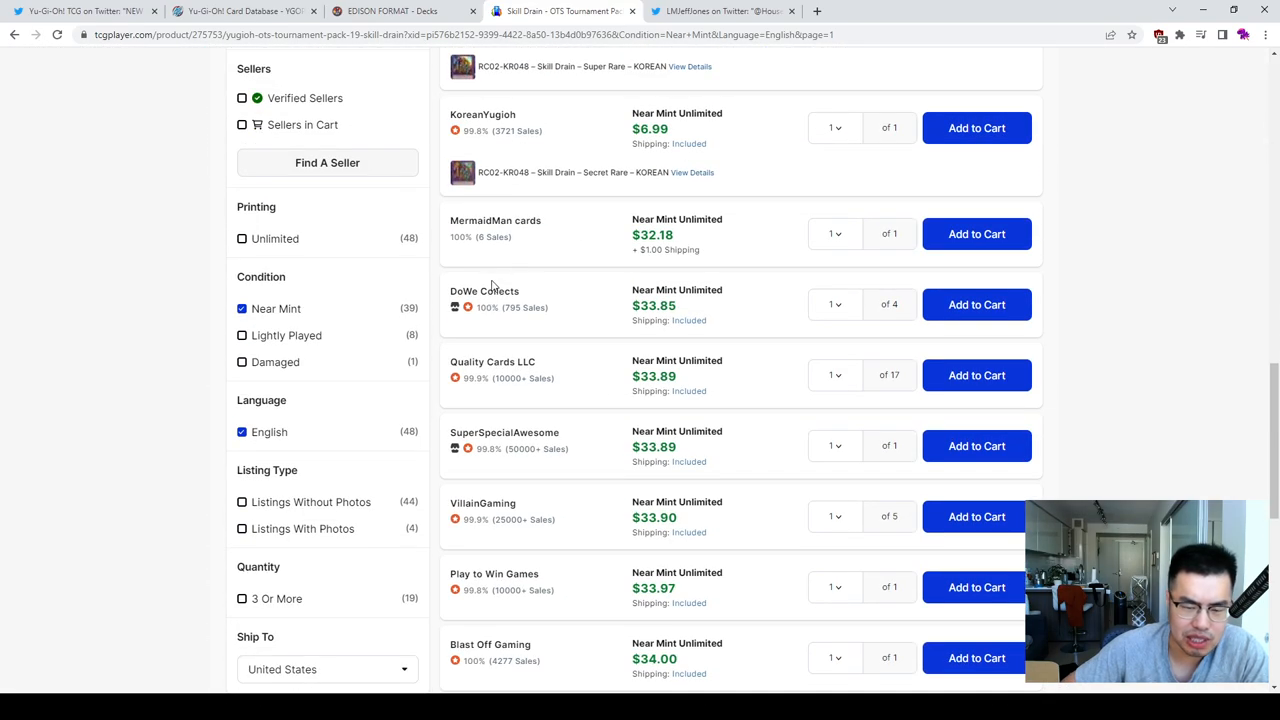
pyautogui.click(390, 12)
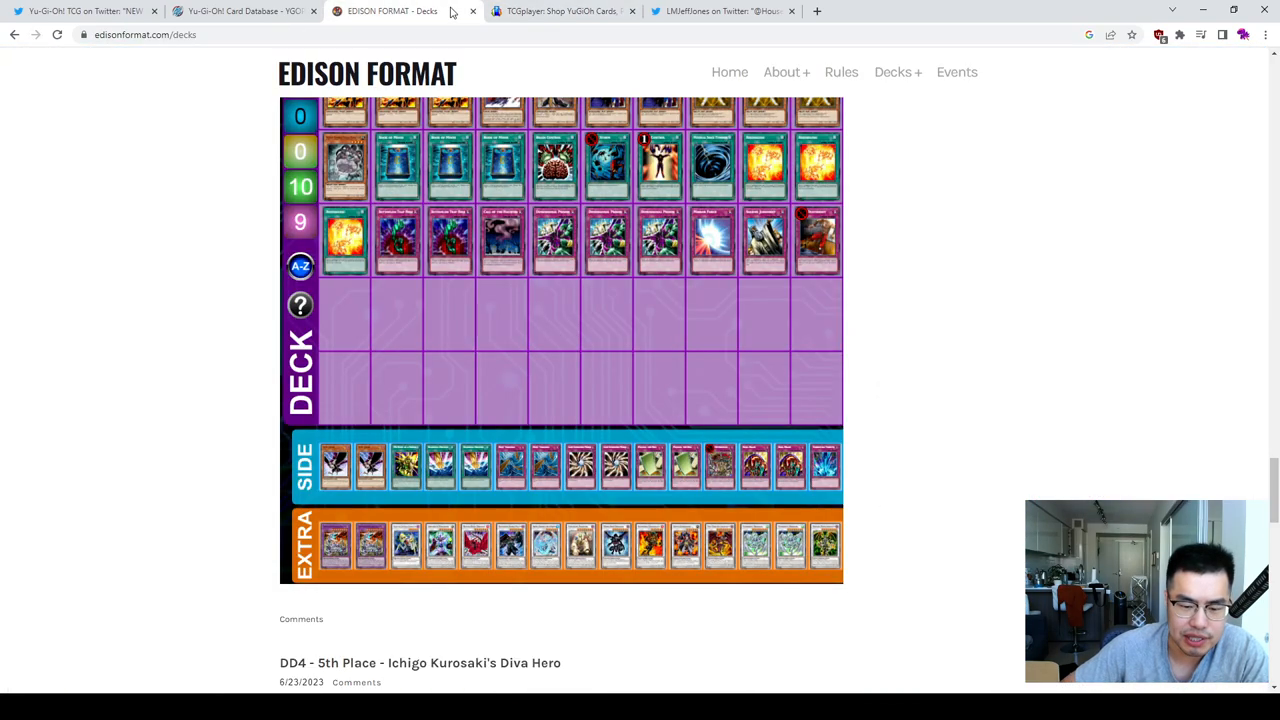
pyautogui.moveTo(500, 344)
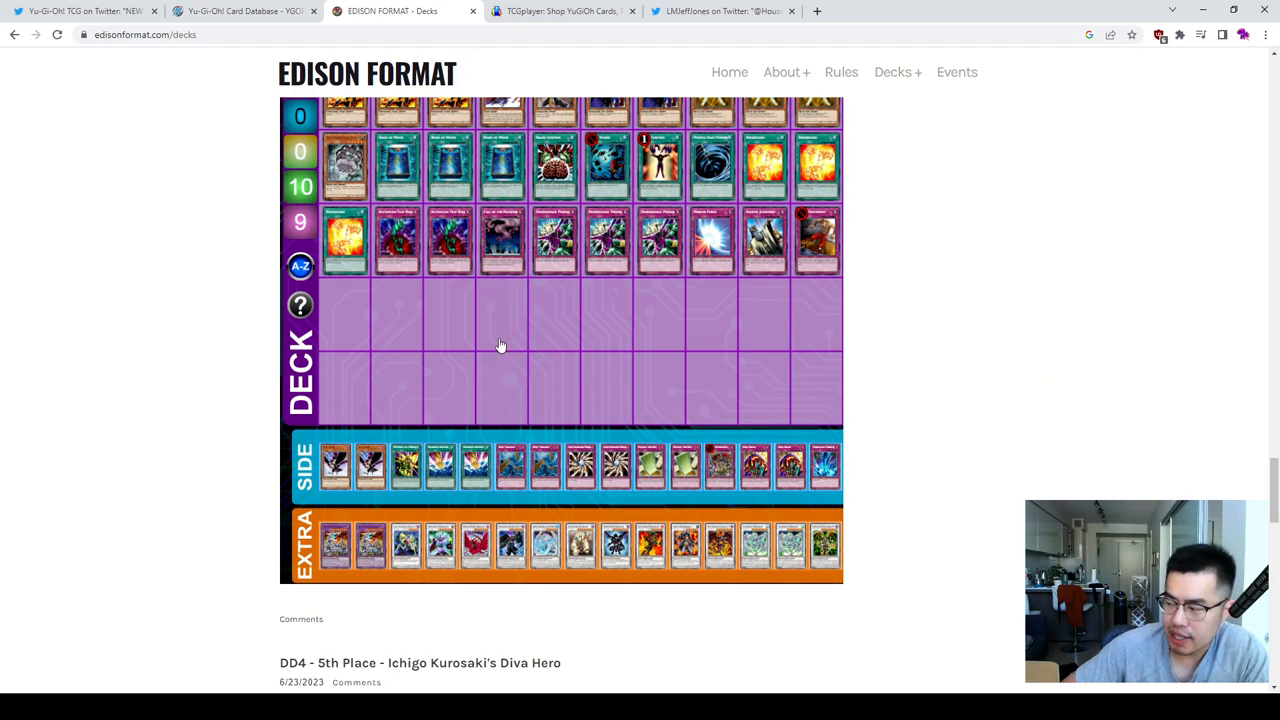
pyautogui.moveTo(404, 480)
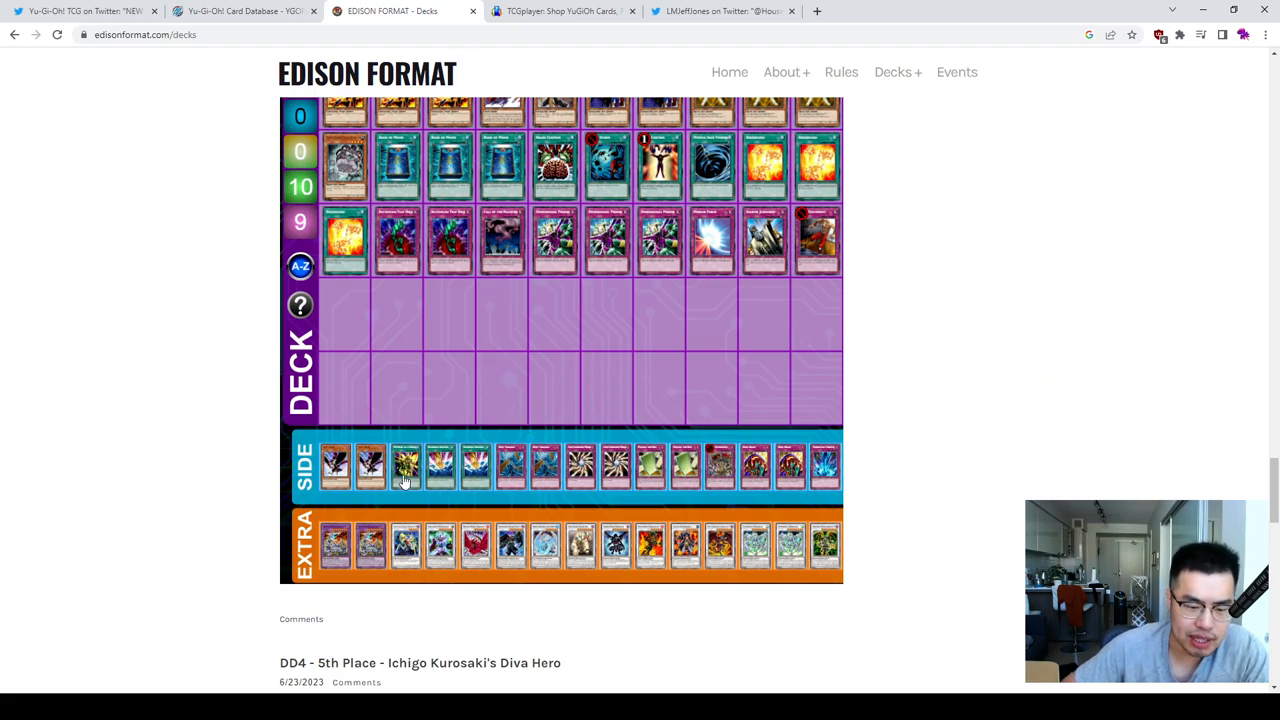
pyautogui.click(564, 12)
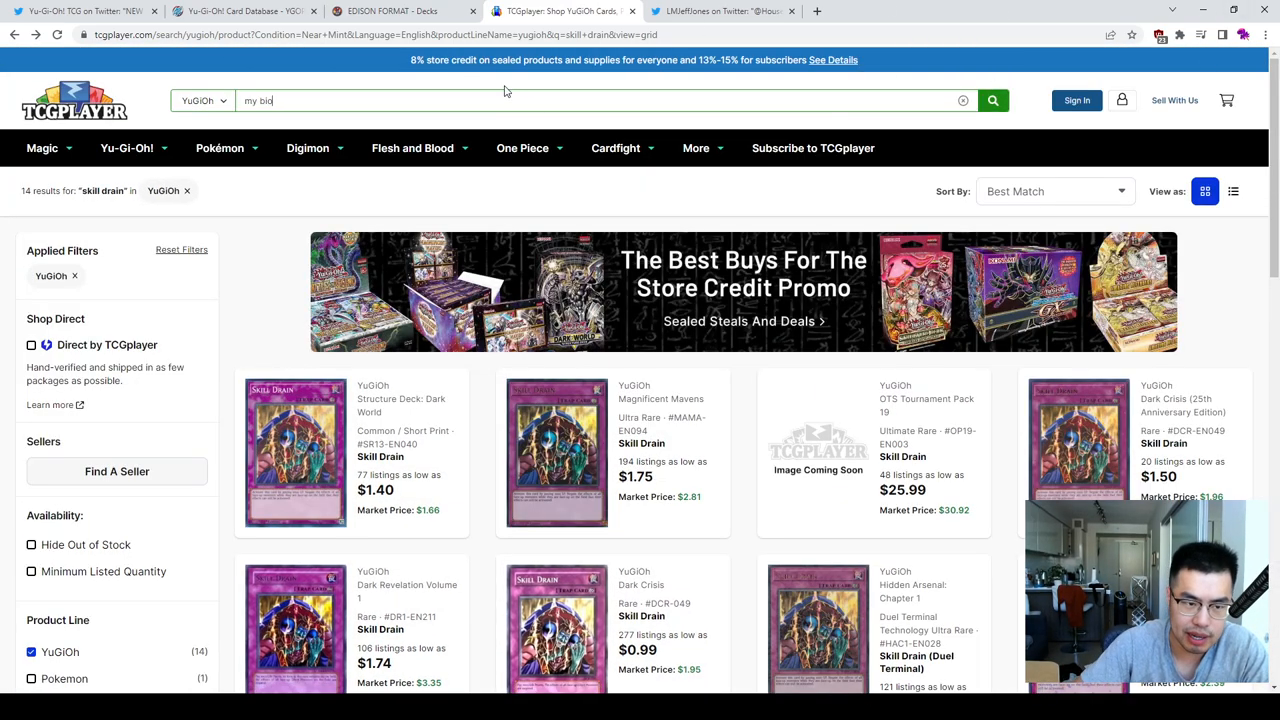
# Search 'body as' and open the Duel Terminal 5 My Body as a Shield listings
pyautogui.write('body as')
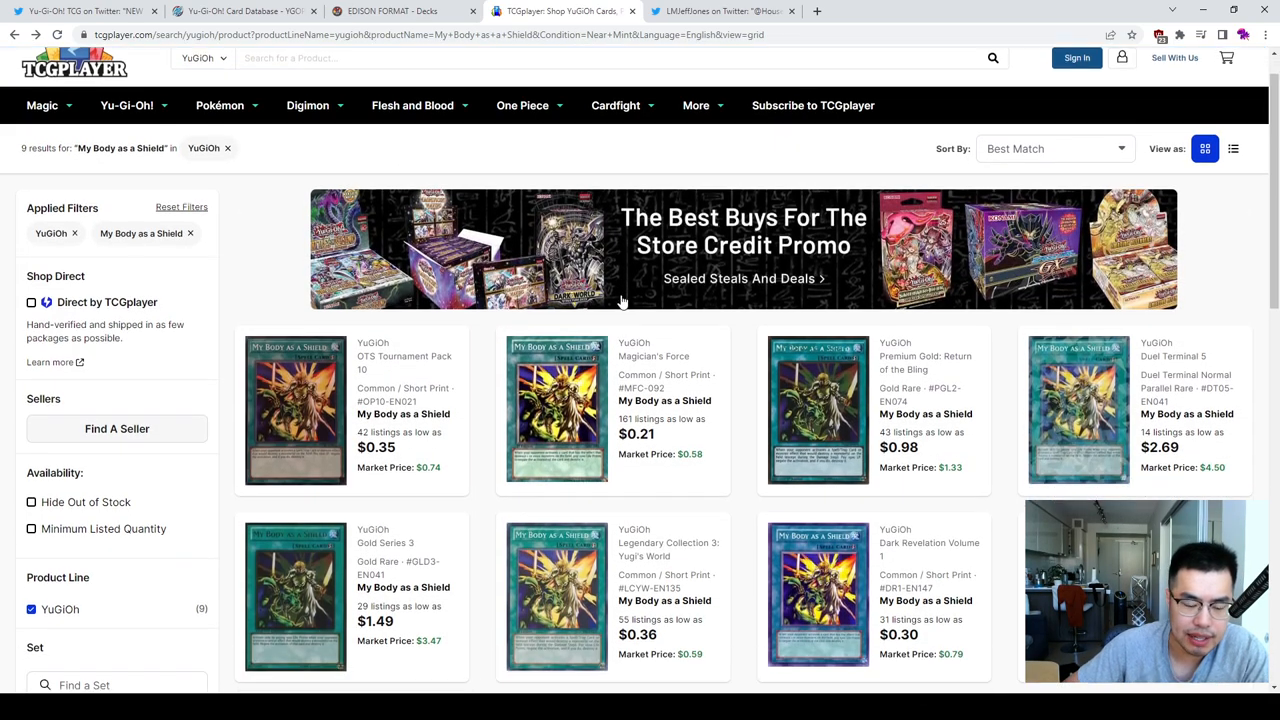
pyautogui.scroll(-3)
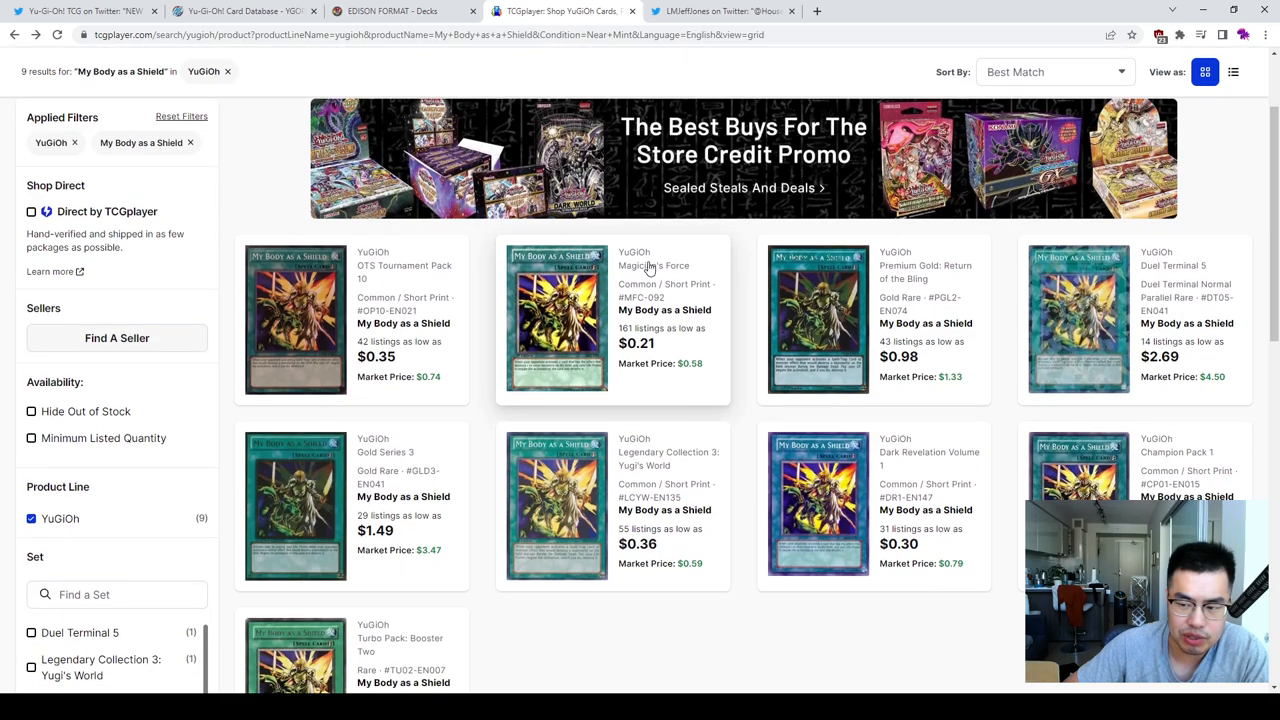
pyautogui.scroll(-3)
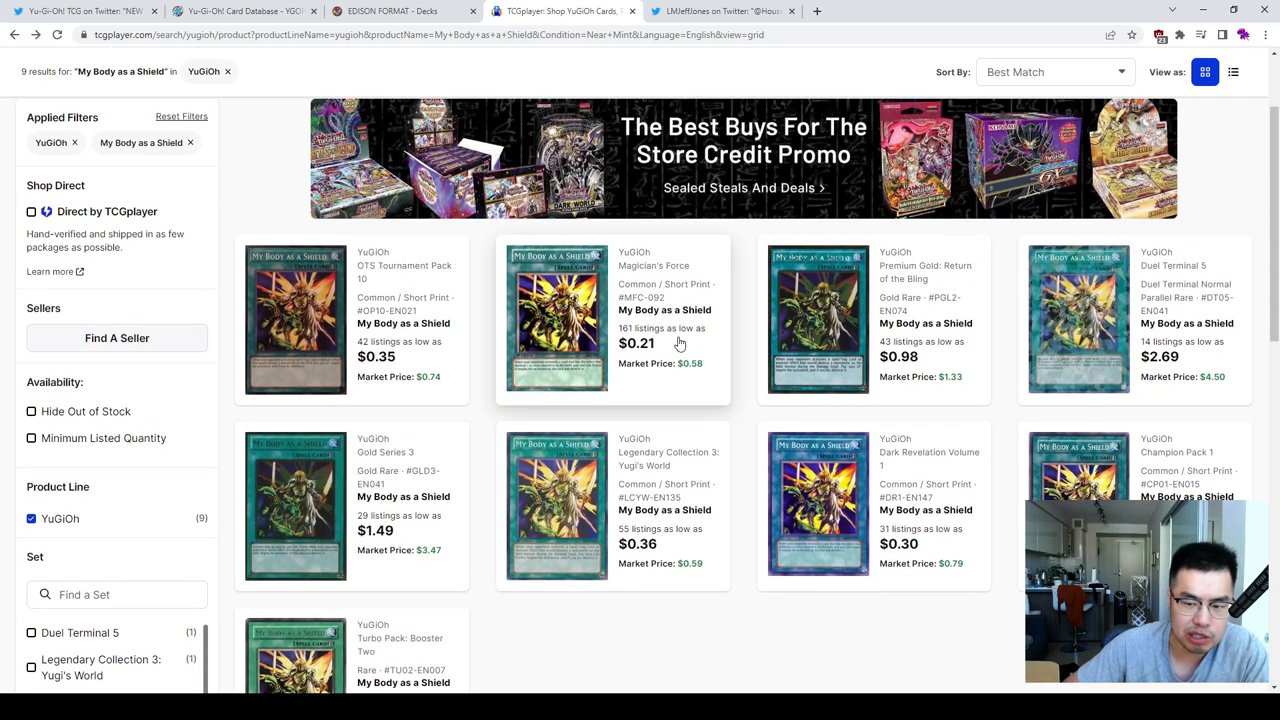
pyautogui.click(1078, 318)
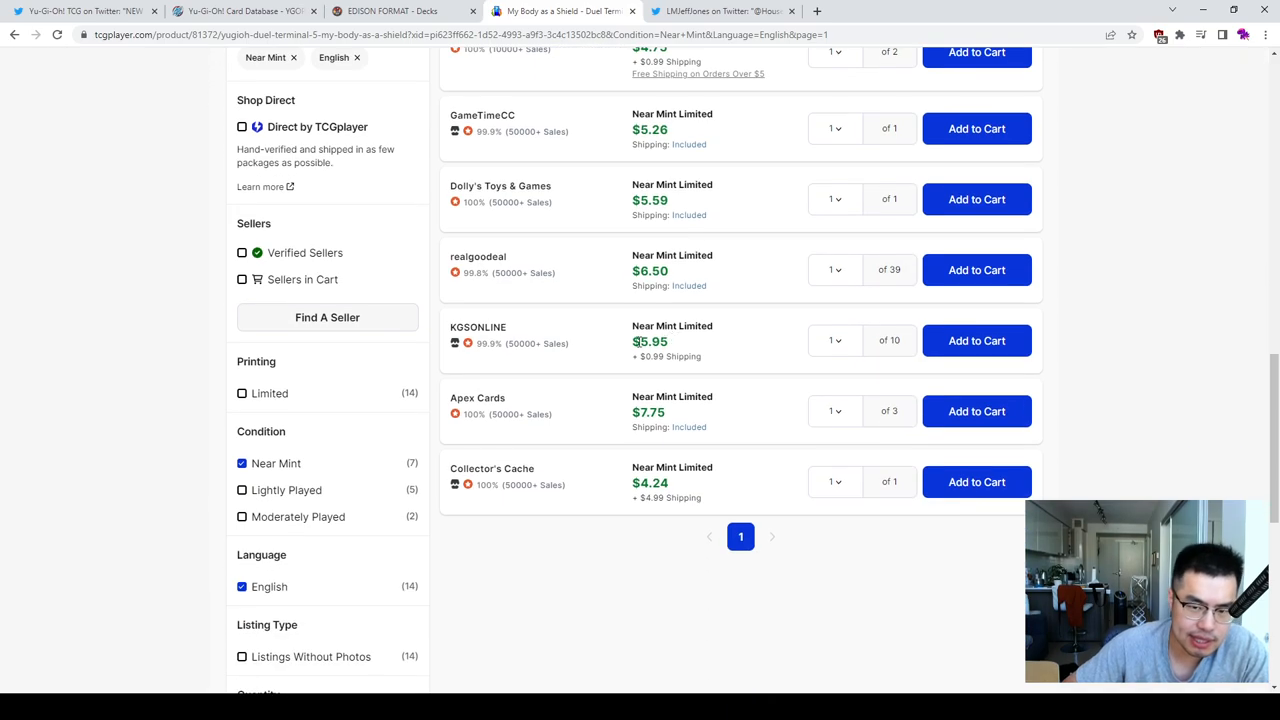
# Check the $4.75 Duel Terminal 5 price against the decklist, then move to the Twitter tab
pyautogui.scroll(-3)
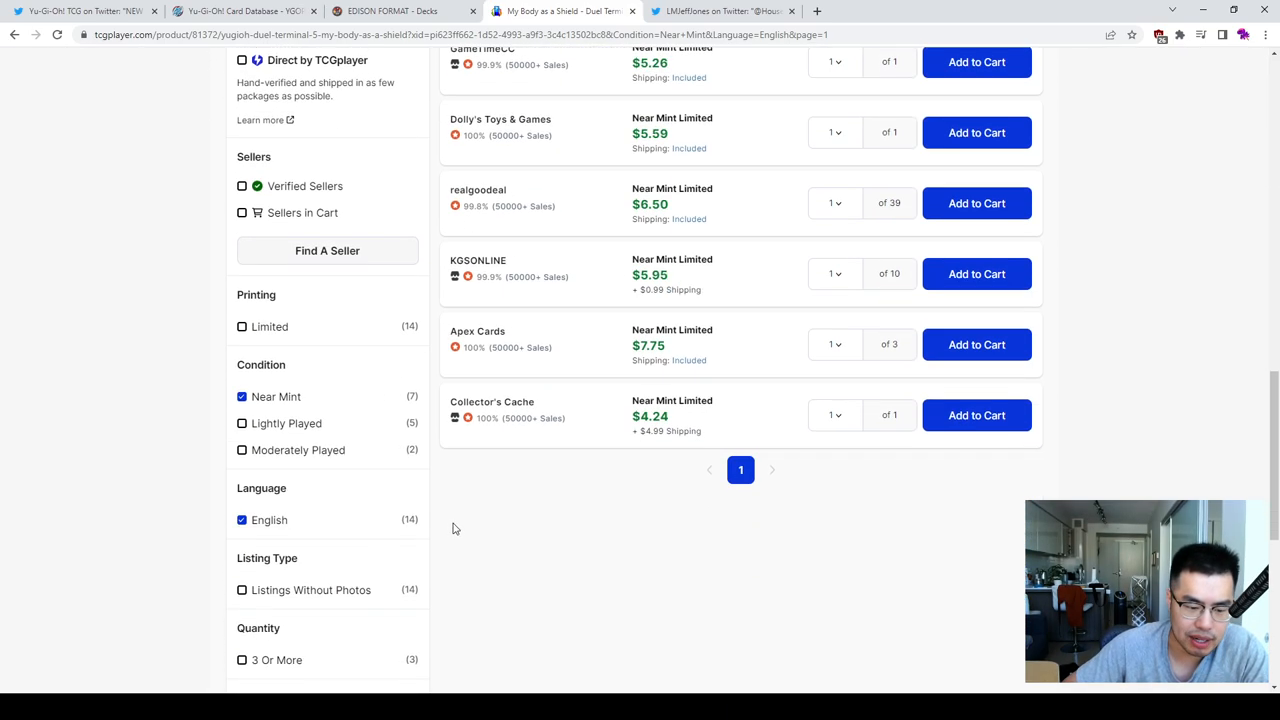
pyautogui.scroll(3)
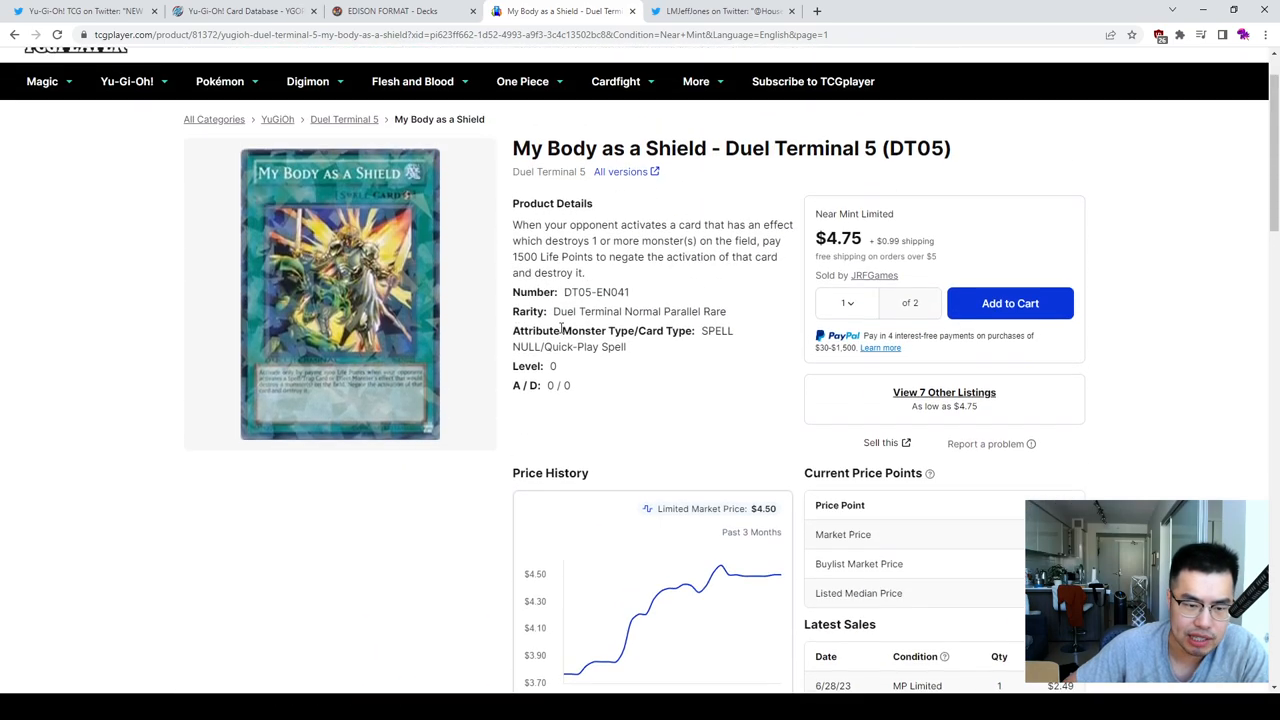
pyautogui.click(392, 12)
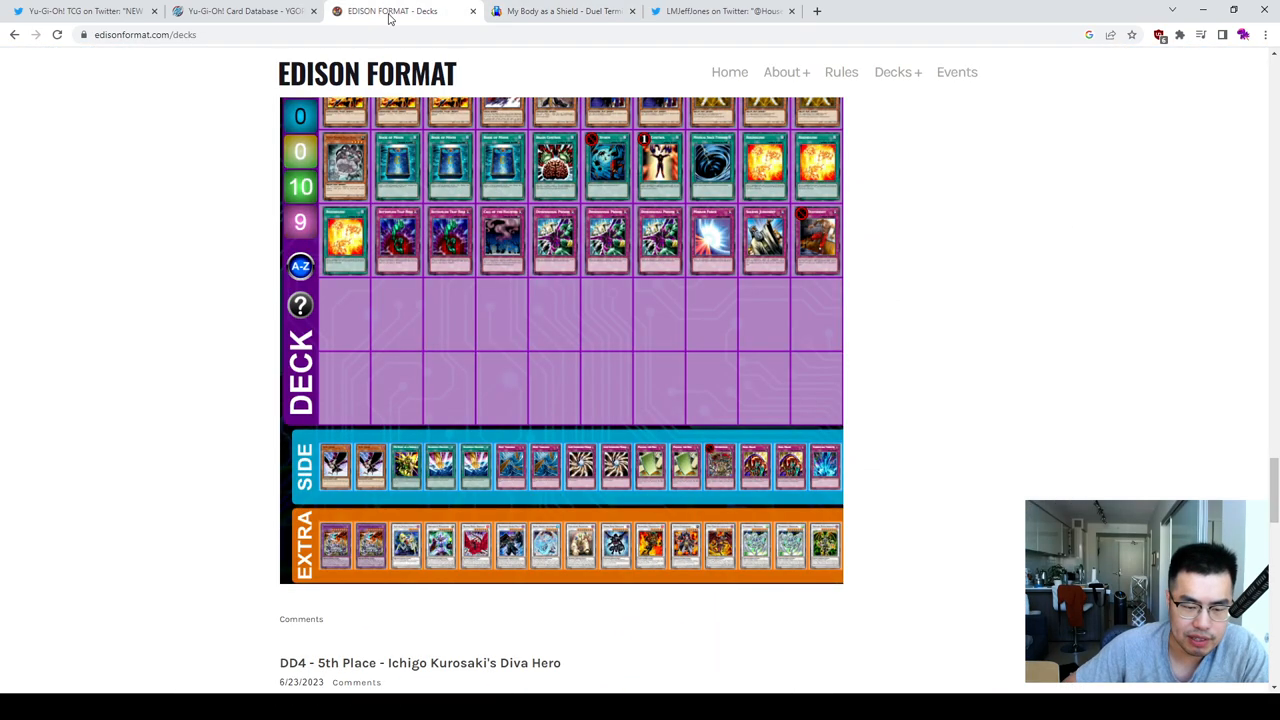
pyautogui.click(564, 12)
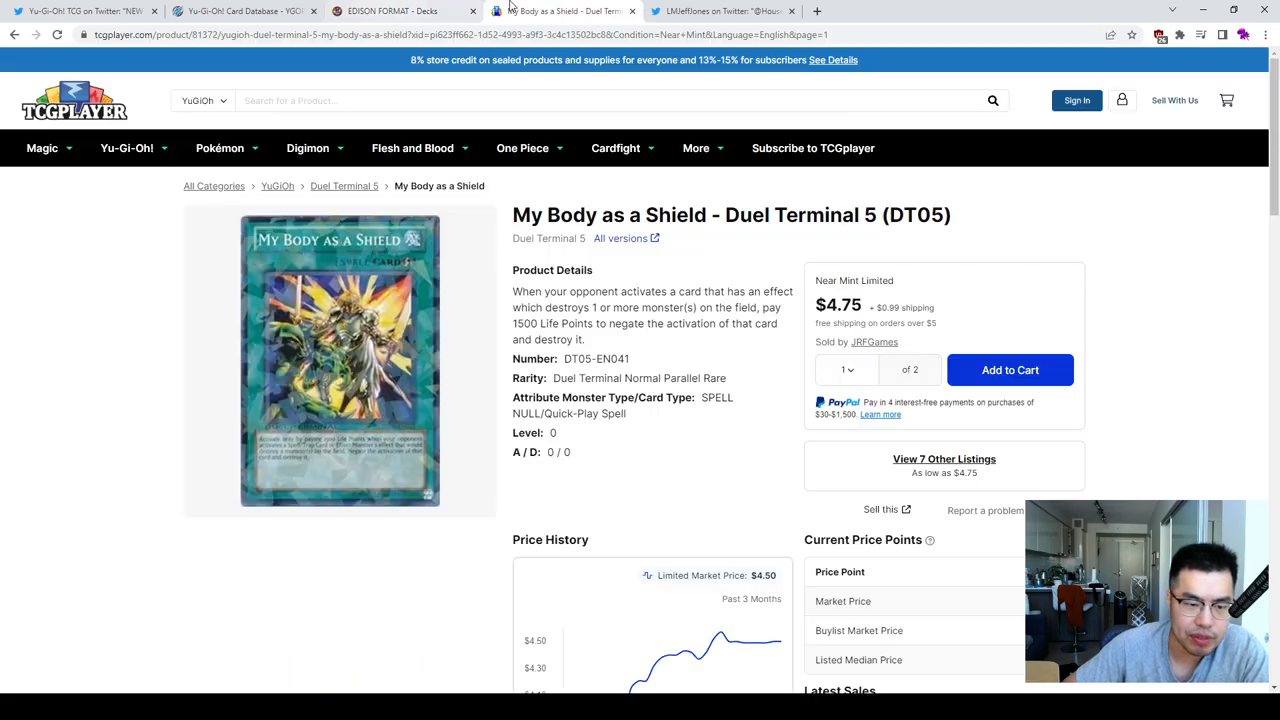
pyautogui.moveTo(420, 398)
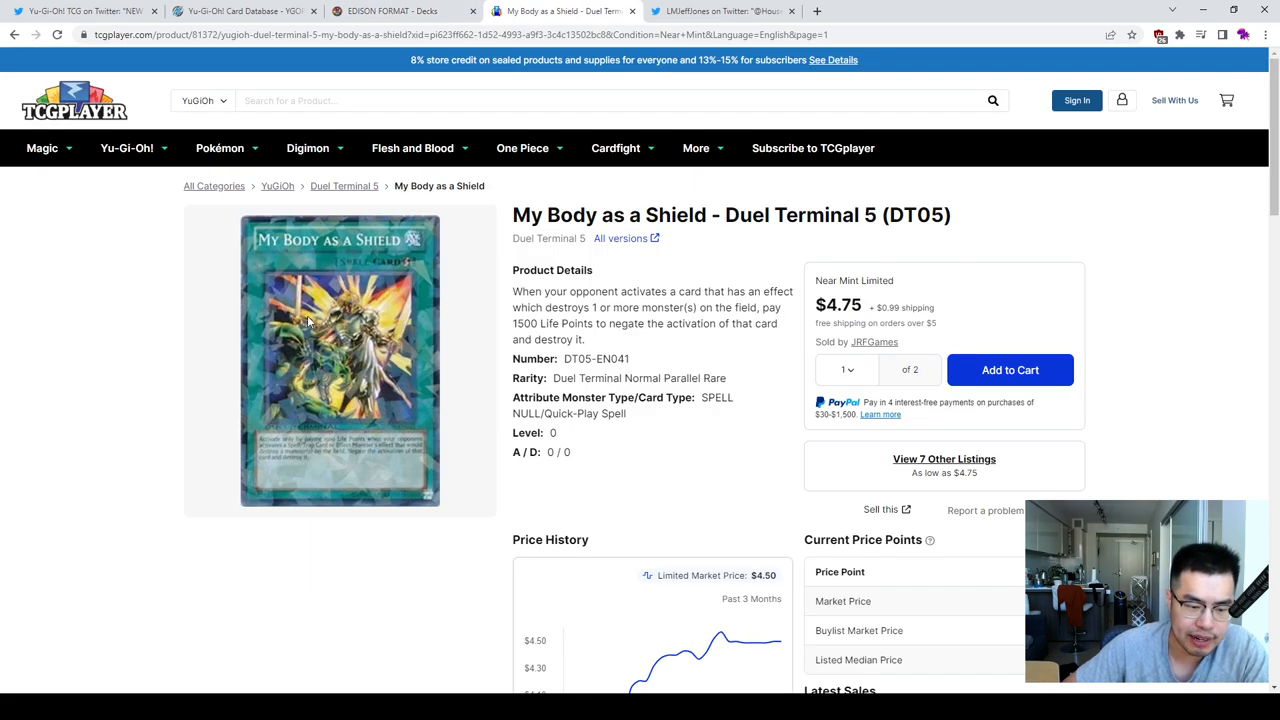
pyautogui.moveTo(212, 524)
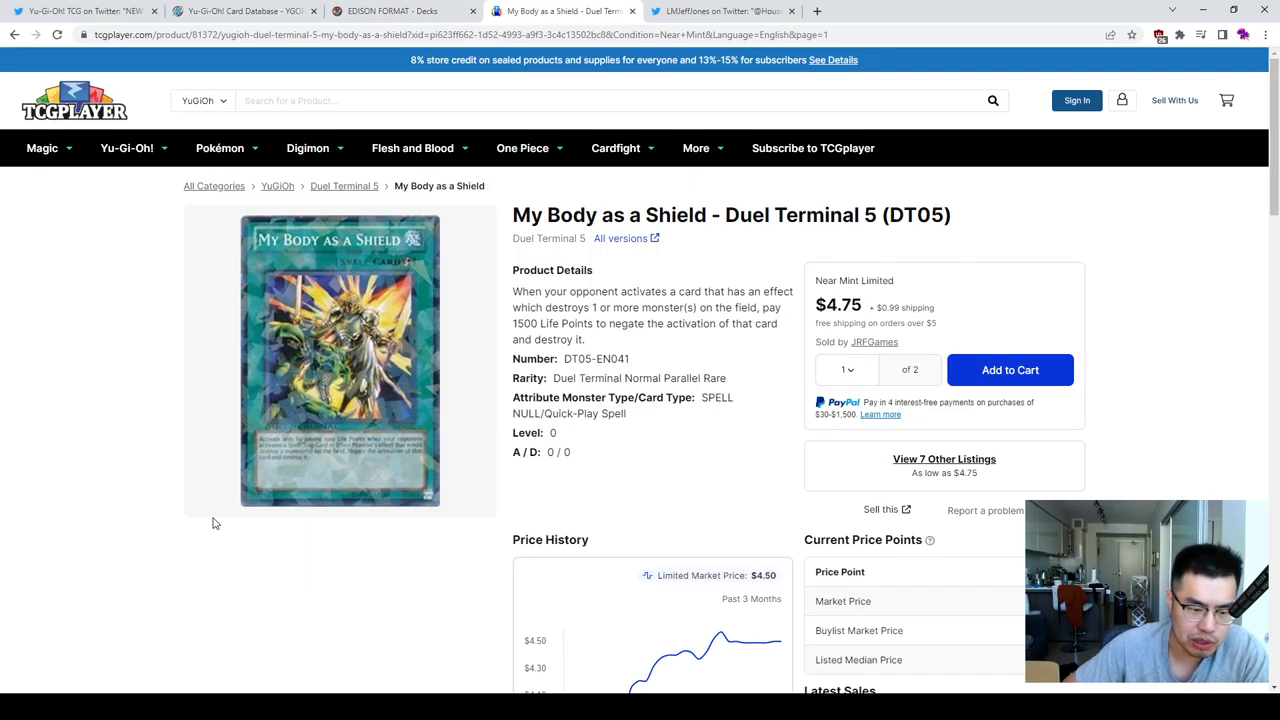
pyautogui.moveTo(284, 280)
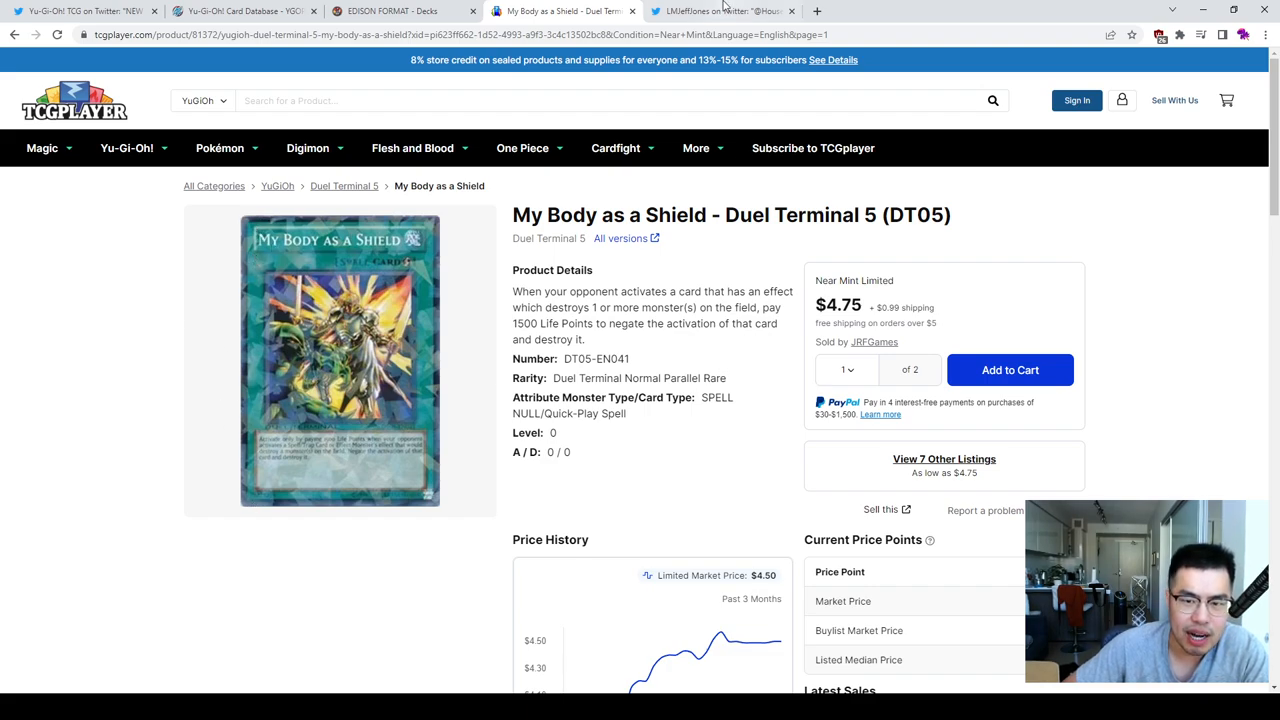
pyautogui.click(724, 12)
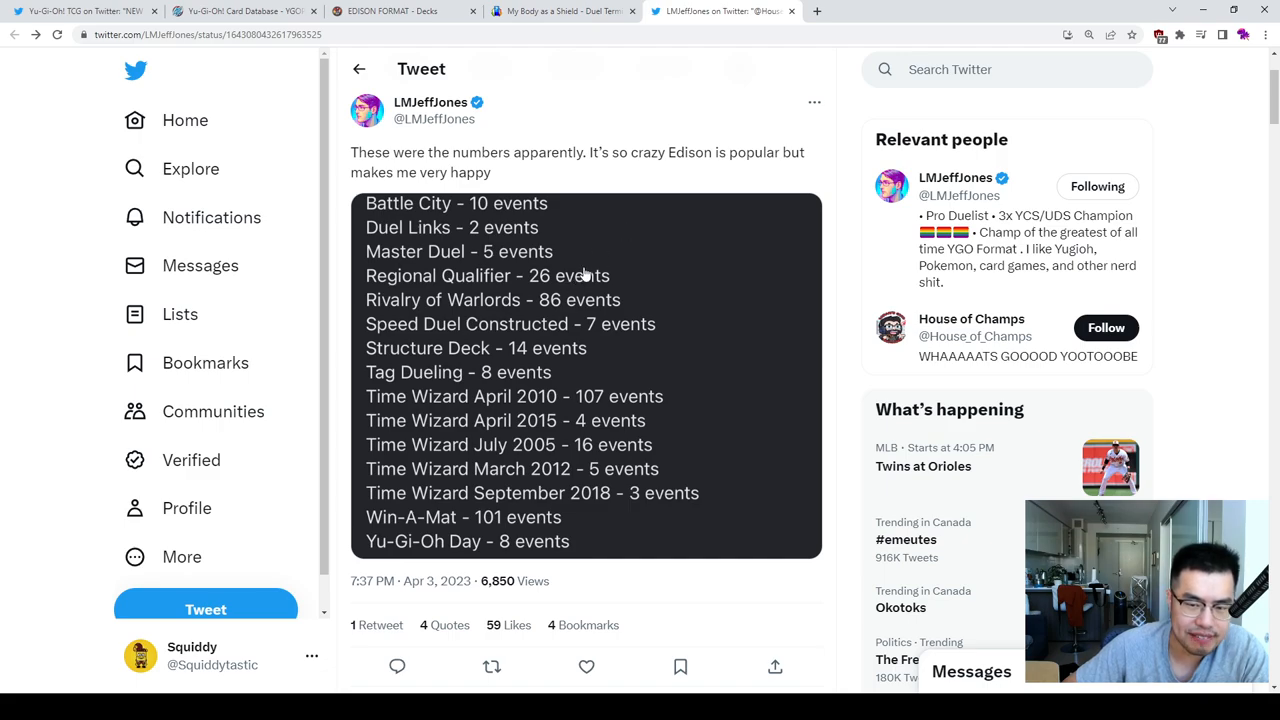
pyautogui.click(586, 376)
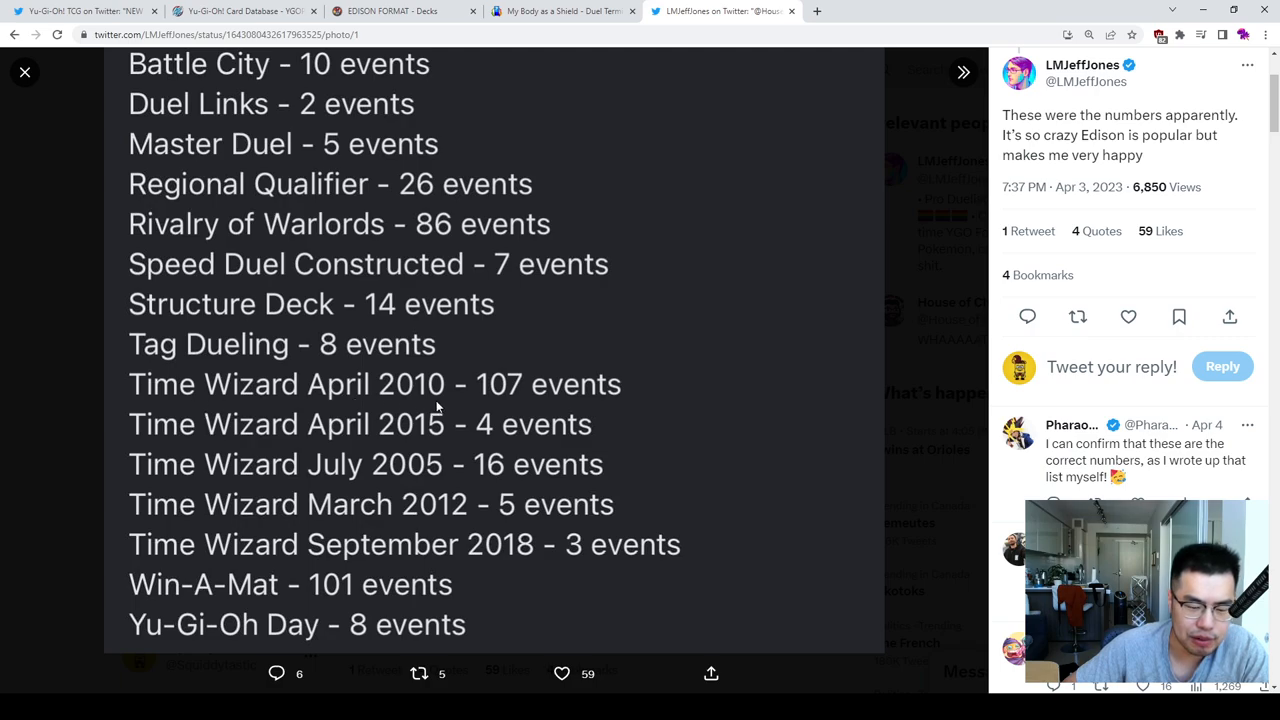
pyautogui.moveTo(504, 414)
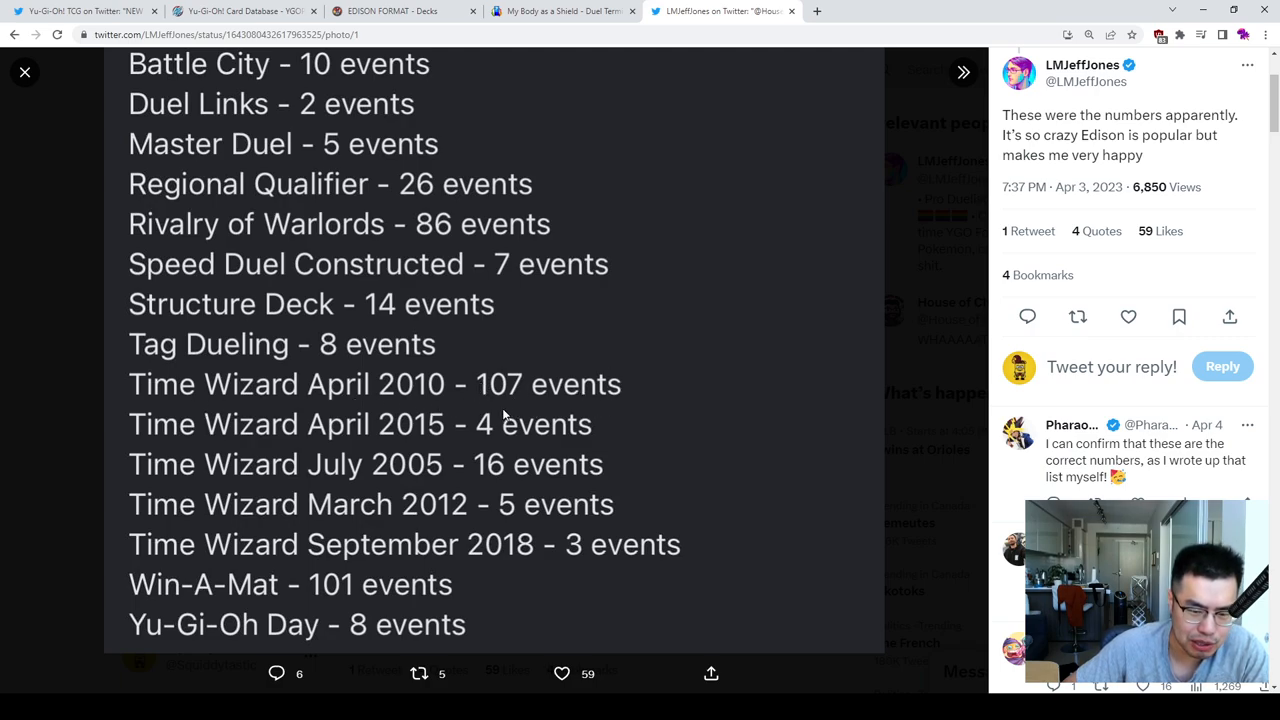
pyautogui.moveTo(556, 464)
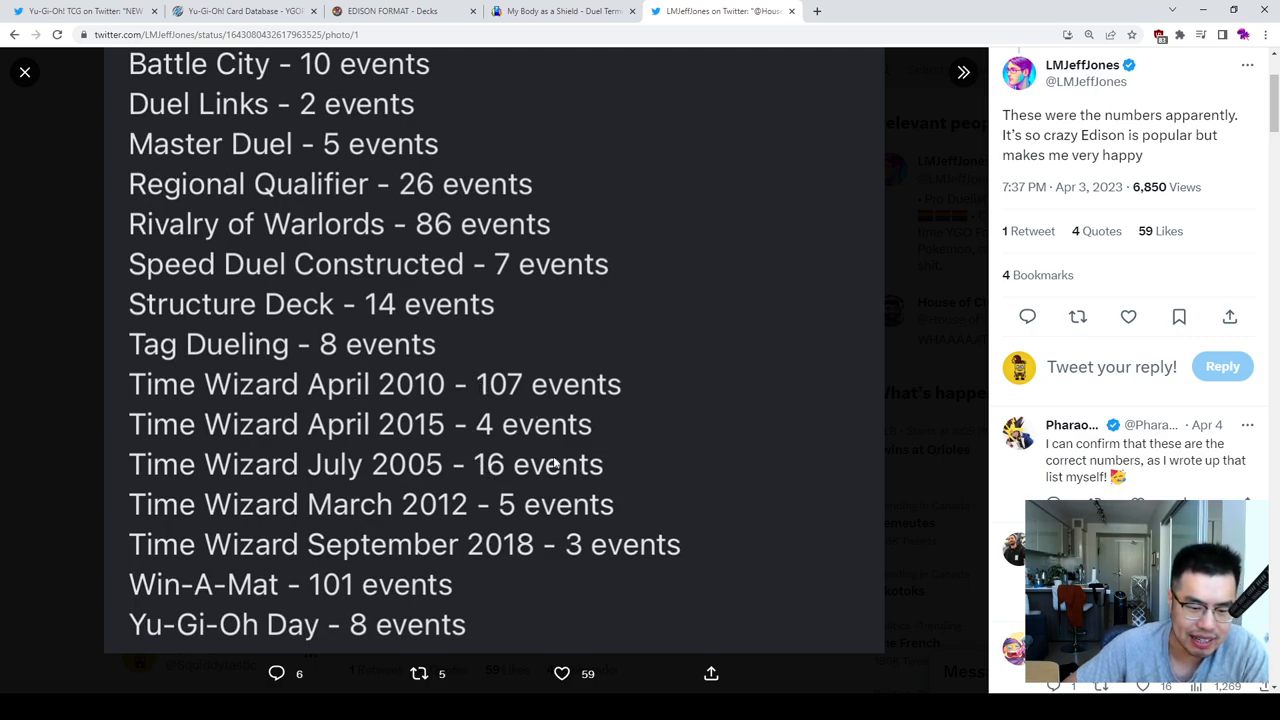
pyautogui.moveTo(500, 396)
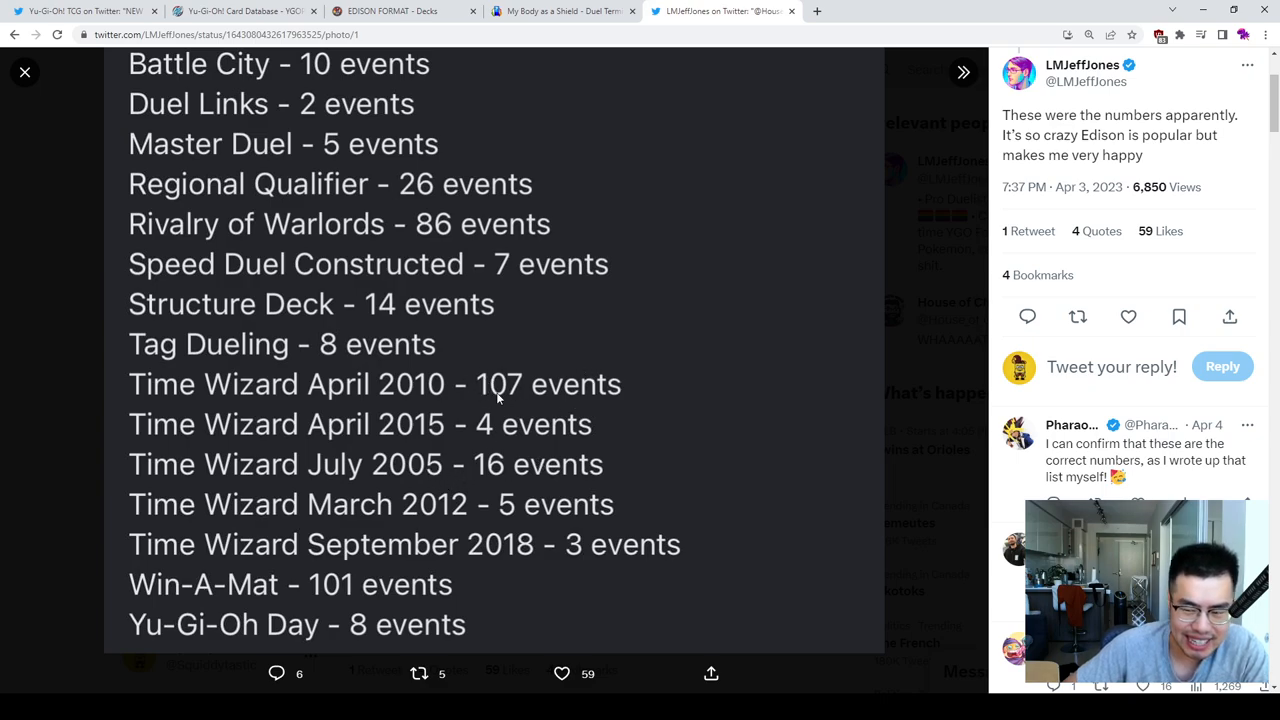
pyautogui.moveTo(536, 228)
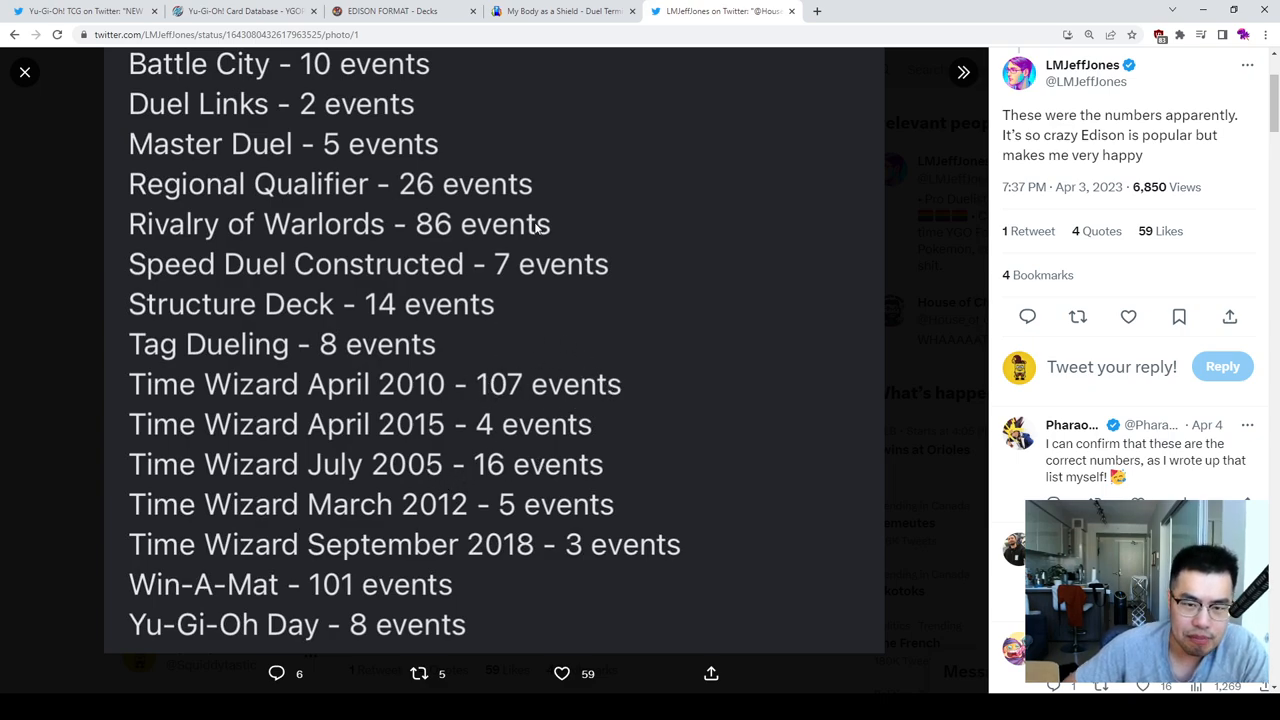
pyautogui.moveTo(554, 36)
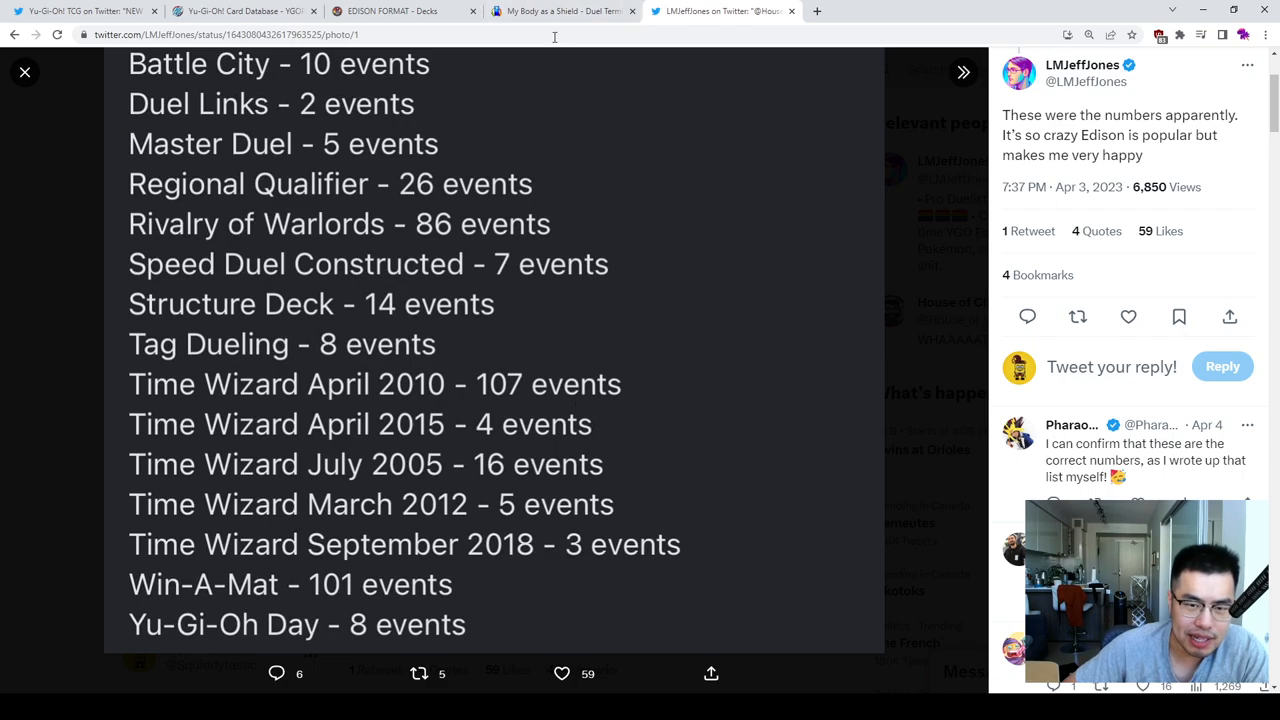
# Return to the Edison Format decks page and scroll through the DD4 5th Place Flamvell decklist
pyautogui.click(560, 12)
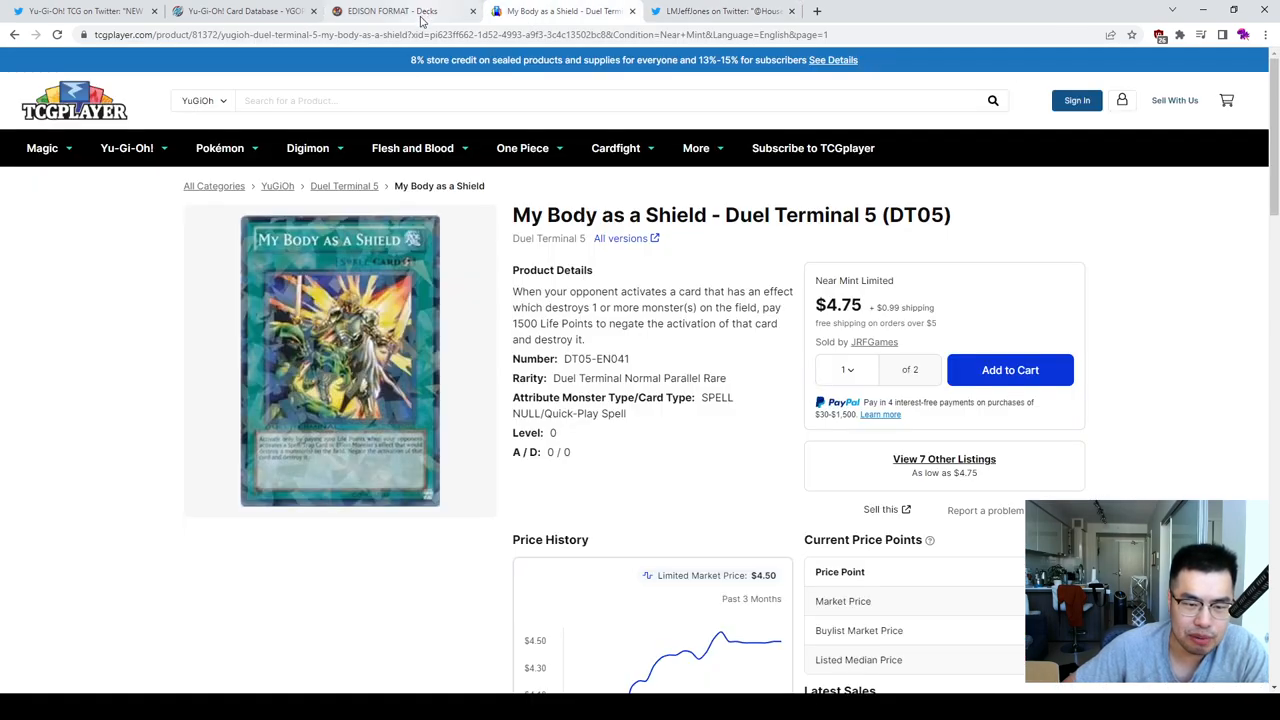
pyautogui.click(390, 12)
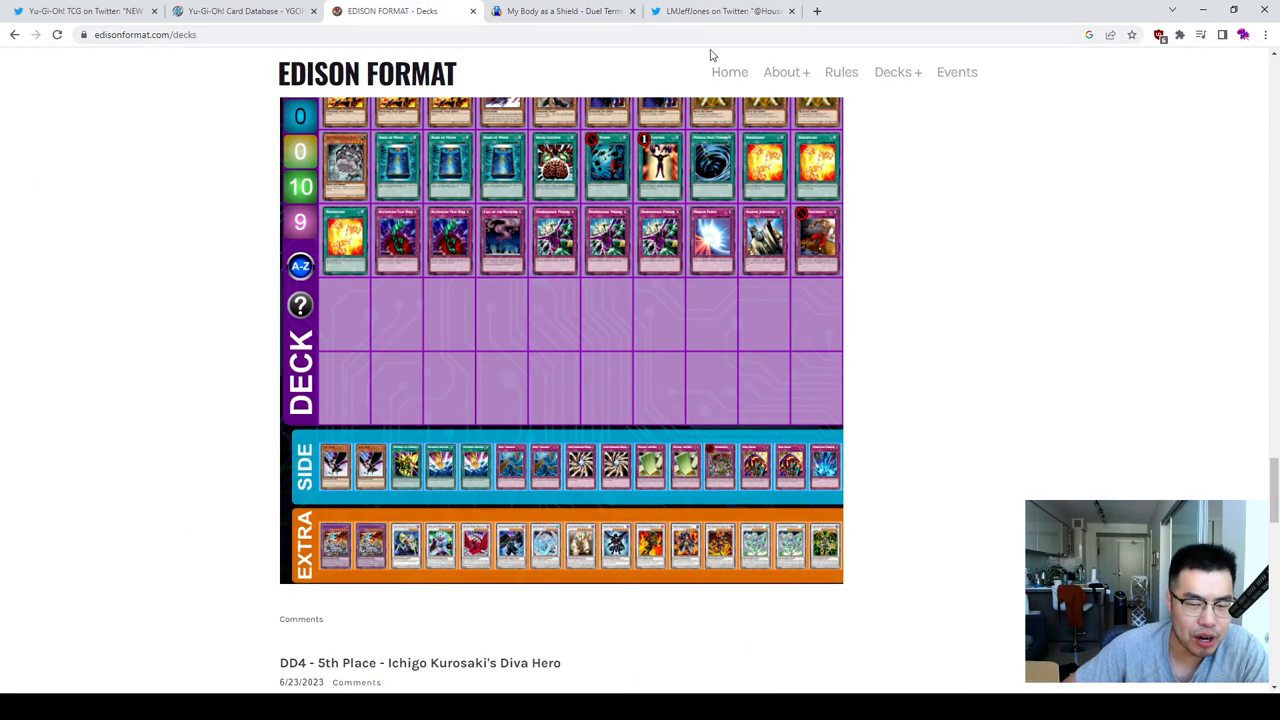
pyautogui.click(792, 12)
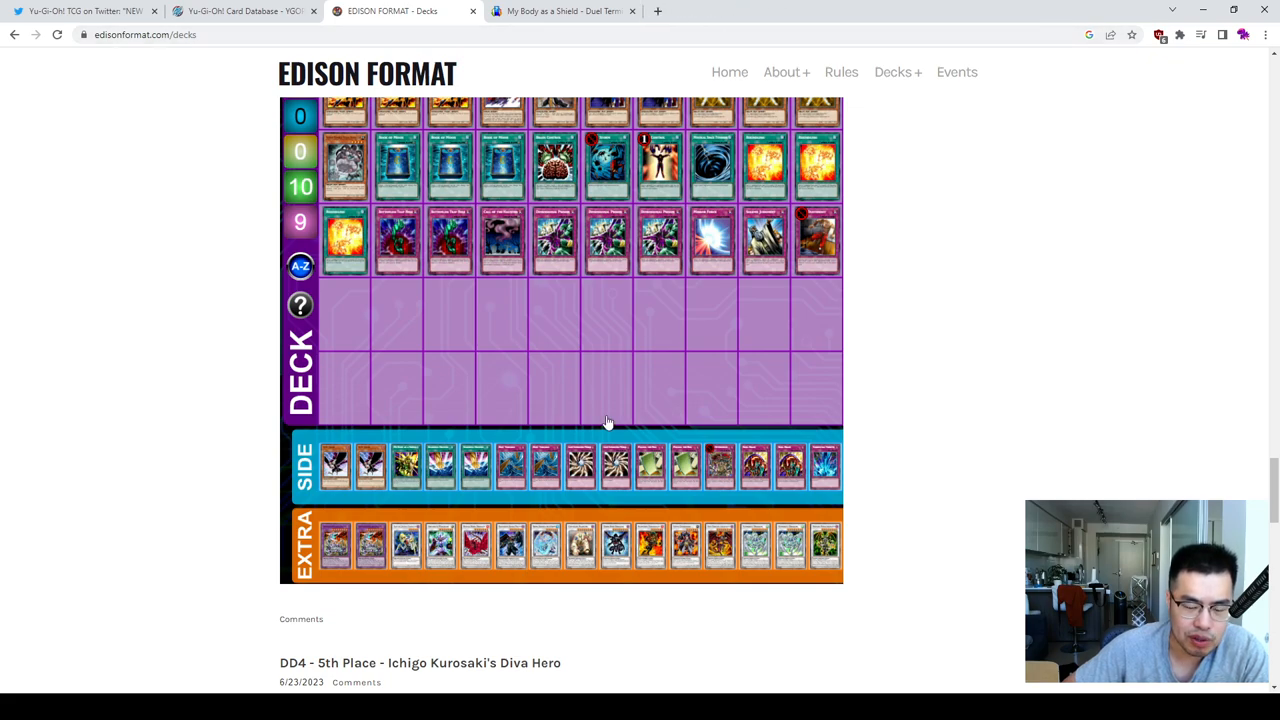
pyautogui.scroll(3)
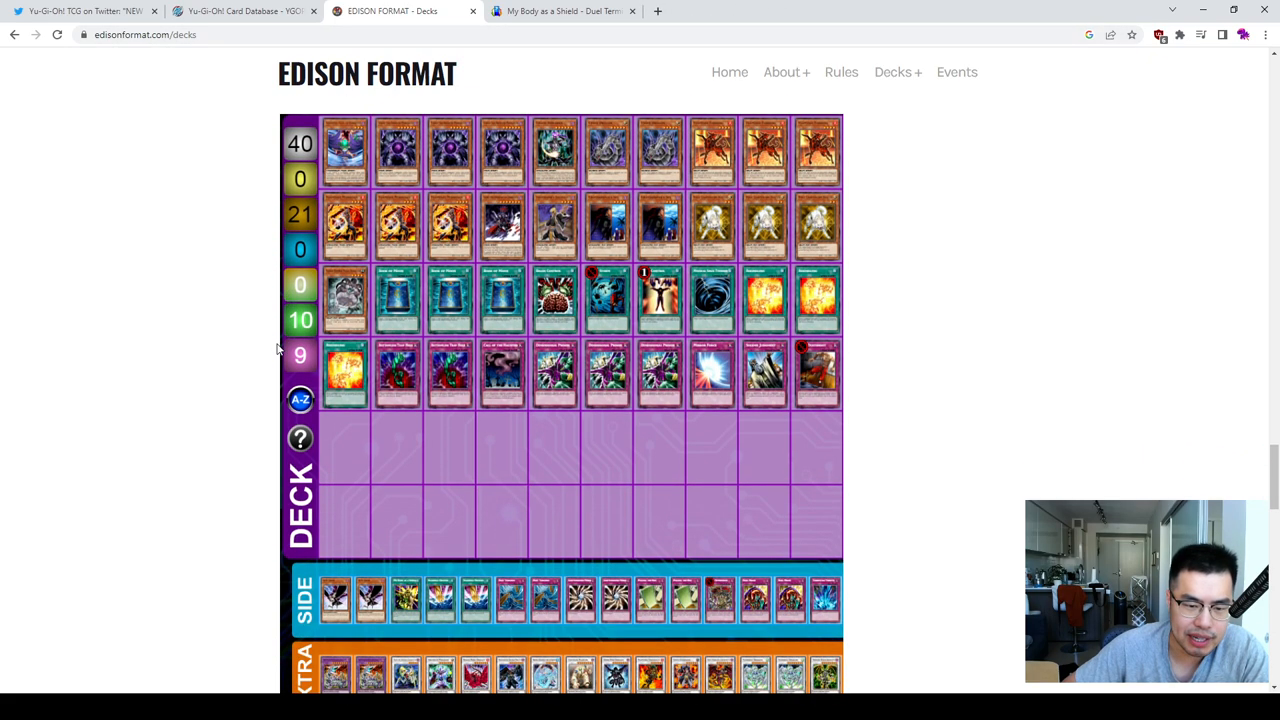
pyautogui.scroll(3)
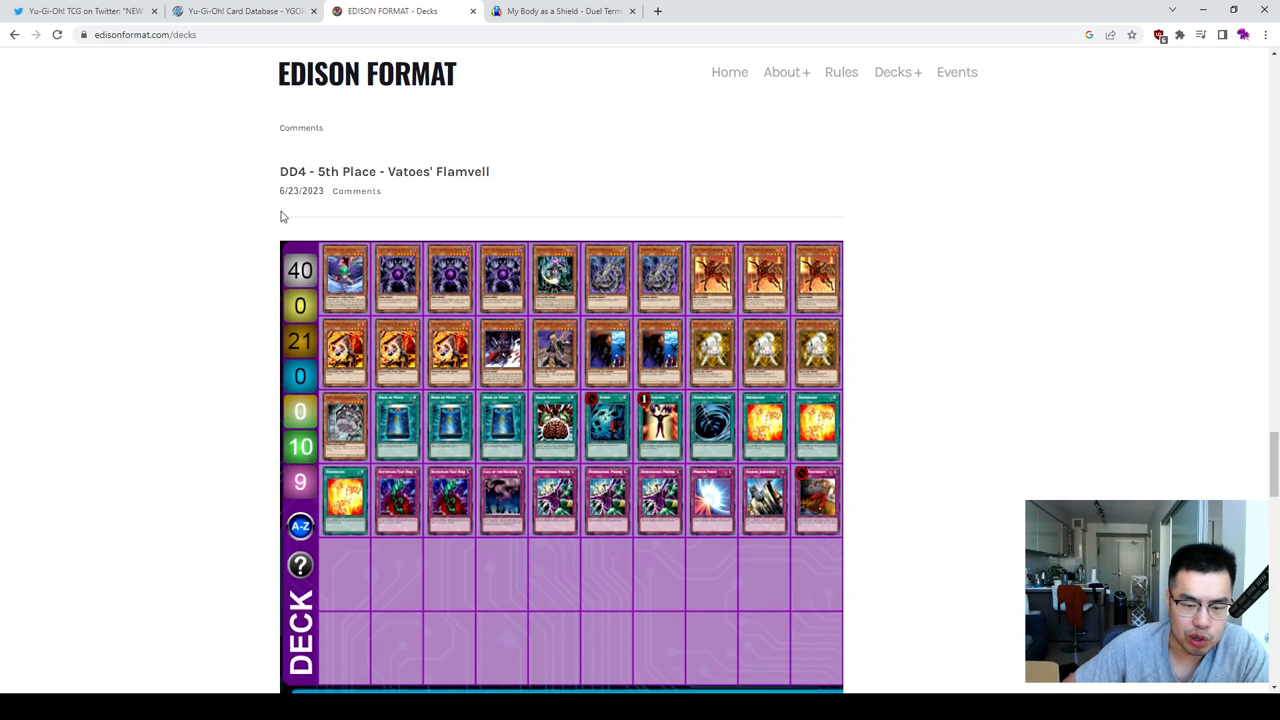
pyautogui.scroll(-3)
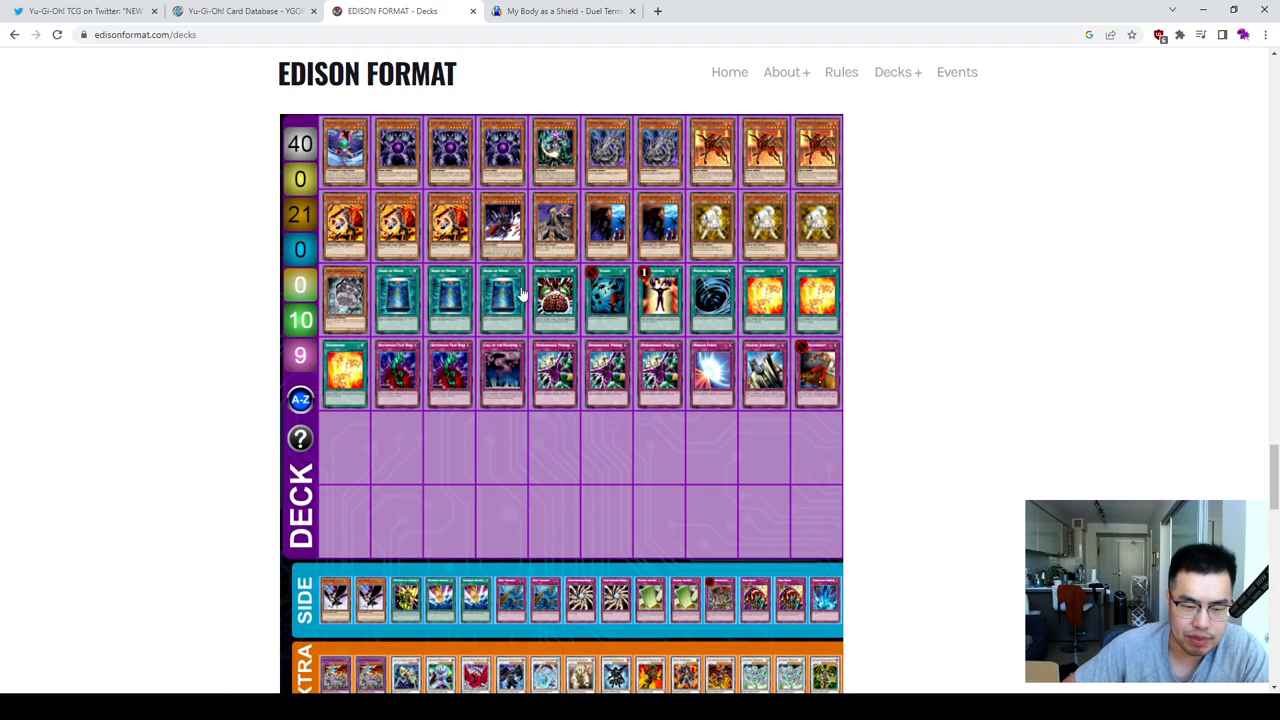
pyautogui.scroll(3)
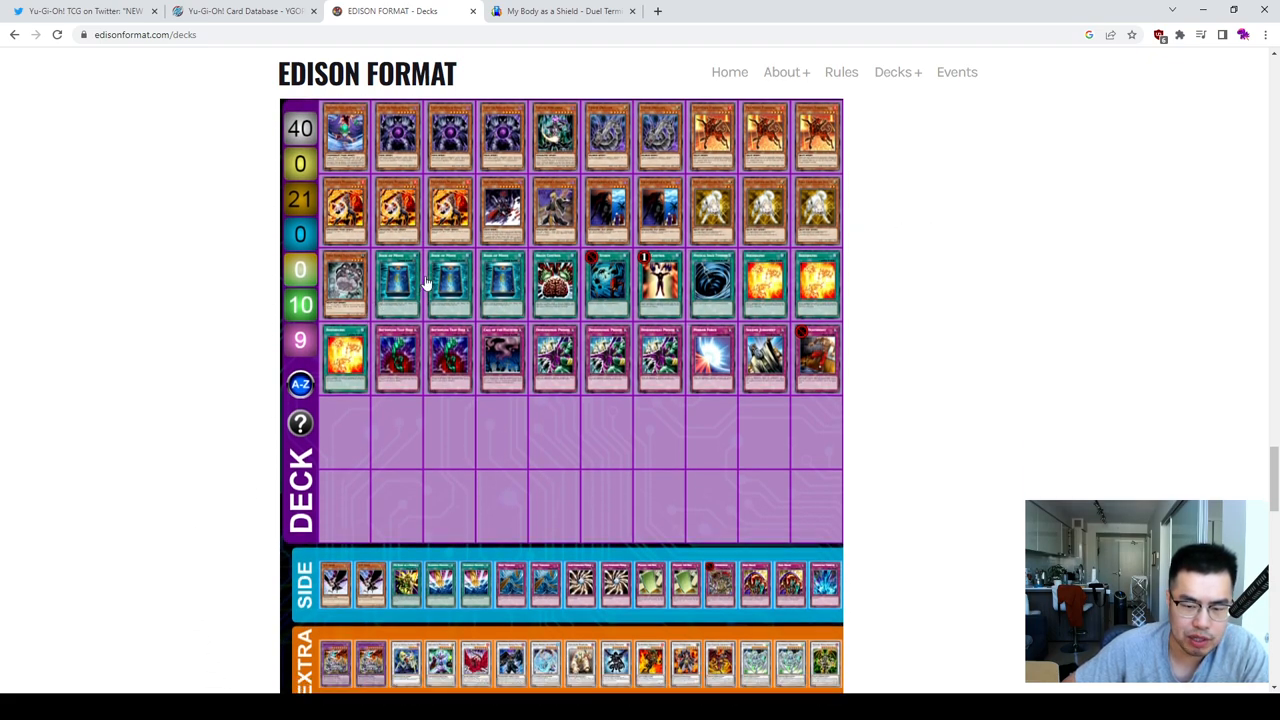
pyautogui.scroll(-3)
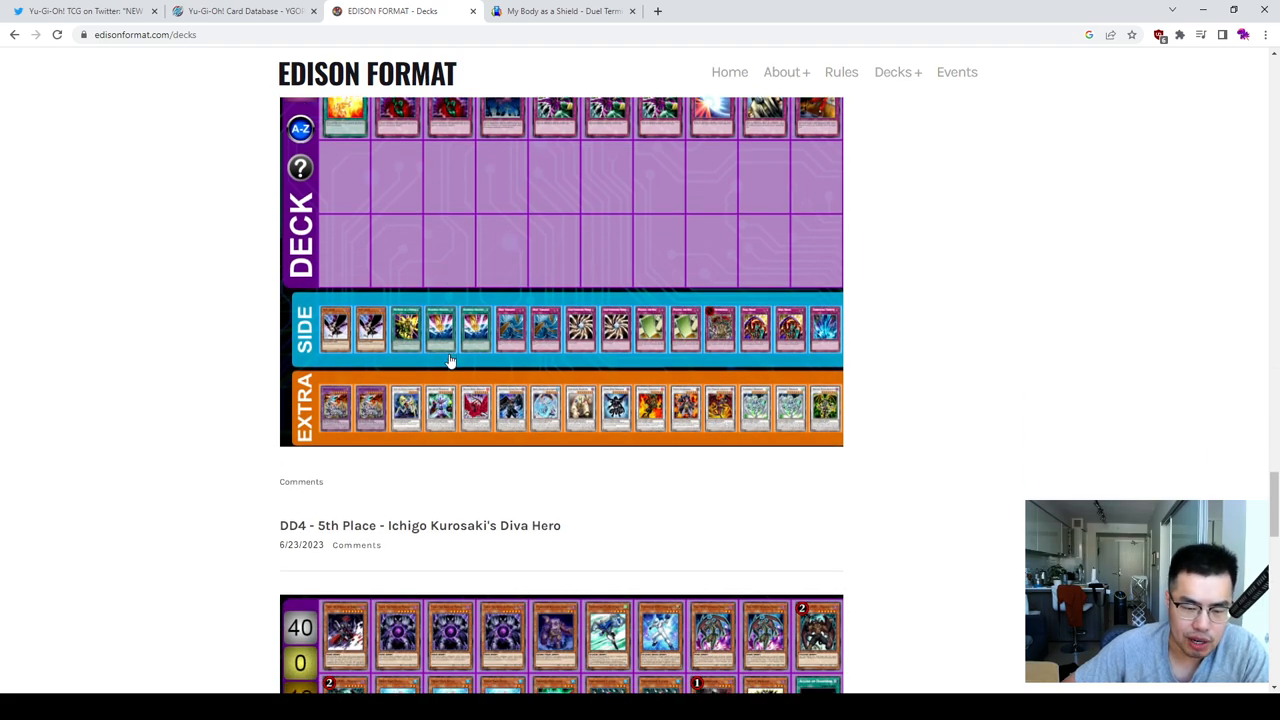
pyautogui.scroll(-3)
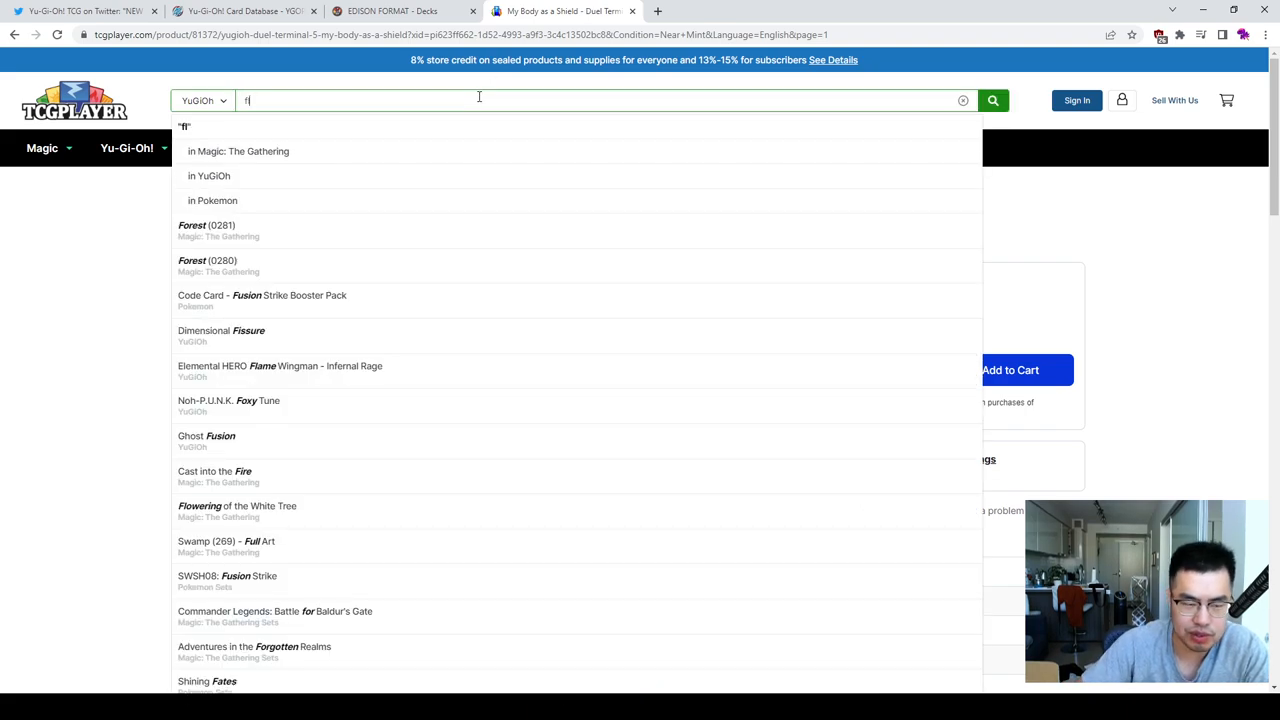
# Search 'flamvell' and bring up the Duel Terminal 1 Flamvell Uruquizas listings at $6.15 Lightly Played
pyautogui.write('flamvell u')
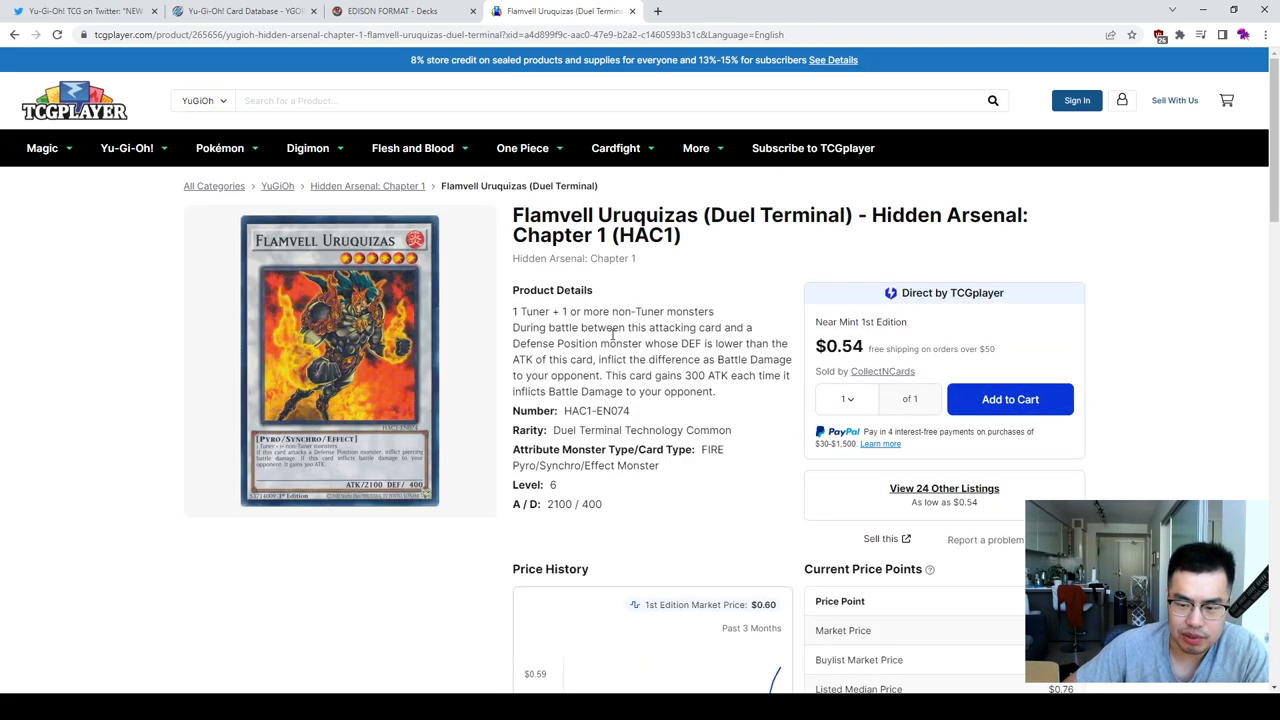
pyautogui.scroll(-3)
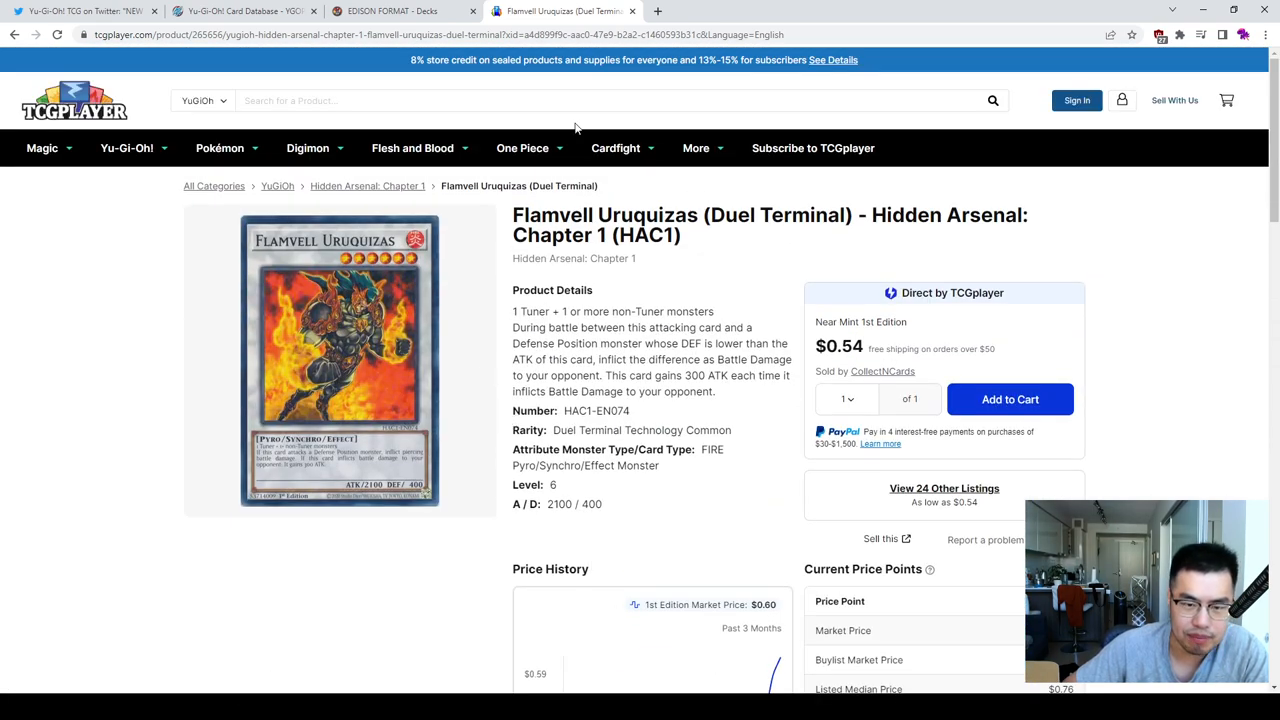
pyautogui.write('flamvell')
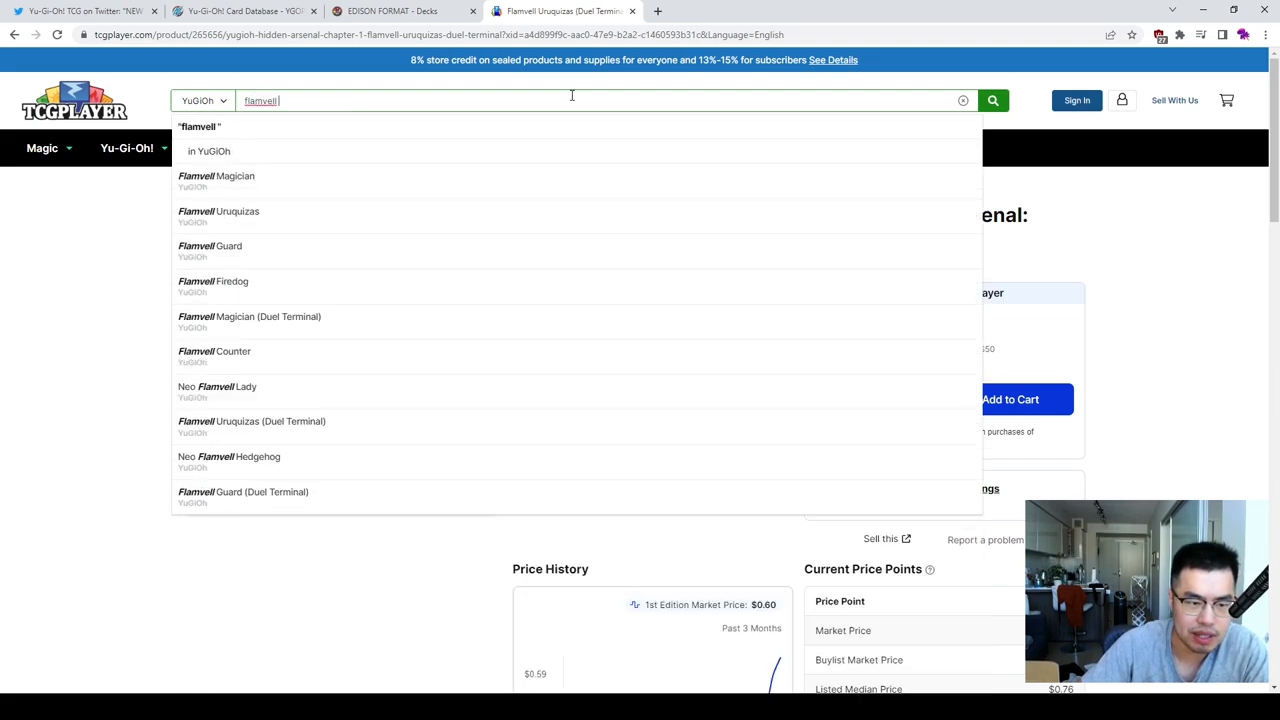
pyautogui.click(218, 212)
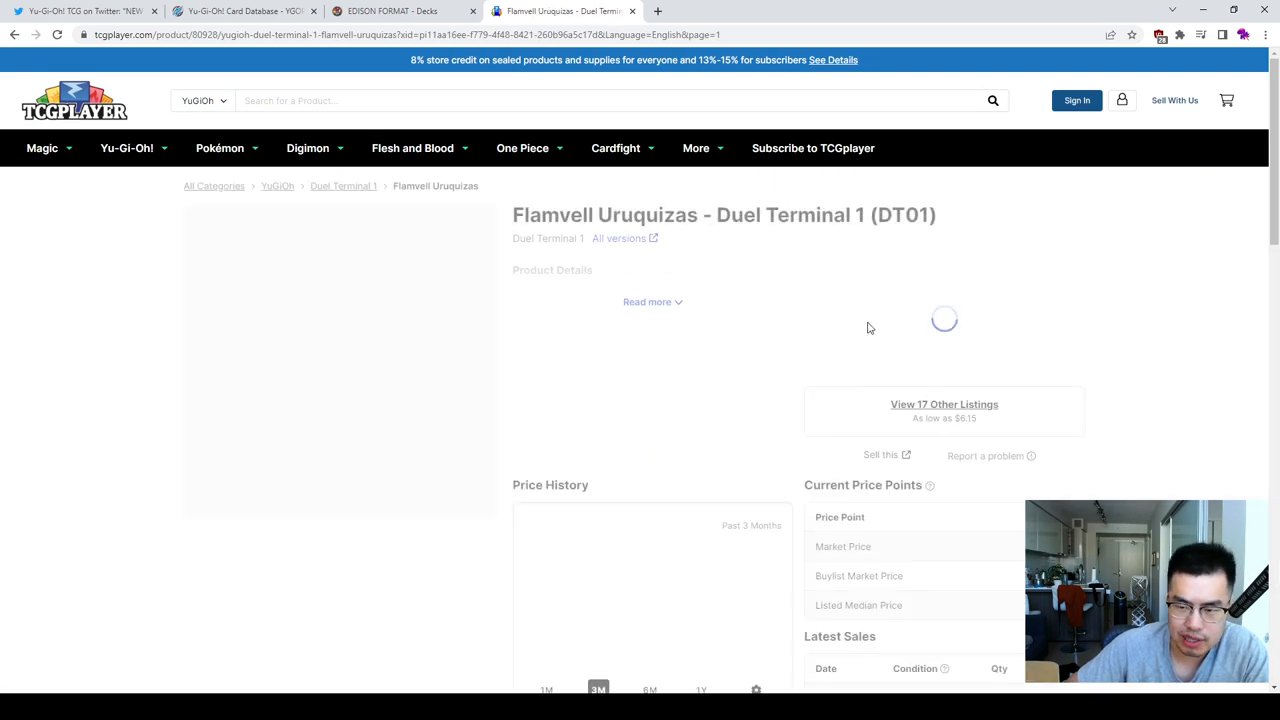
pyautogui.scroll(-3)
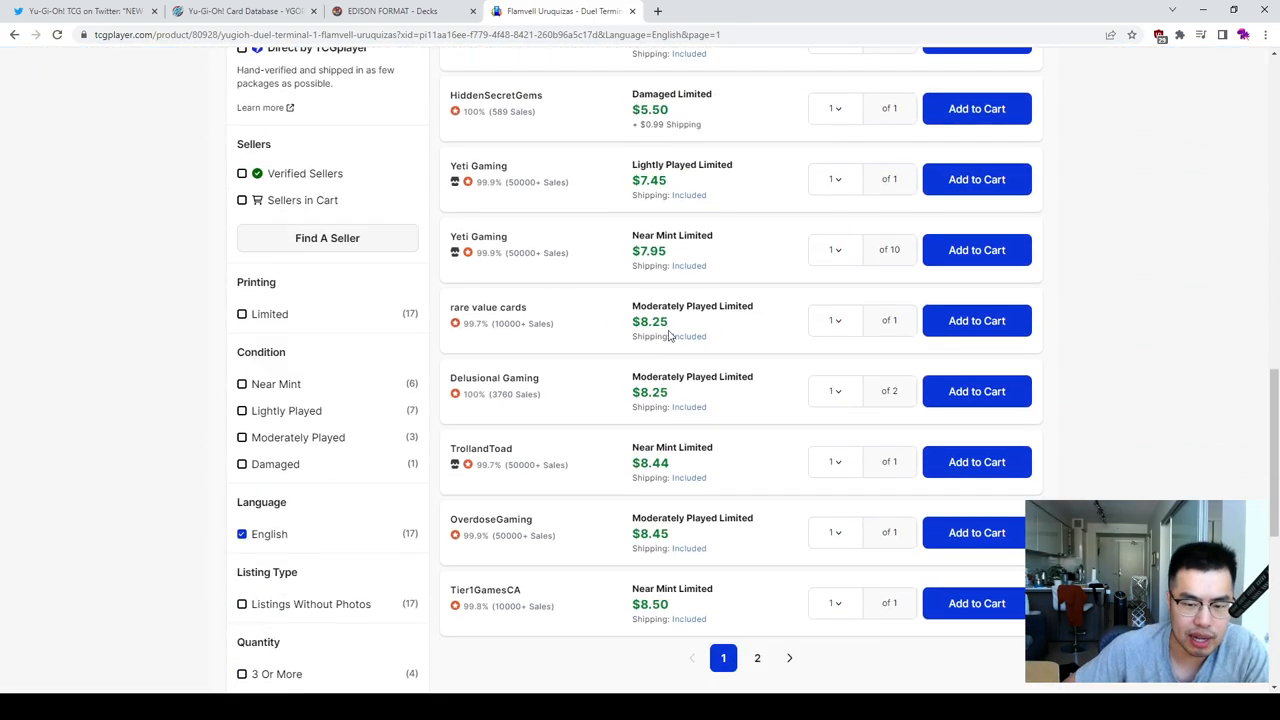
pyautogui.scroll(3)
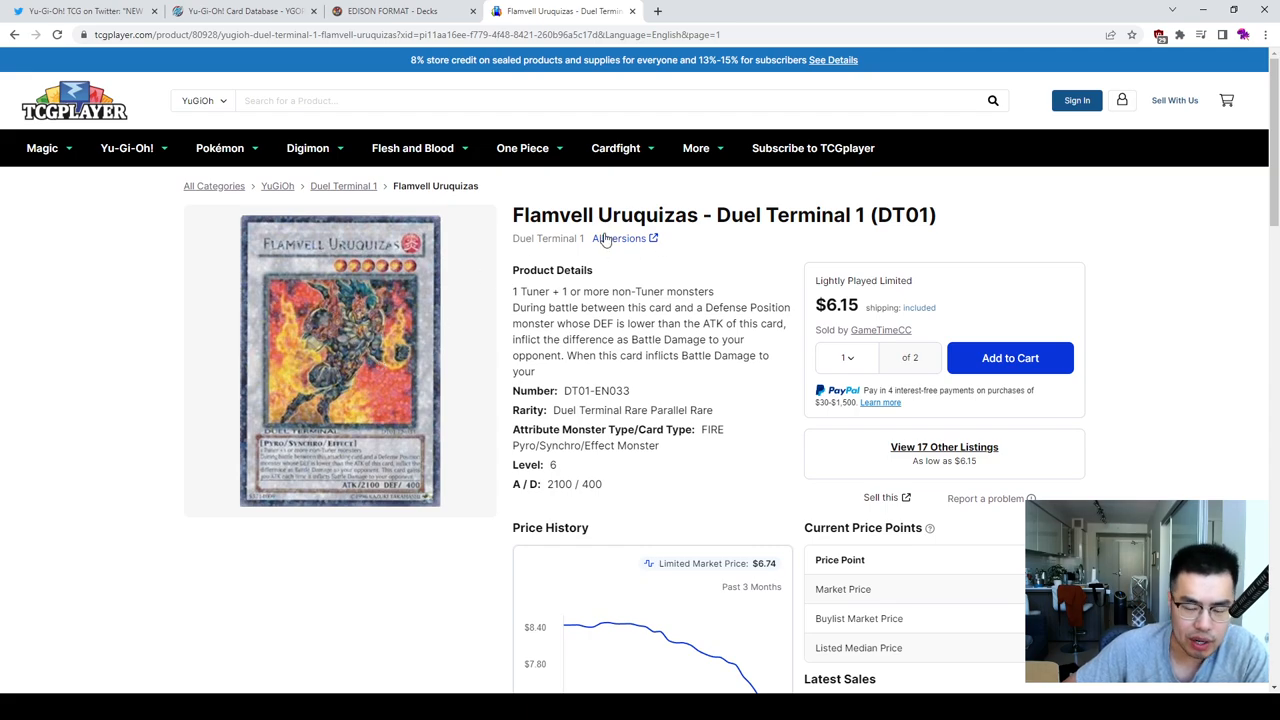
# Scroll the DT01 Flamvell Uruquizas page down to its Price History chart
pyautogui.scroll(-3)
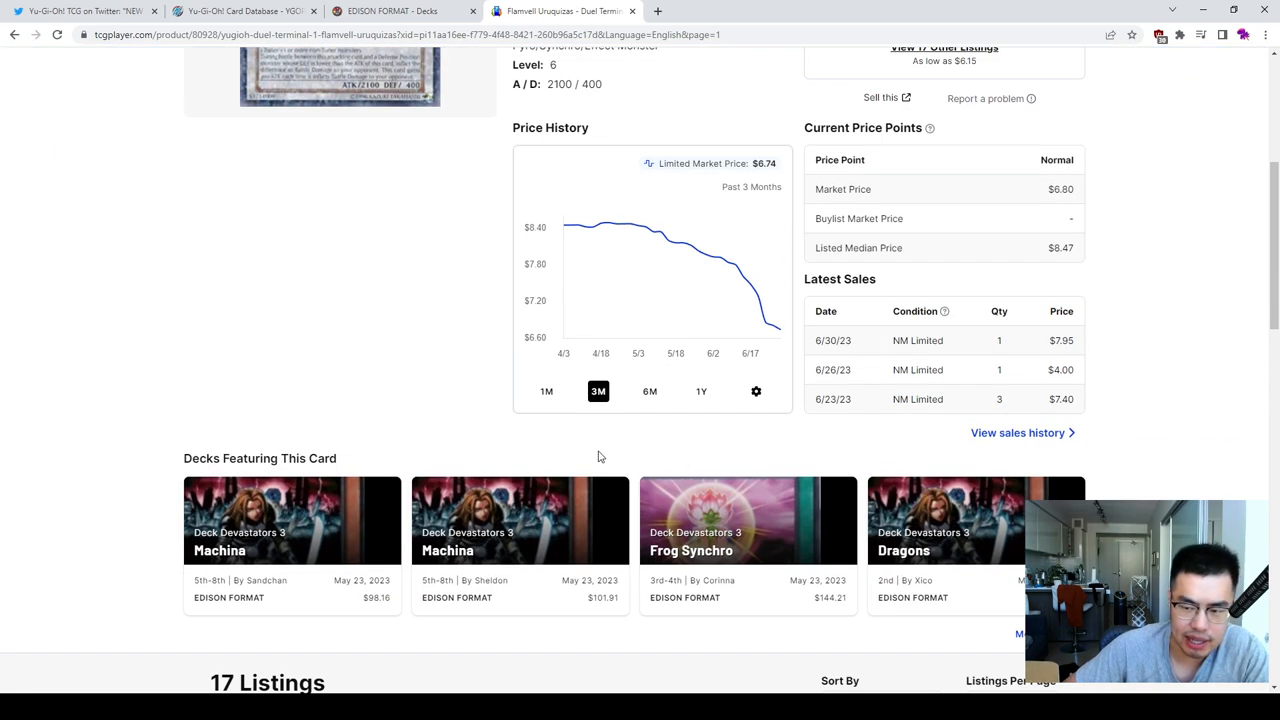
pyautogui.scroll(-3)
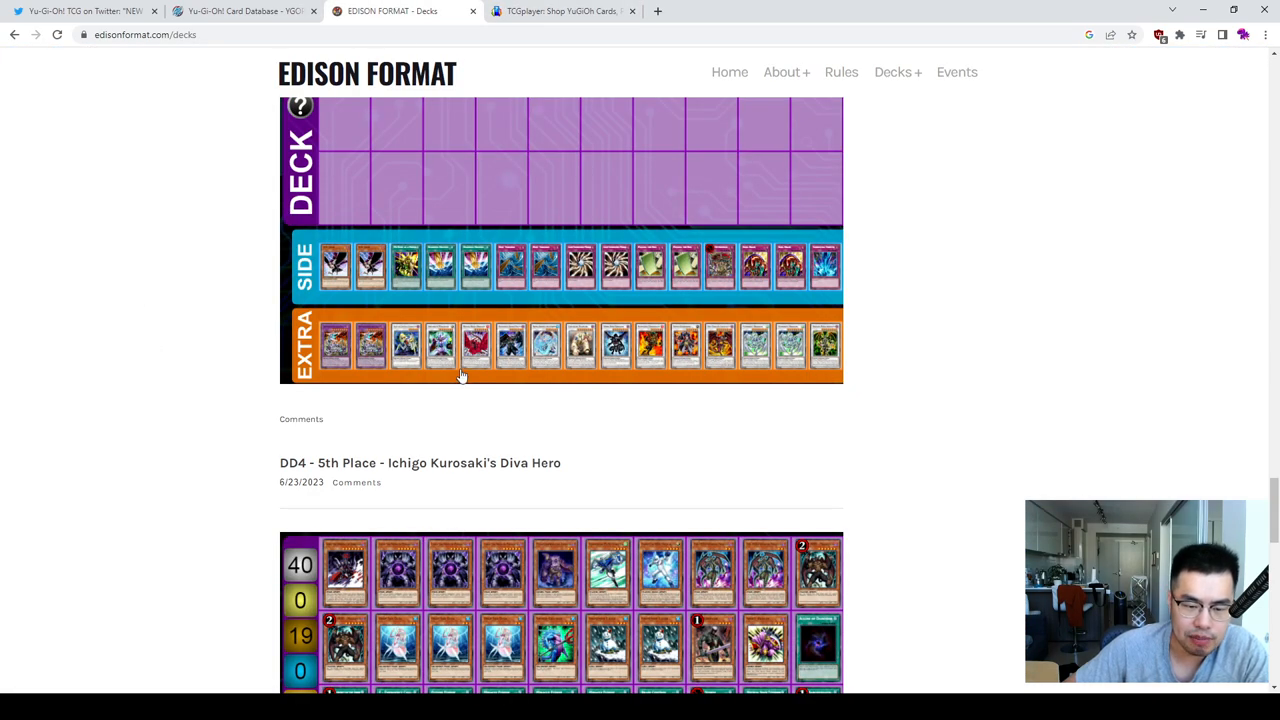
pyautogui.moveTo(338, 356)
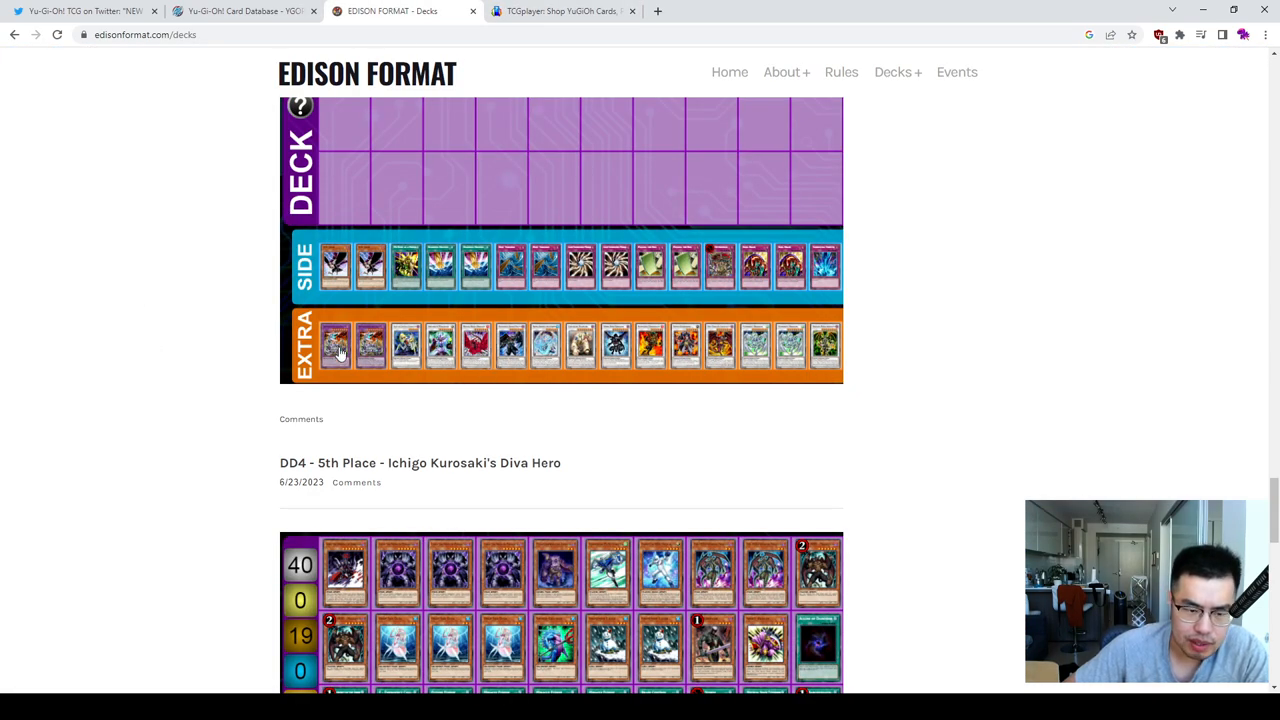
# Search 'chimeratech f' on TCGplayer and bring up the Chimeratech Fortress Dragon printings
pyautogui.click(560, 12)
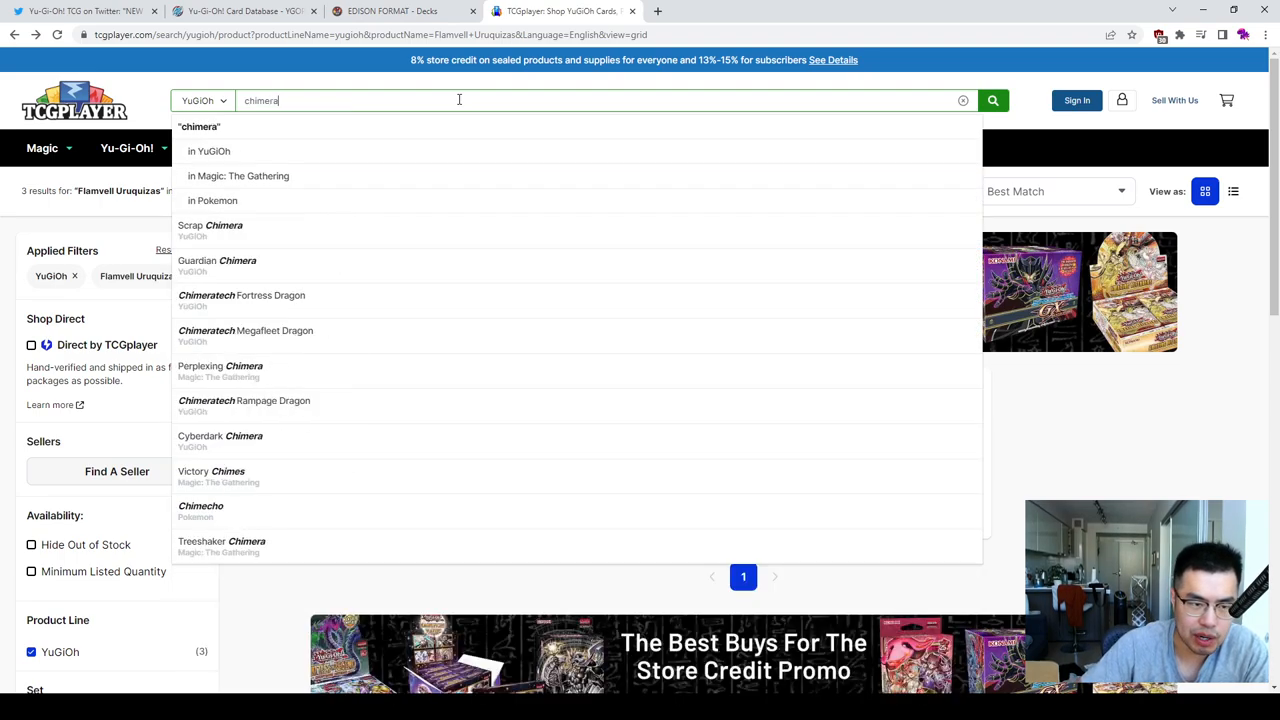
pyautogui.write('chimeratech f')
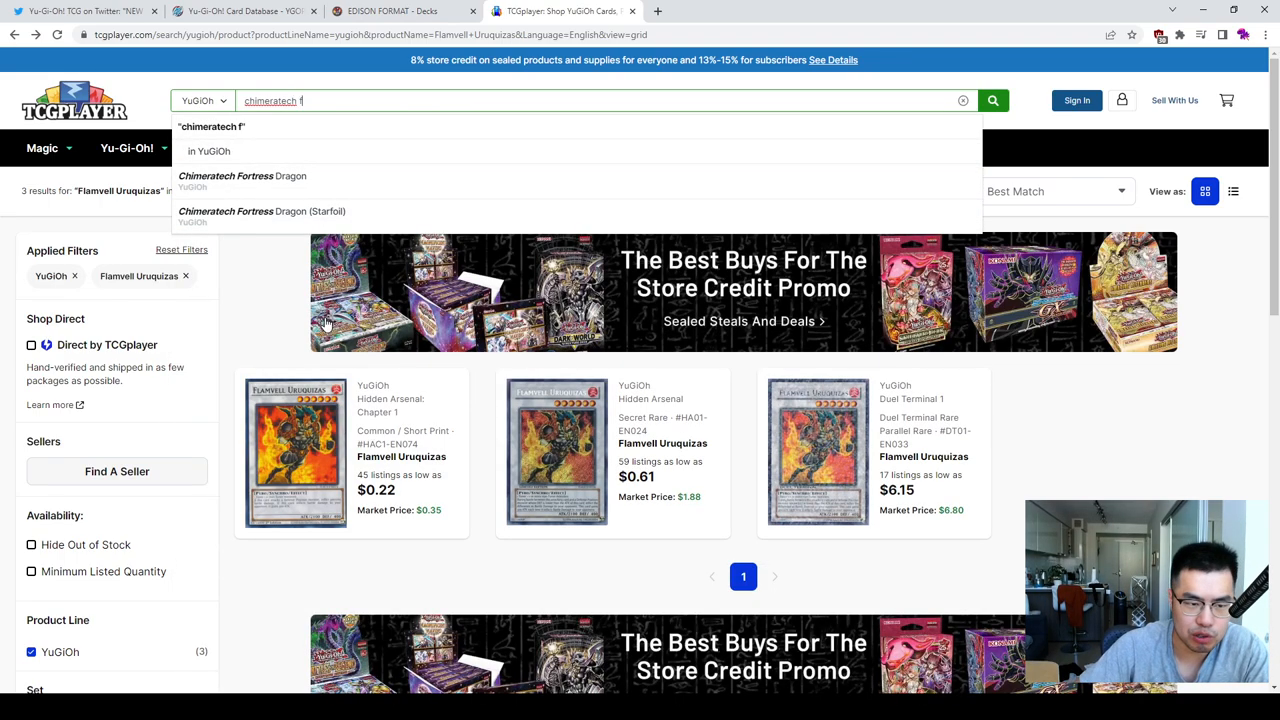
pyautogui.click(242, 176)
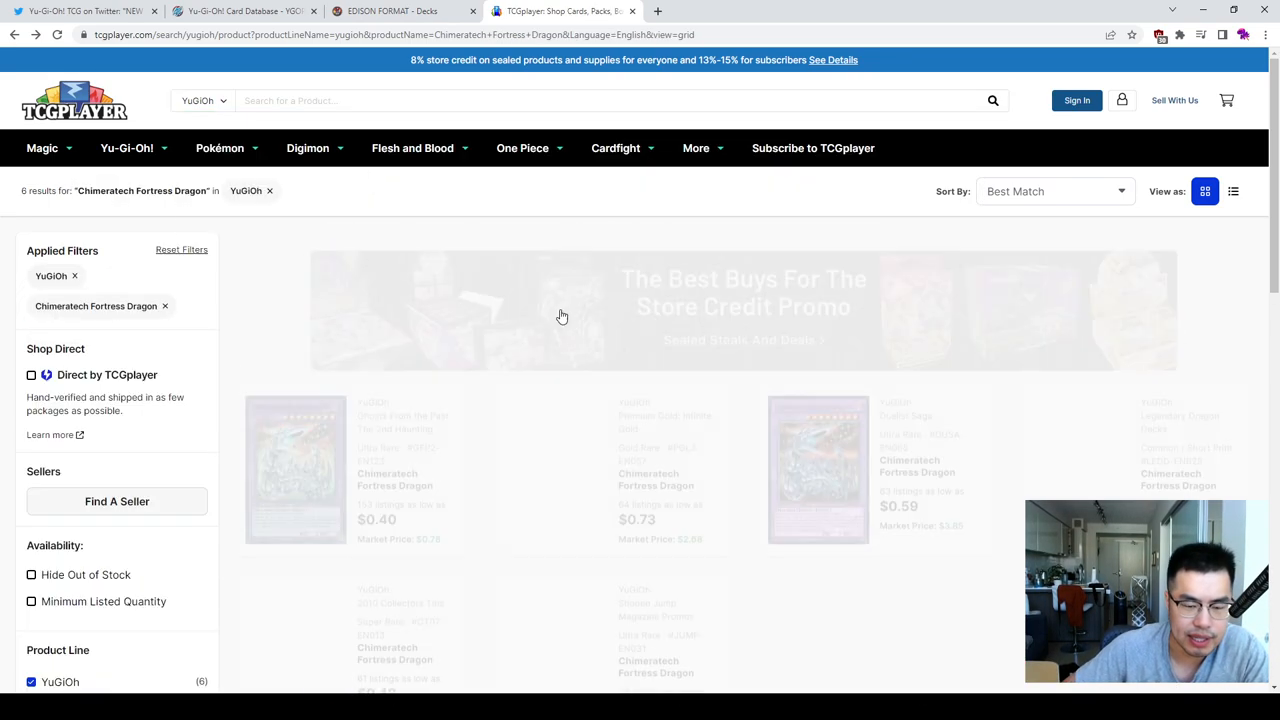
pyautogui.scroll(-3)
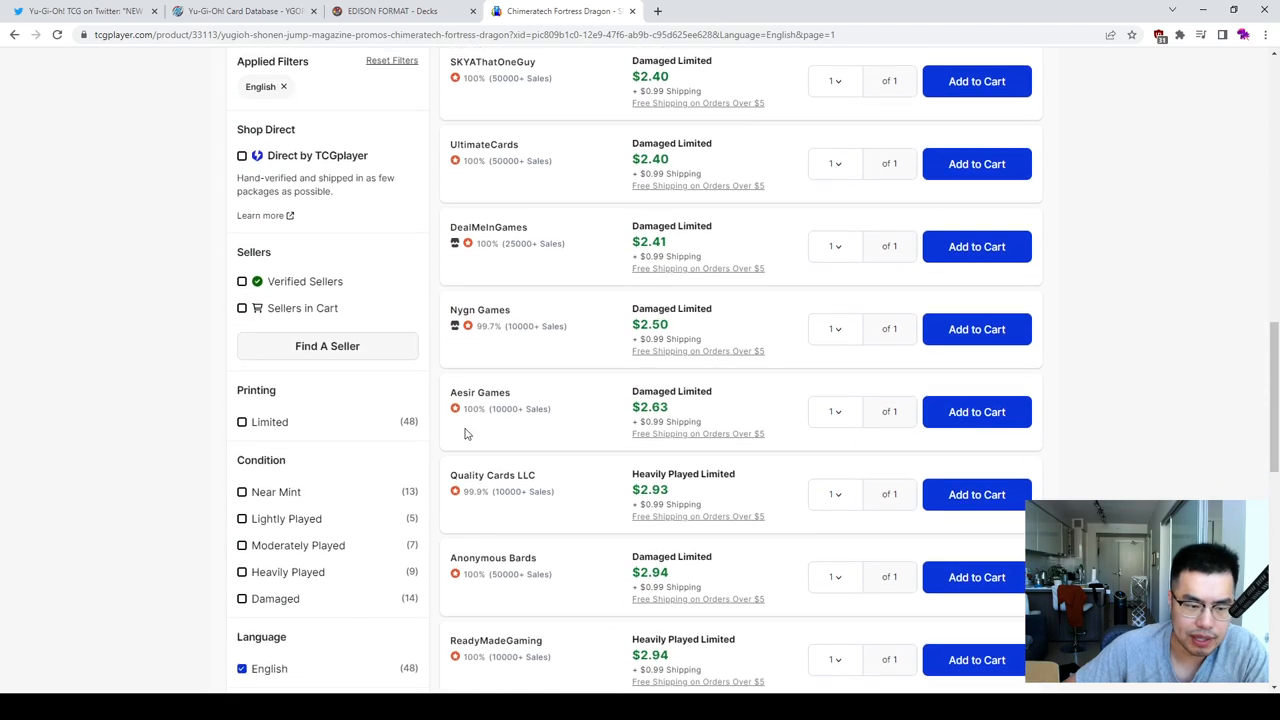
# Filter the Shonen Jump promo Chimeratech Fortress Dragon to Lightly Played copies from $9.74
pyautogui.click(240, 492)
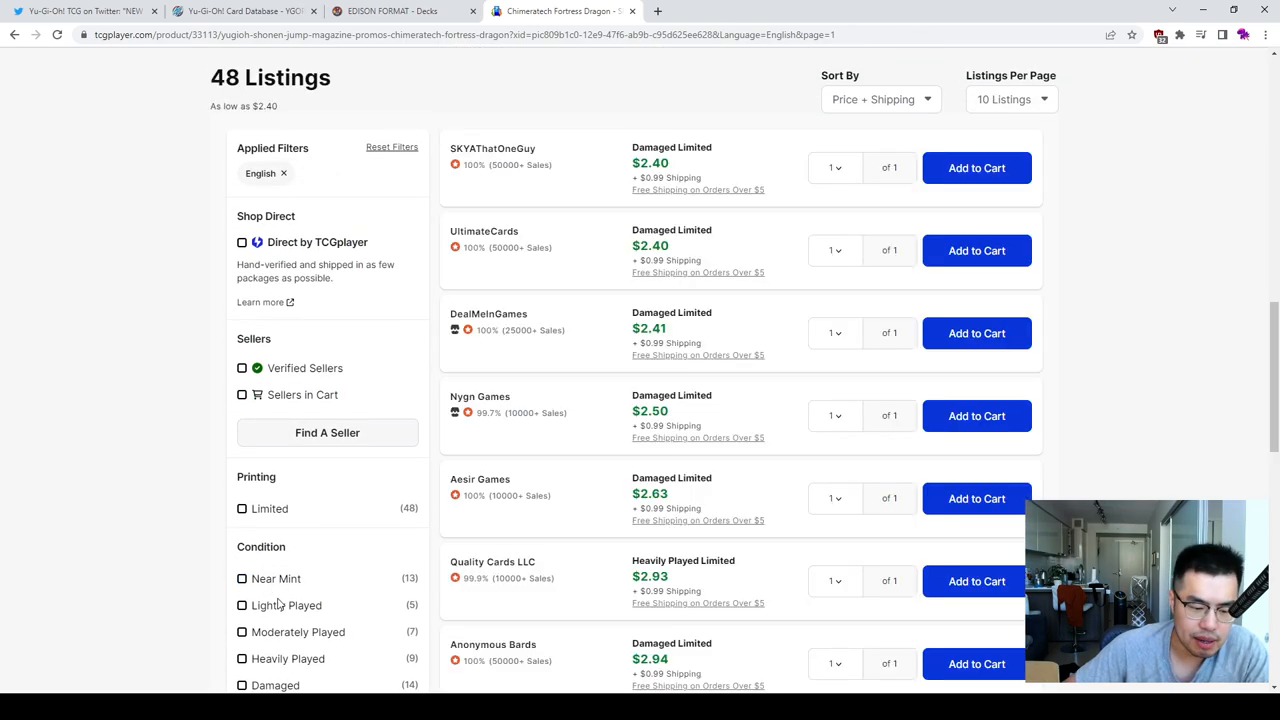
pyautogui.click(240, 604)
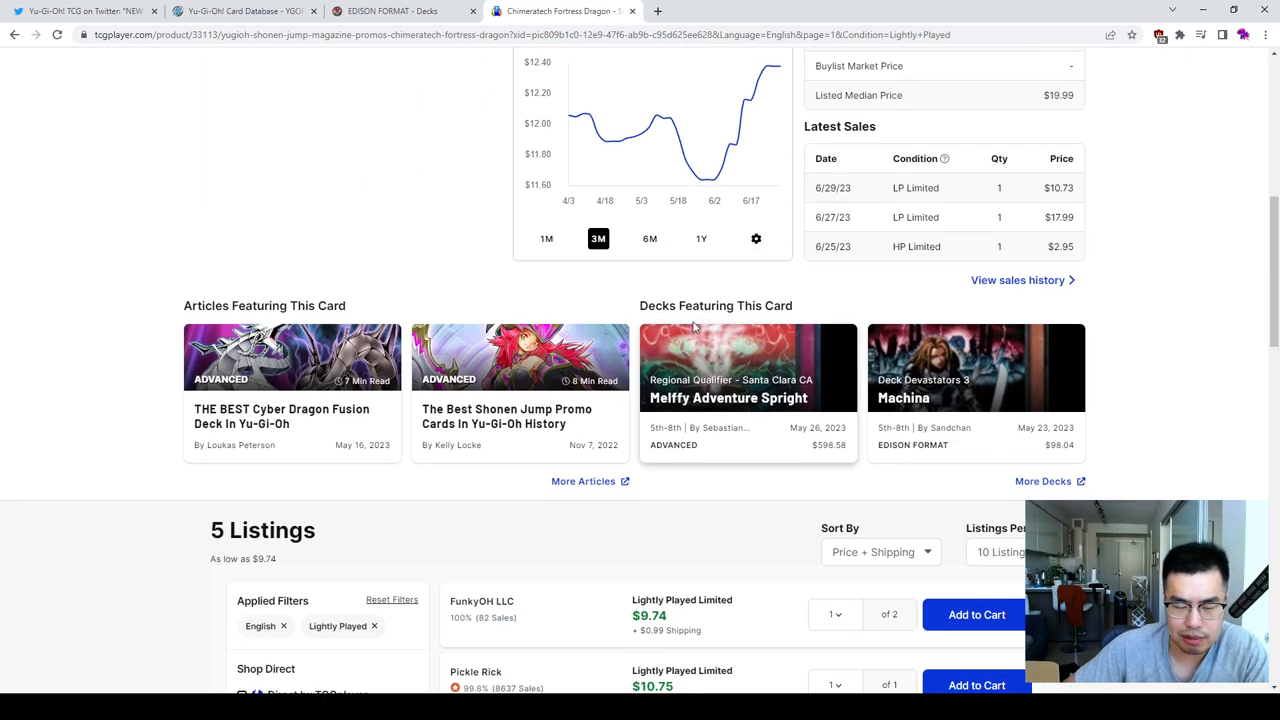
pyautogui.scroll(3)
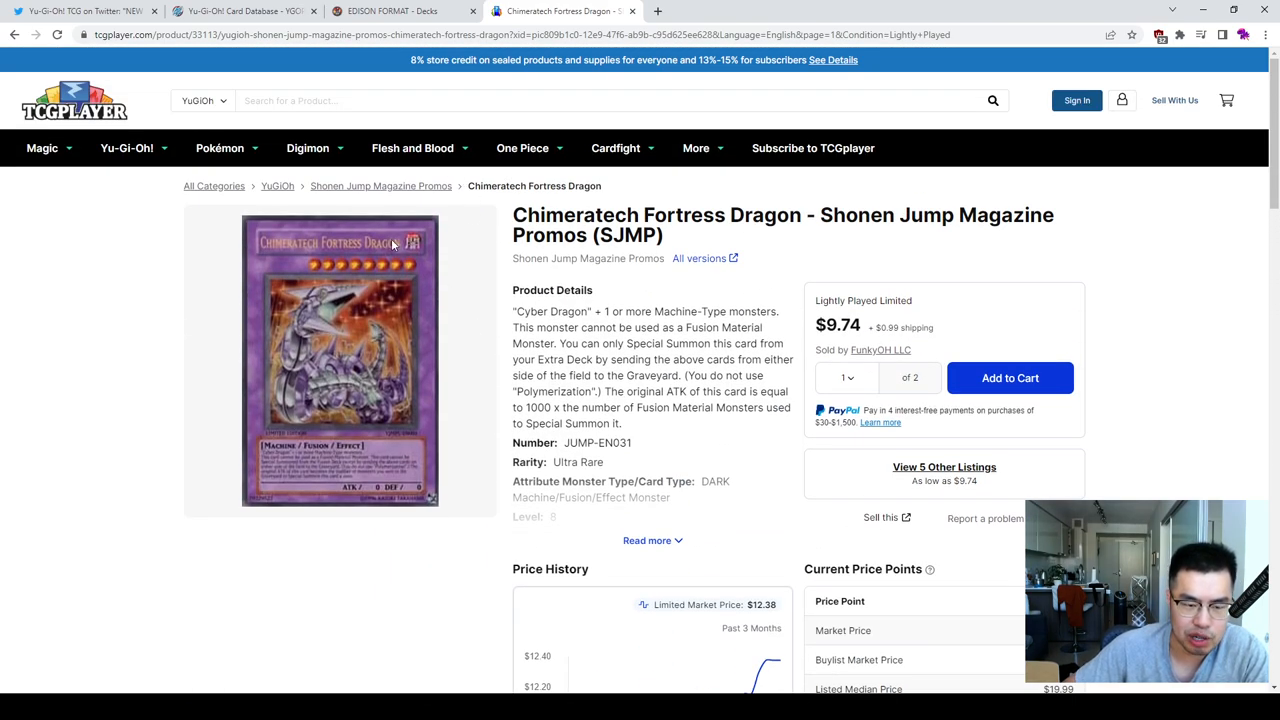
pyautogui.moveTo(700, 258)
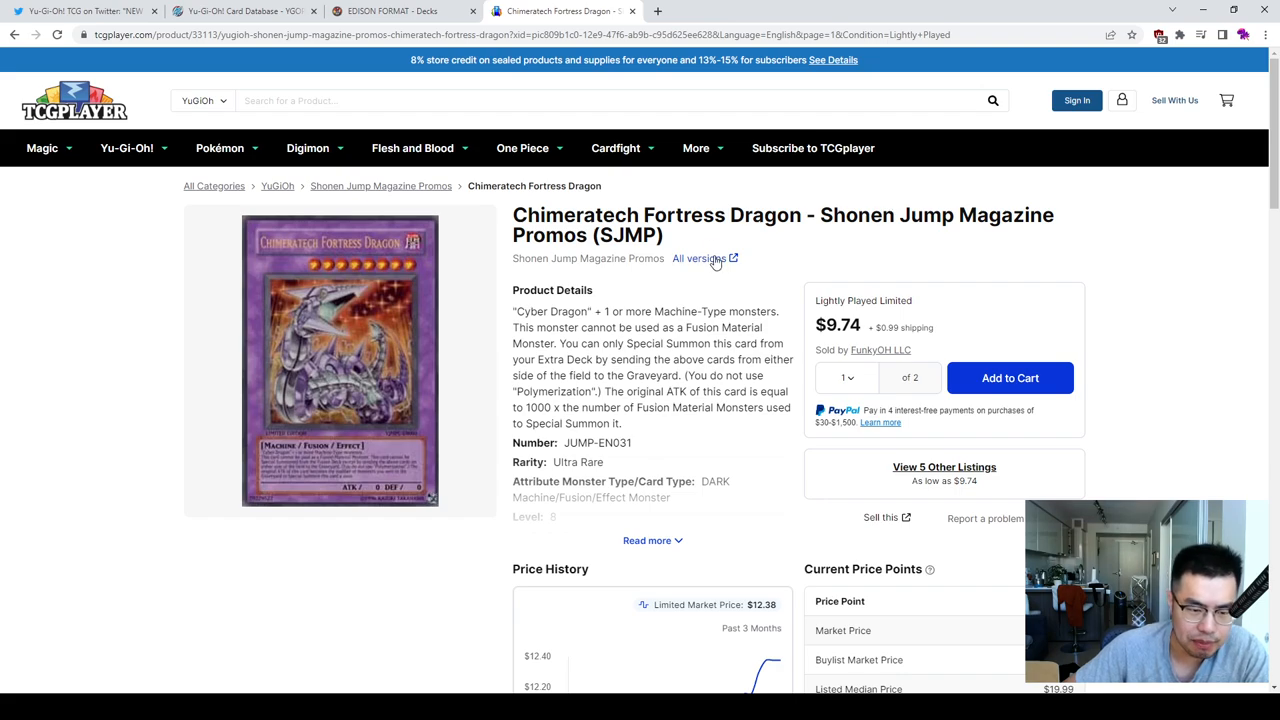
pyautogui.moveTo(720, 220)
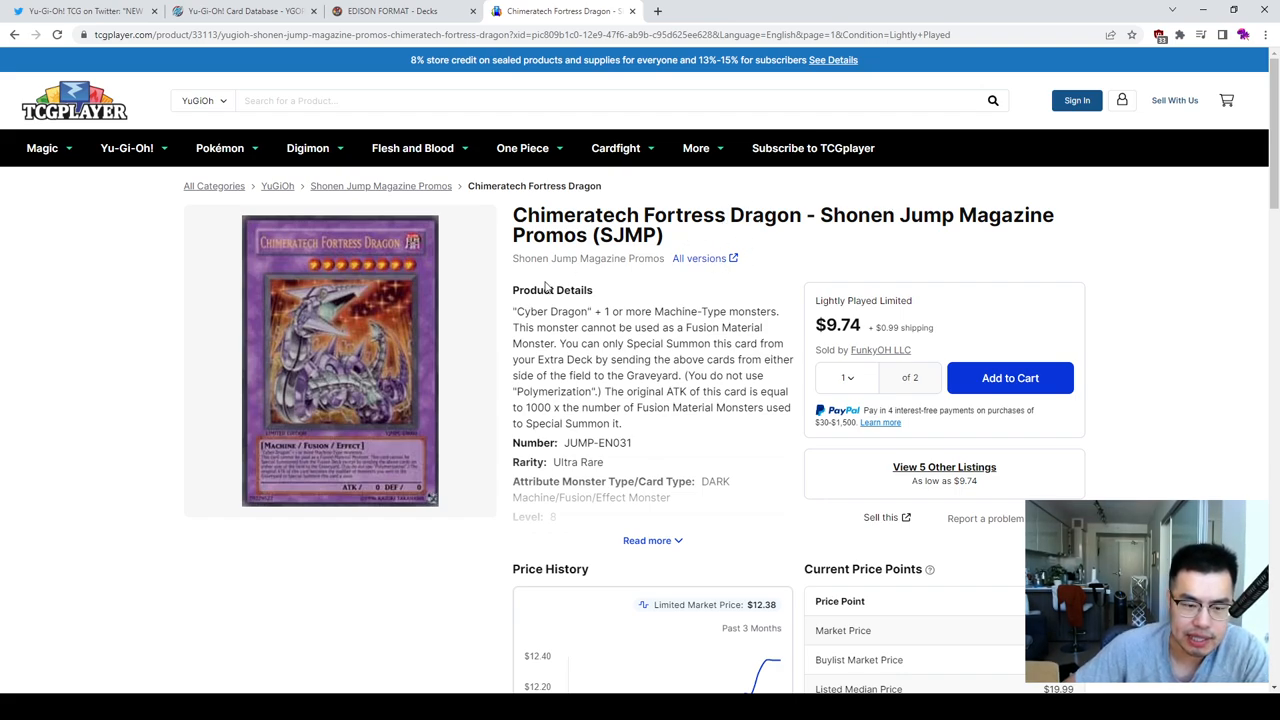
# Return to the Edison Format decks page and scroll through both DD4 5th-place Diva Hero lists to the bottom
pyautogui.click(400, 12)
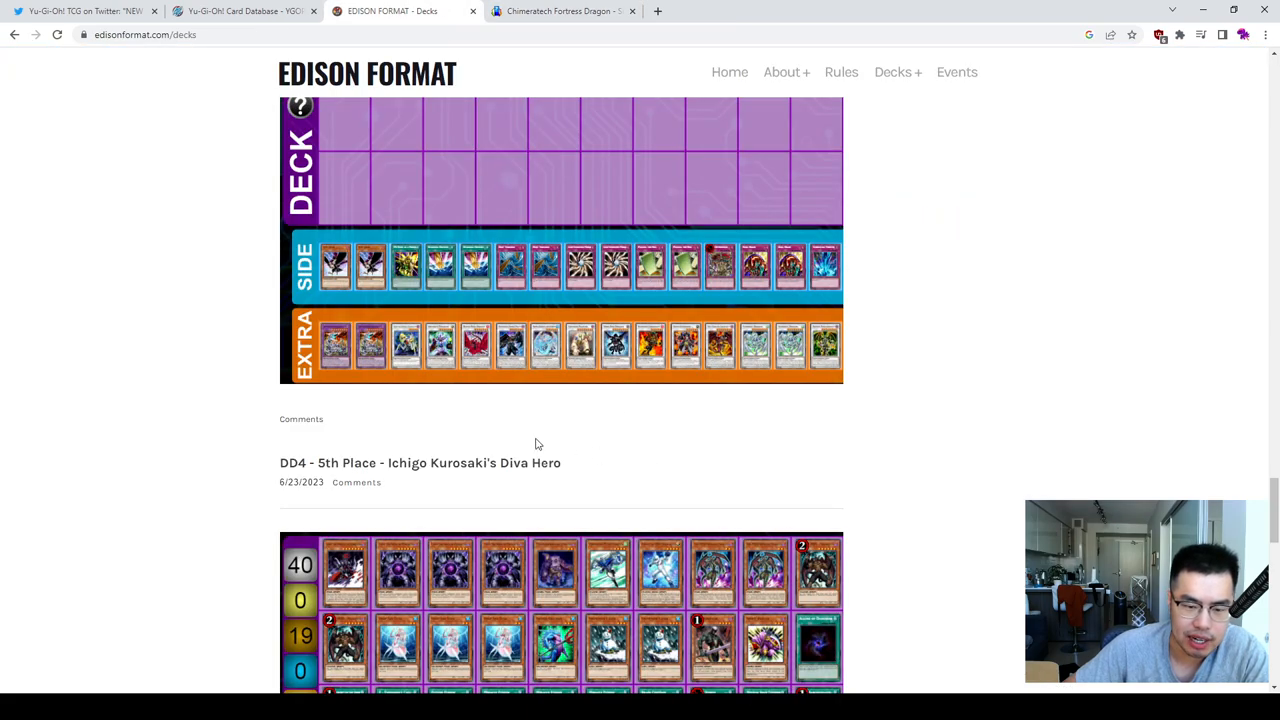
pyautogui.moveTo(500, 456)
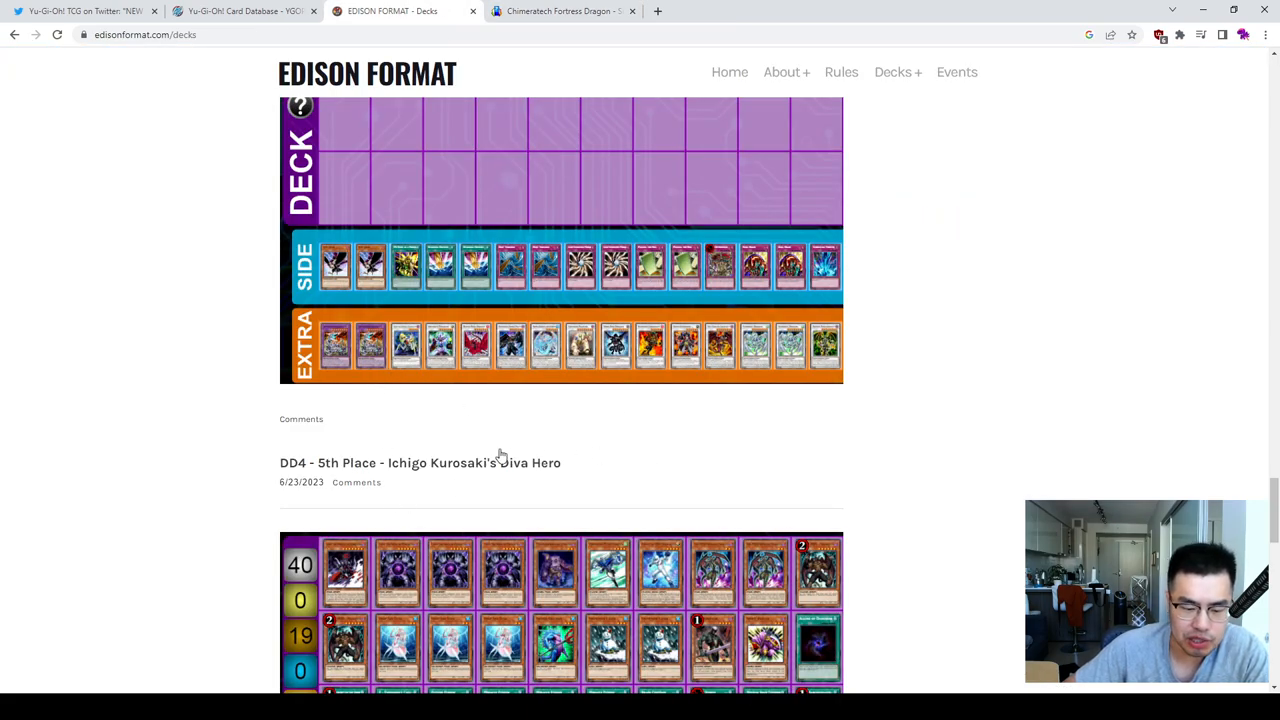
pyautogui.scroll(-3)
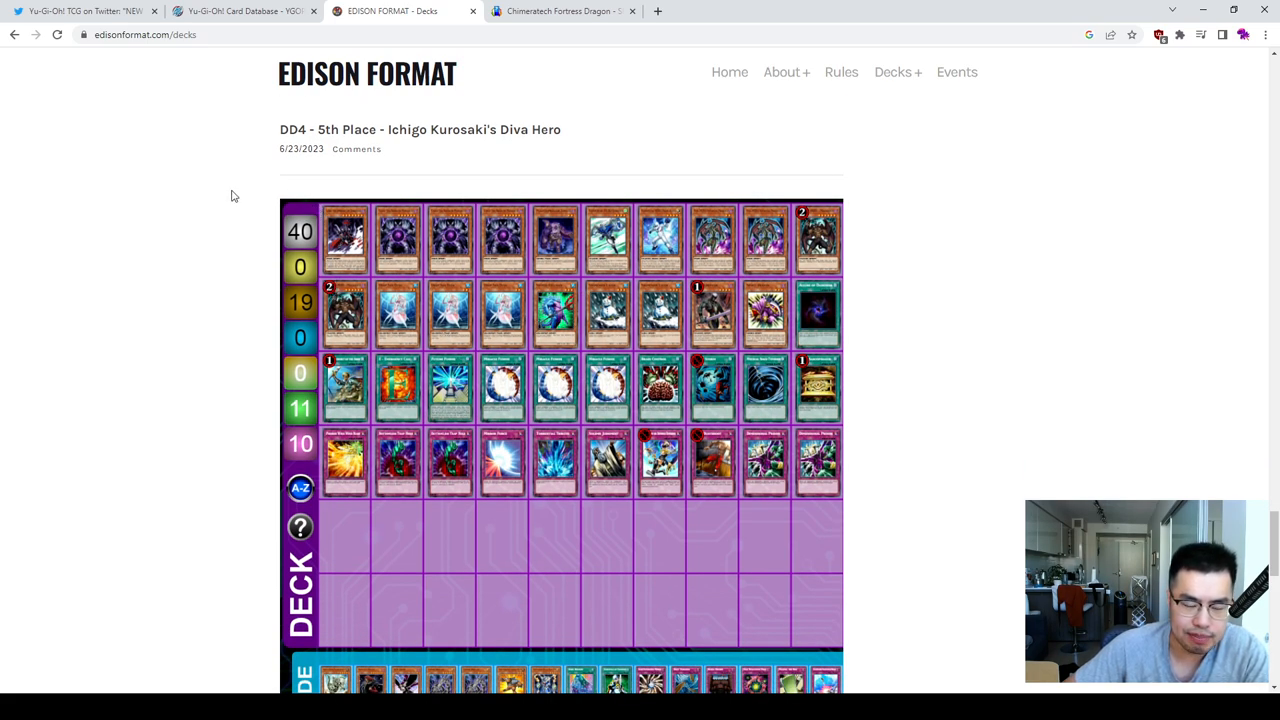
pyautogui.moveTo(256, 190)
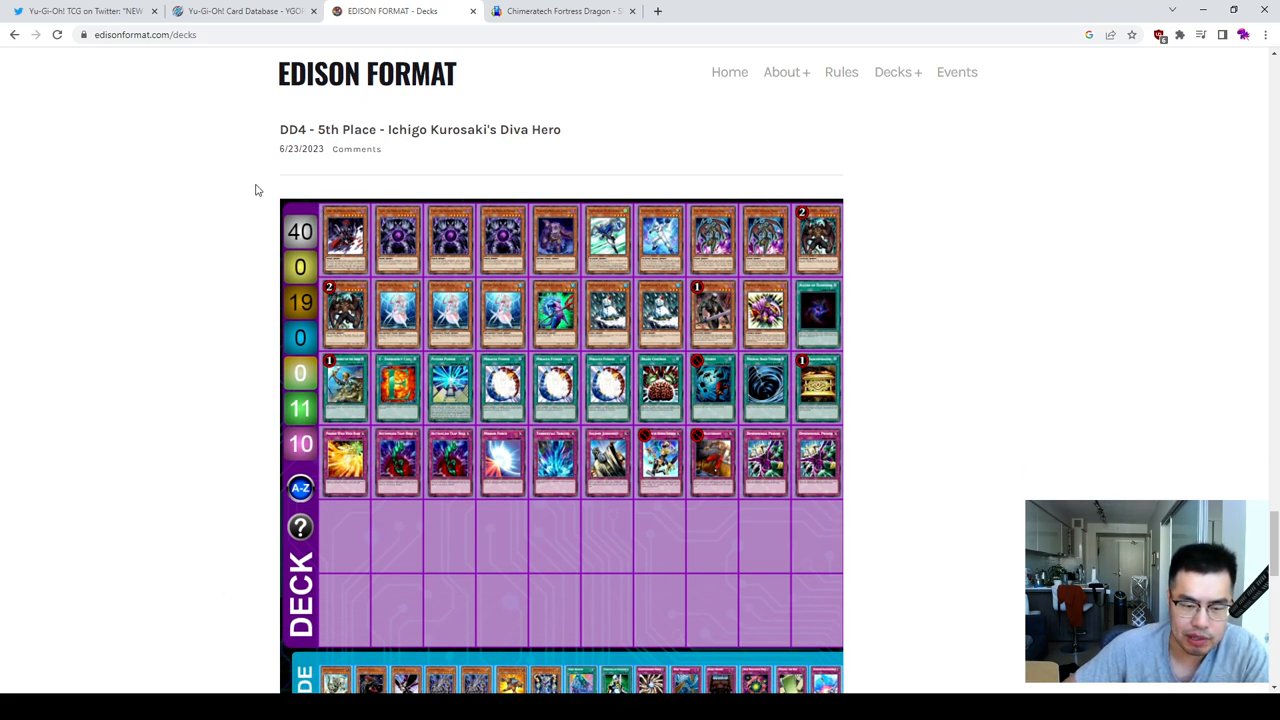
pyautogui.scroll(-3)
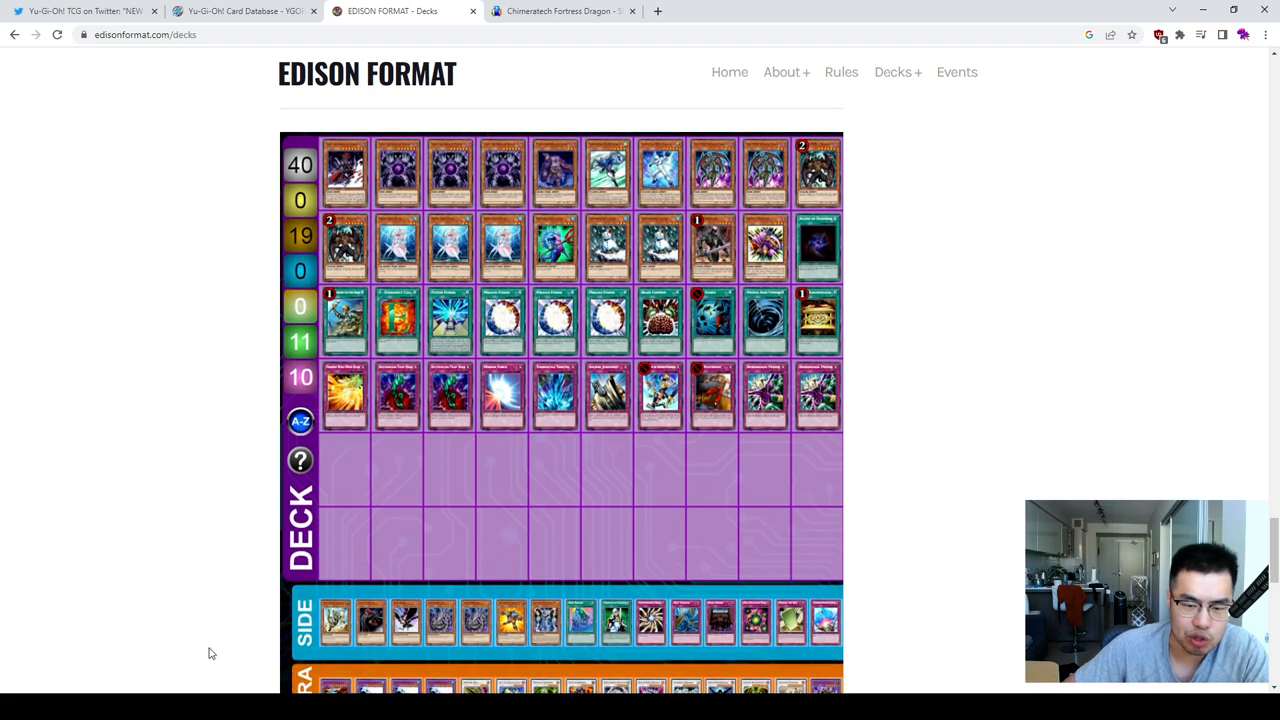
pyautogui.moveTo(220, 292)
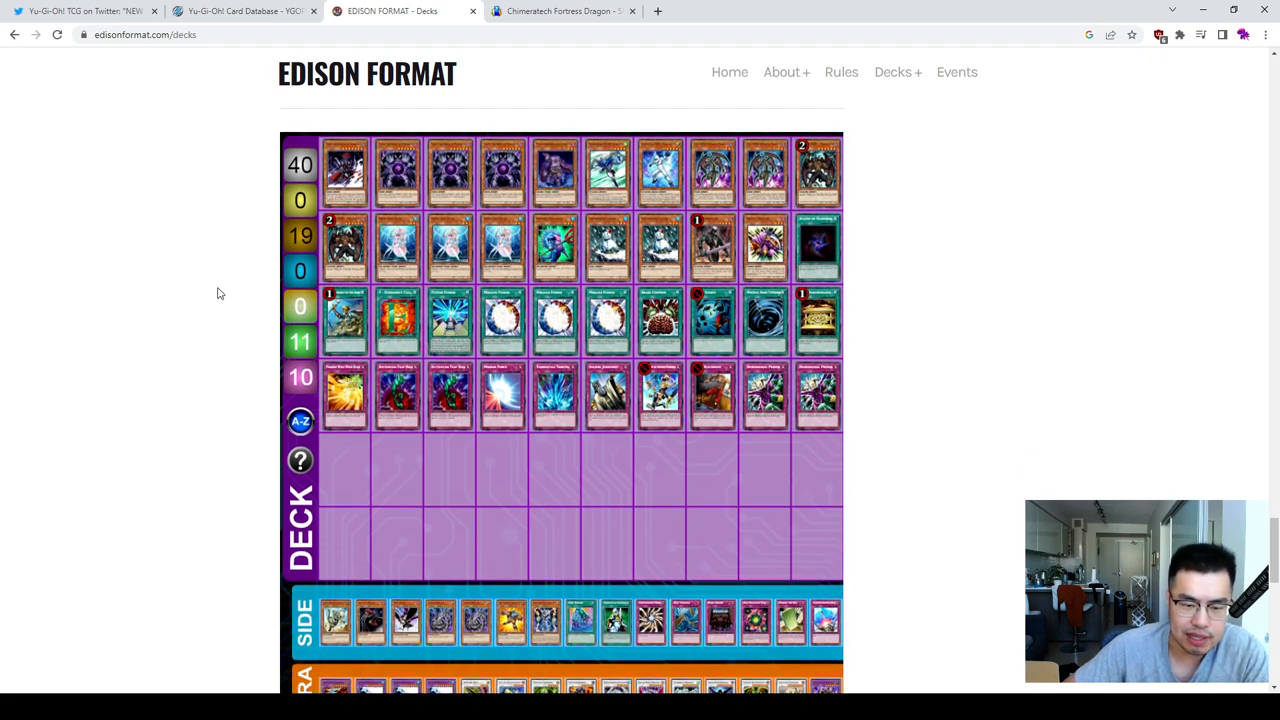
pyautogui.scroll(-3)
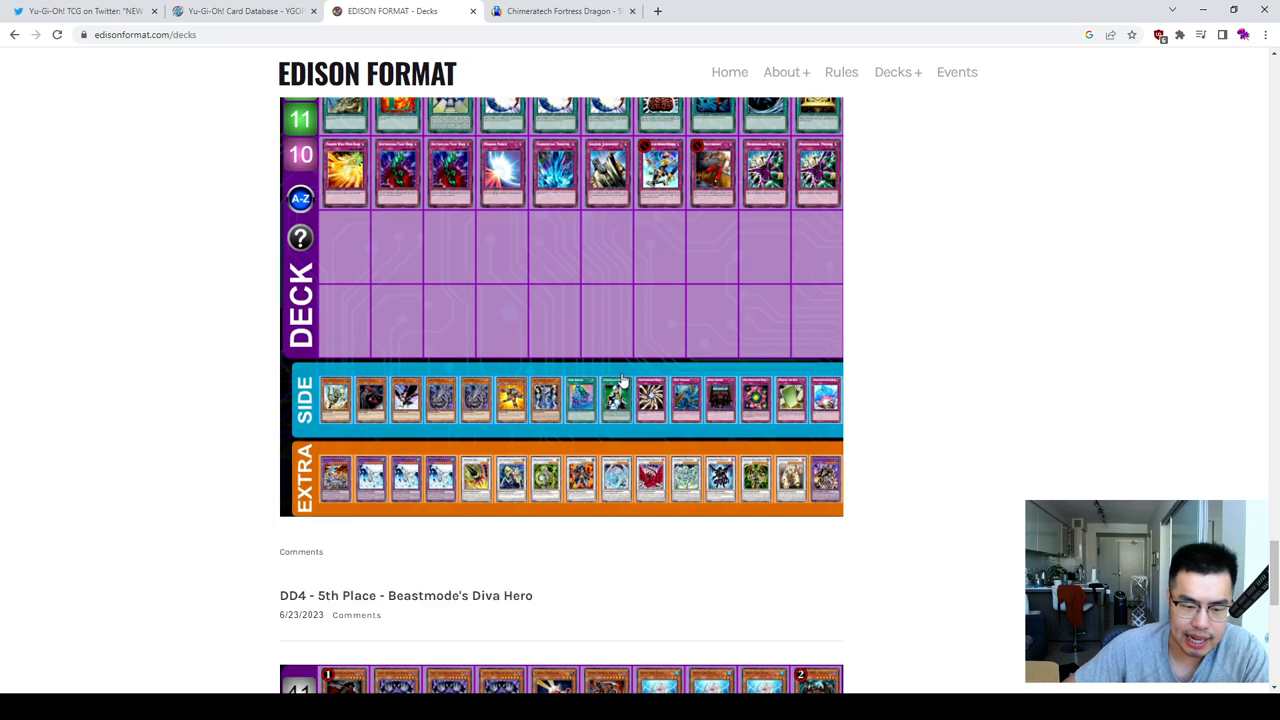
pyautogui.scroll(-3)
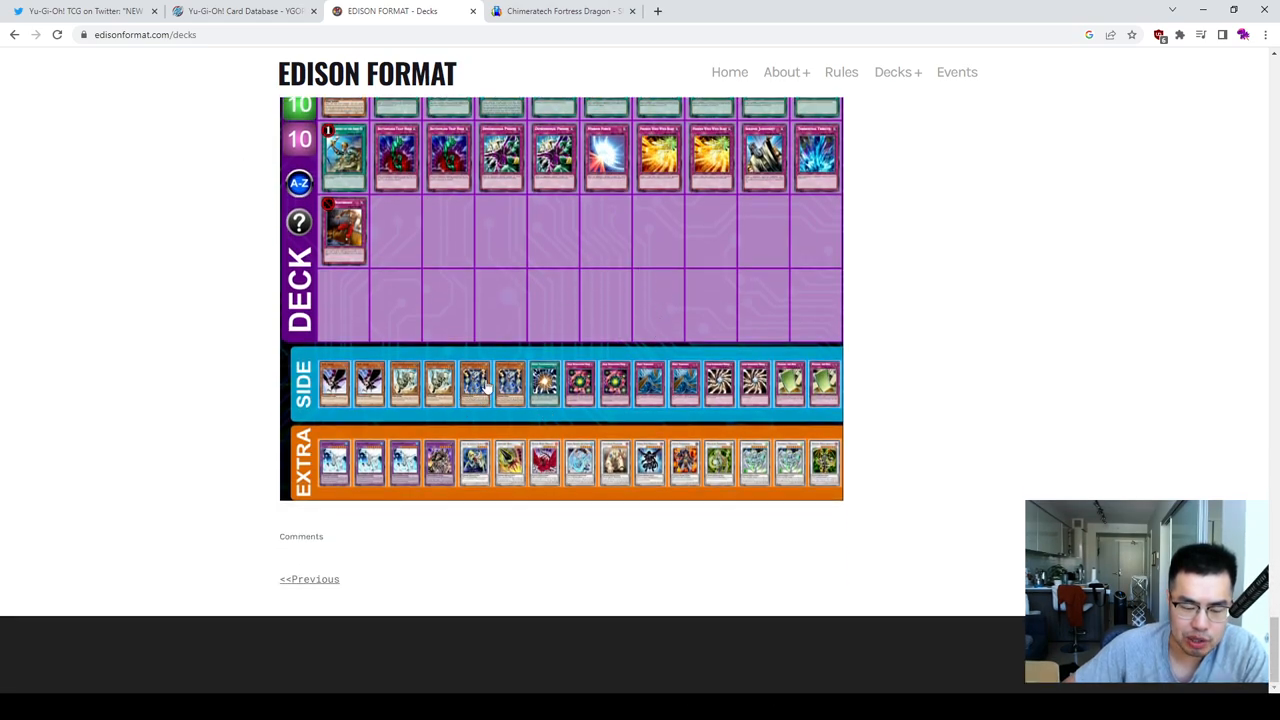
pyautogui.scroll(3)
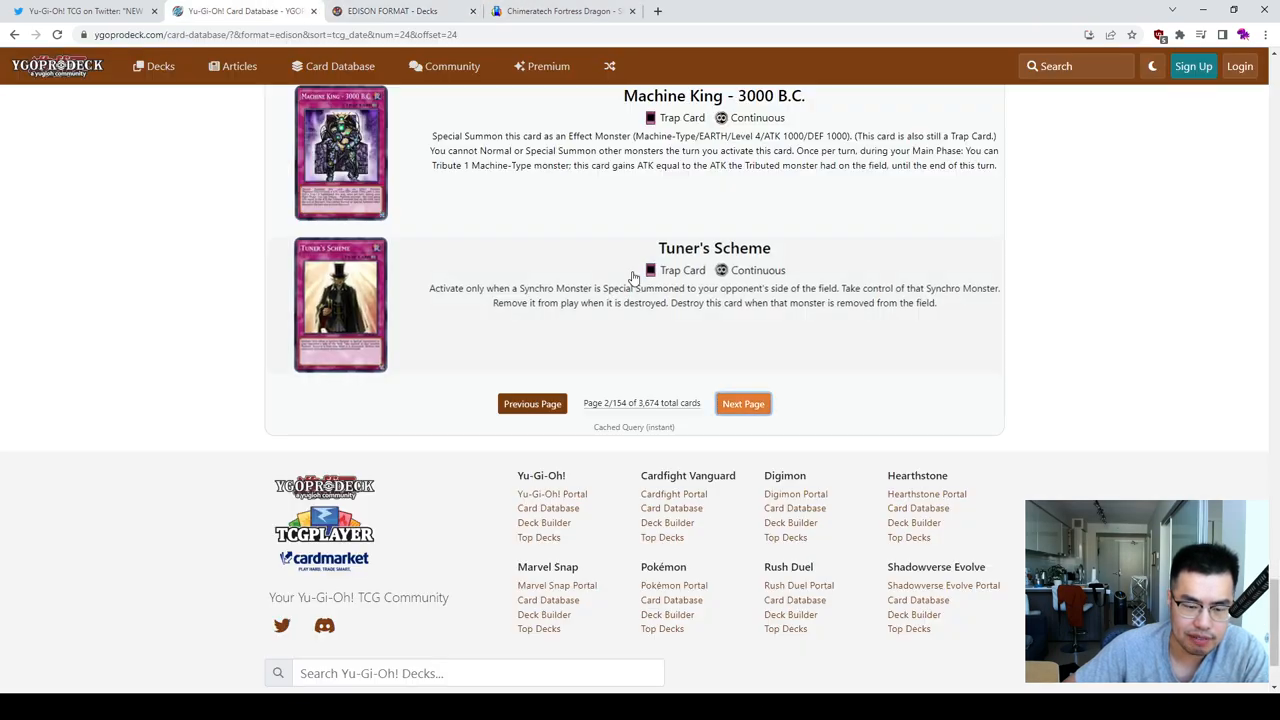
# Advance the YGOPRODeck Edison card list to page 3 and browse its cards, then head to TCGplayer for Fiendish Chain
pyautogui.click(742, 404)
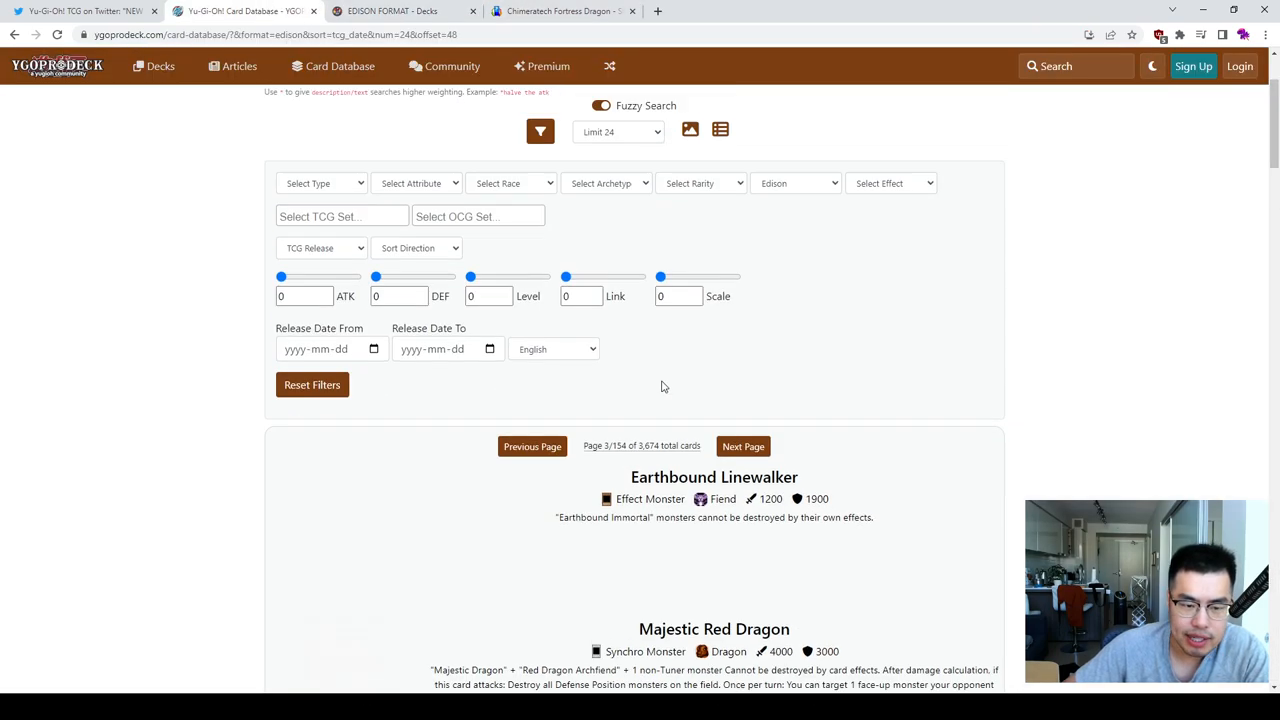
pyautogui.scroll(-3)
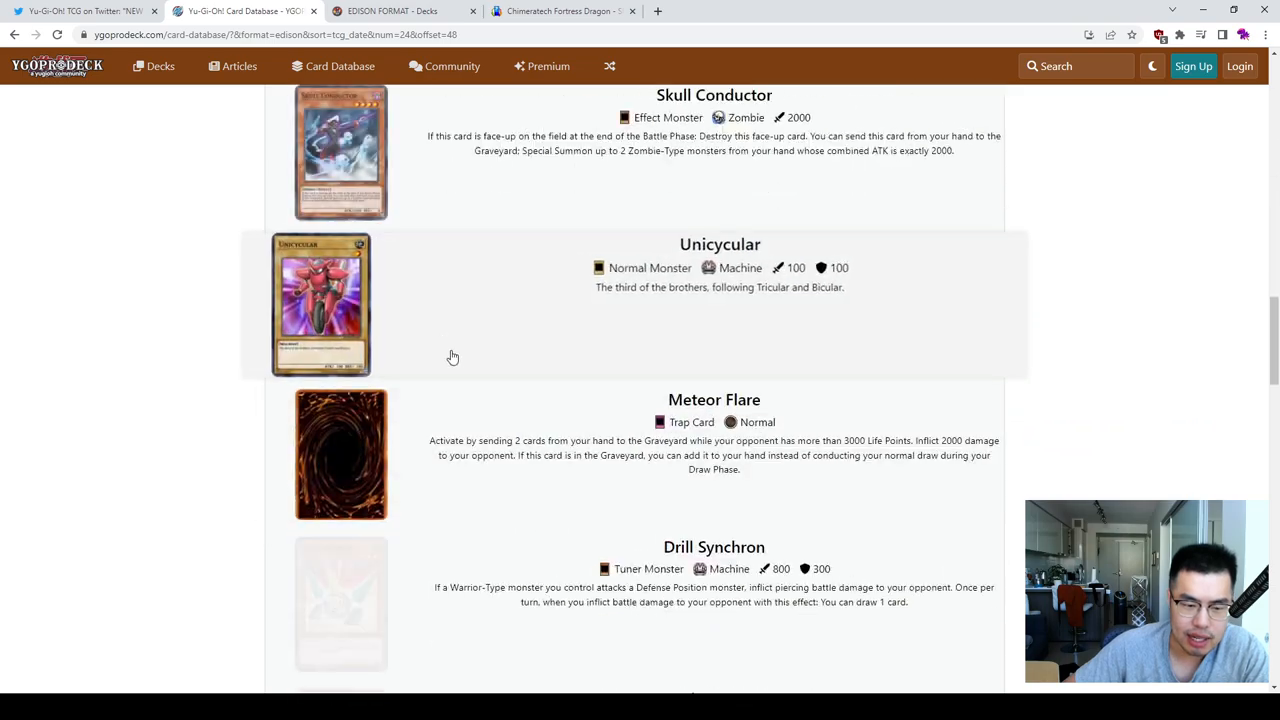
pyautogui.scroll(-3)
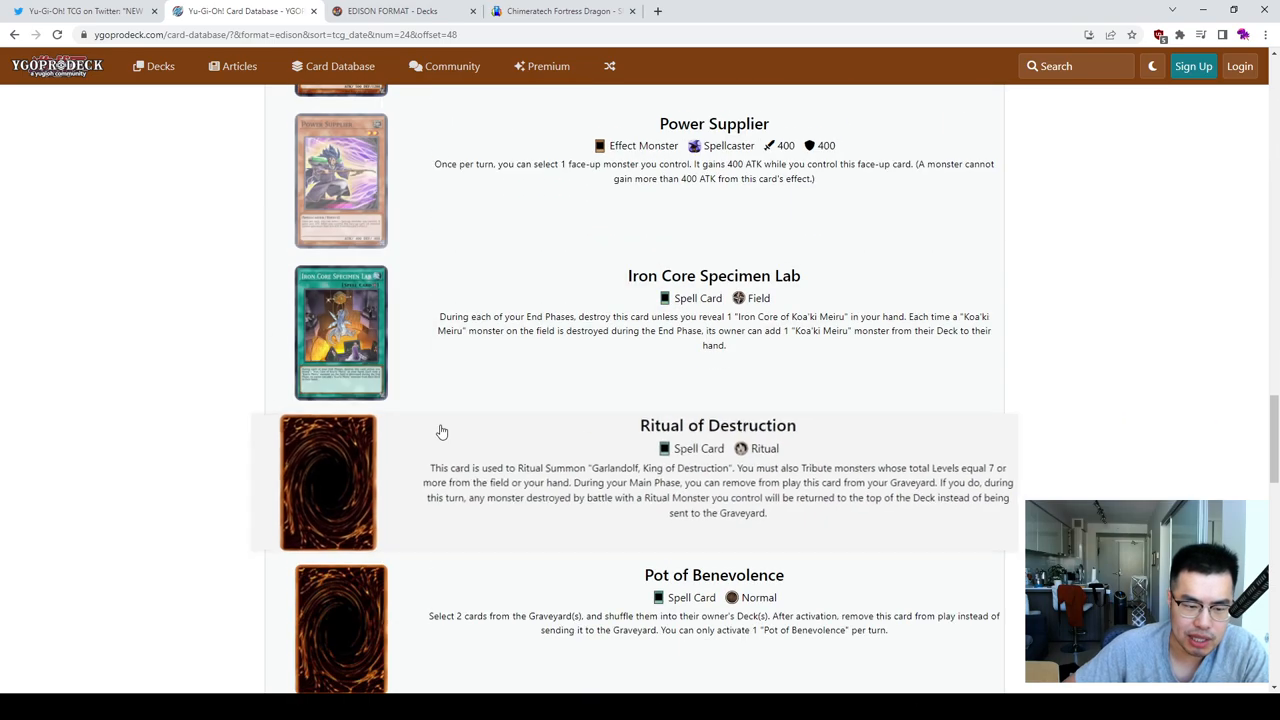
pyautogui.scroll(-3)
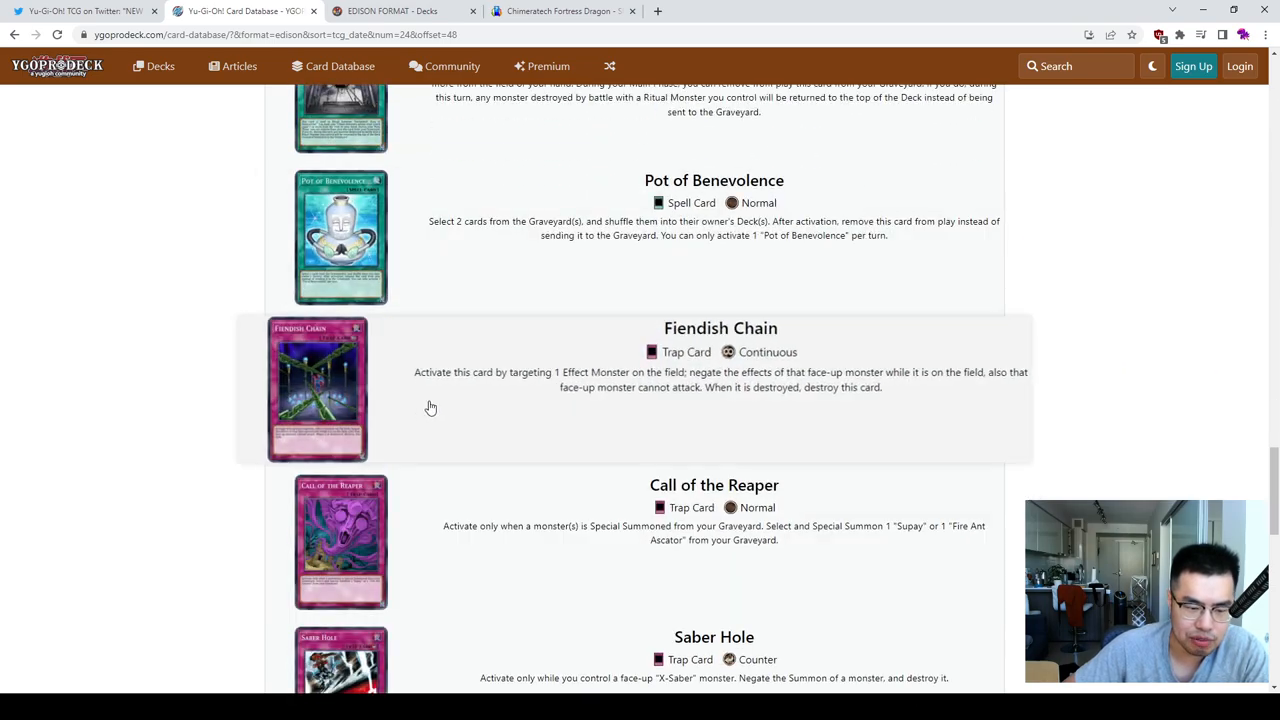
pyautogui.scroll(-3)
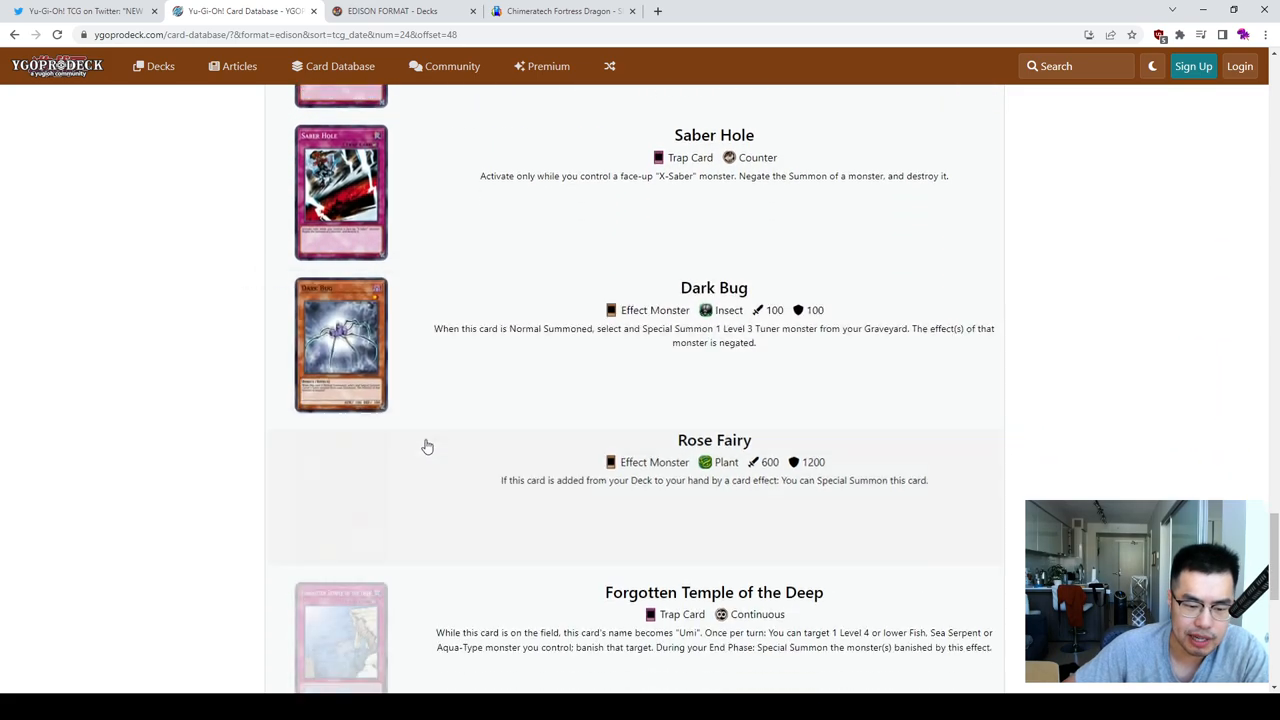
pyautogui.scroll(3)
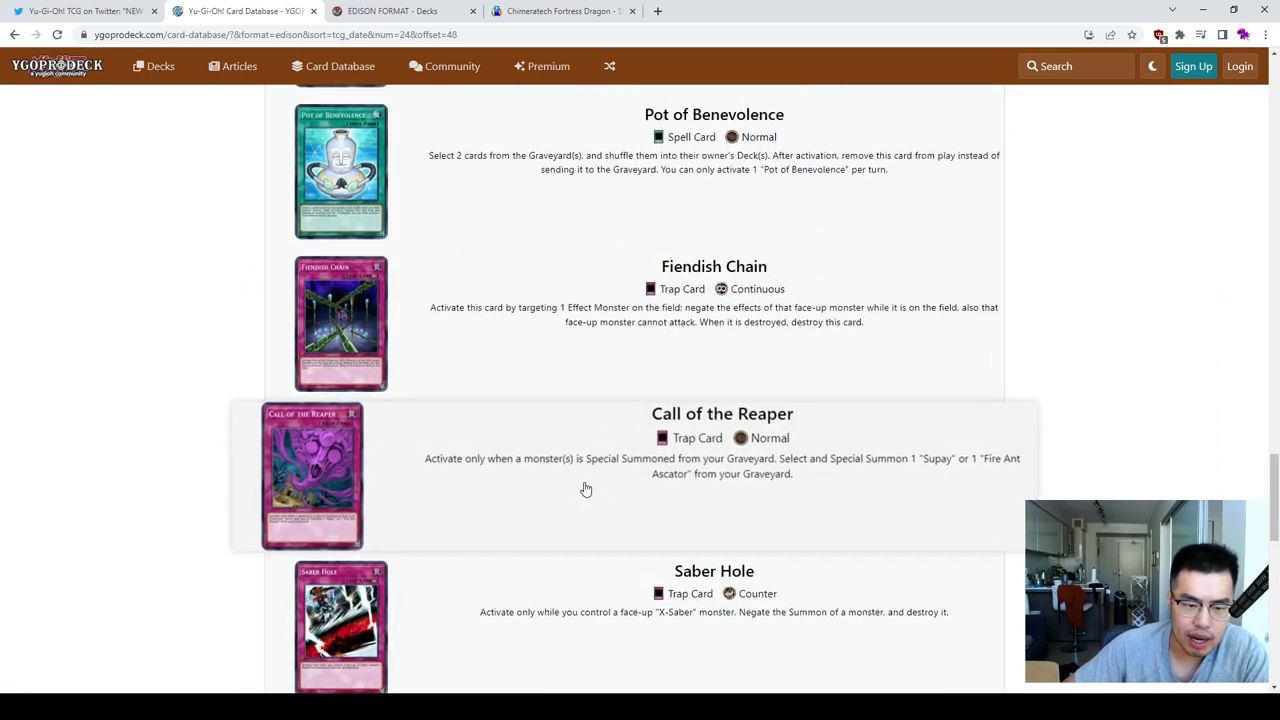
pyautogui.click(560, 12)
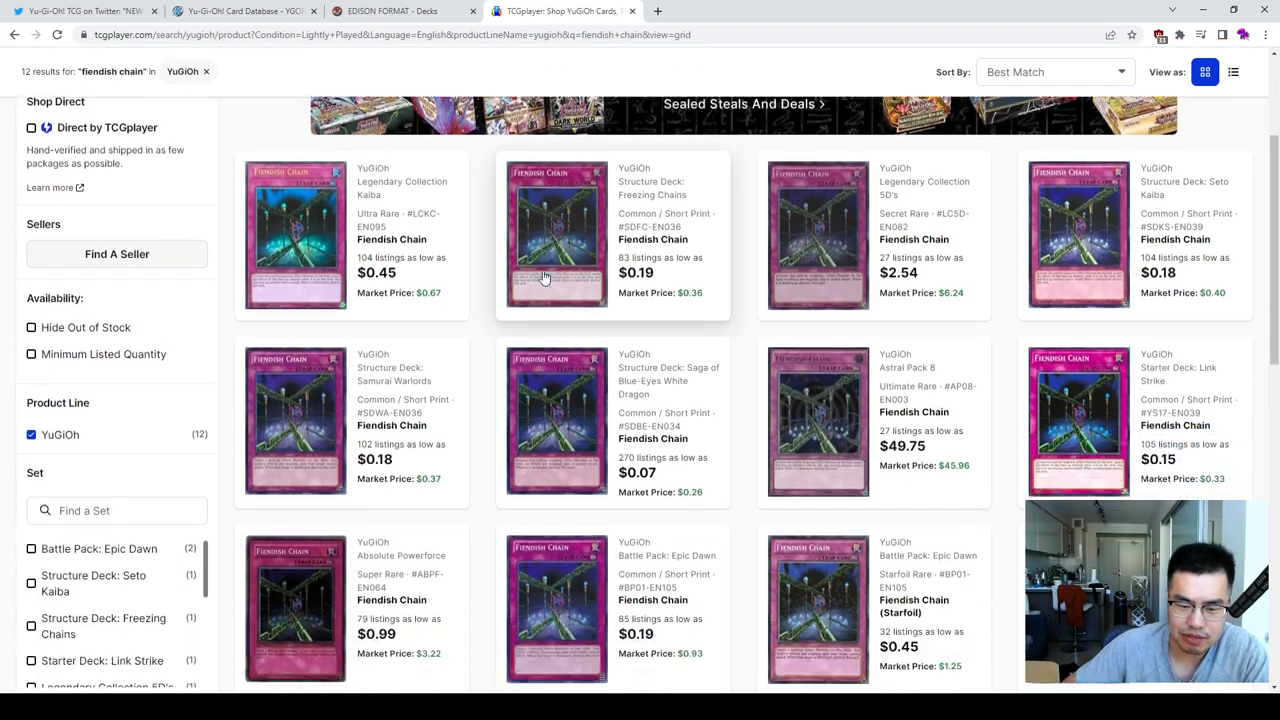
# View the Astral Pack 8 Fiendish Chain's one-year price history, listed at $49.75 Lightly Played
pyautogui.scroll(-3)
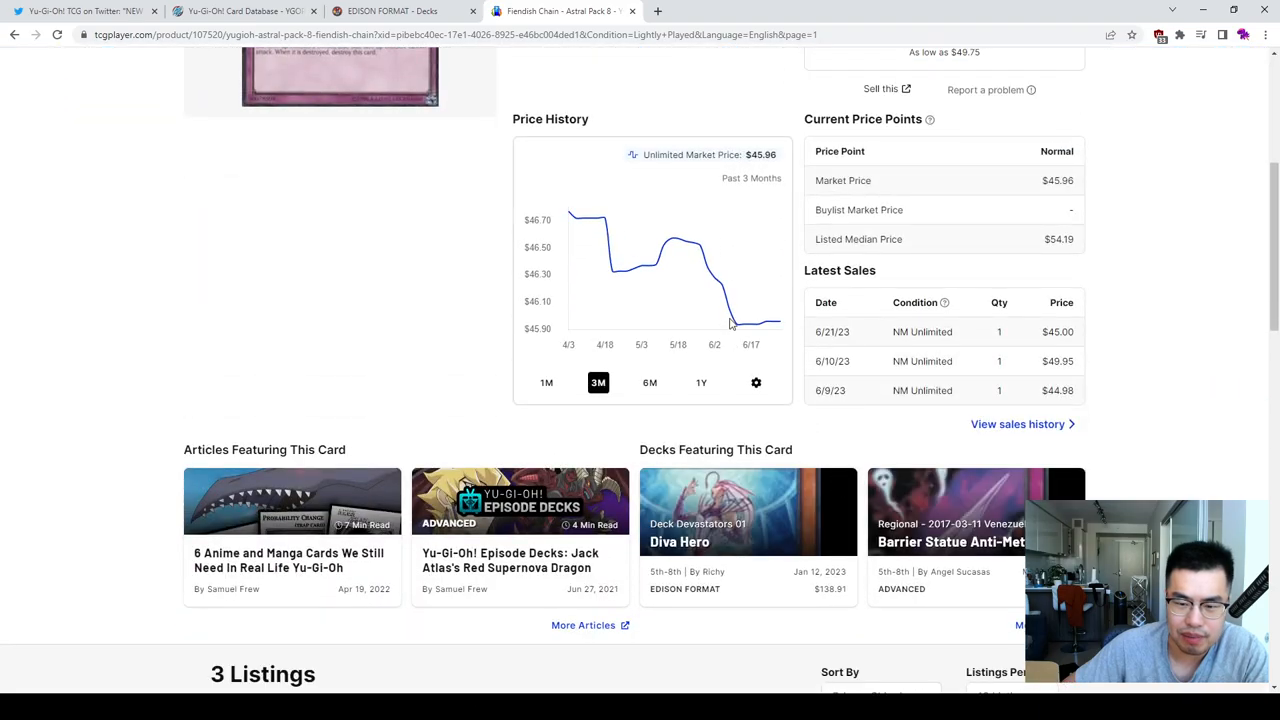
pyautogui.click(700, 382)
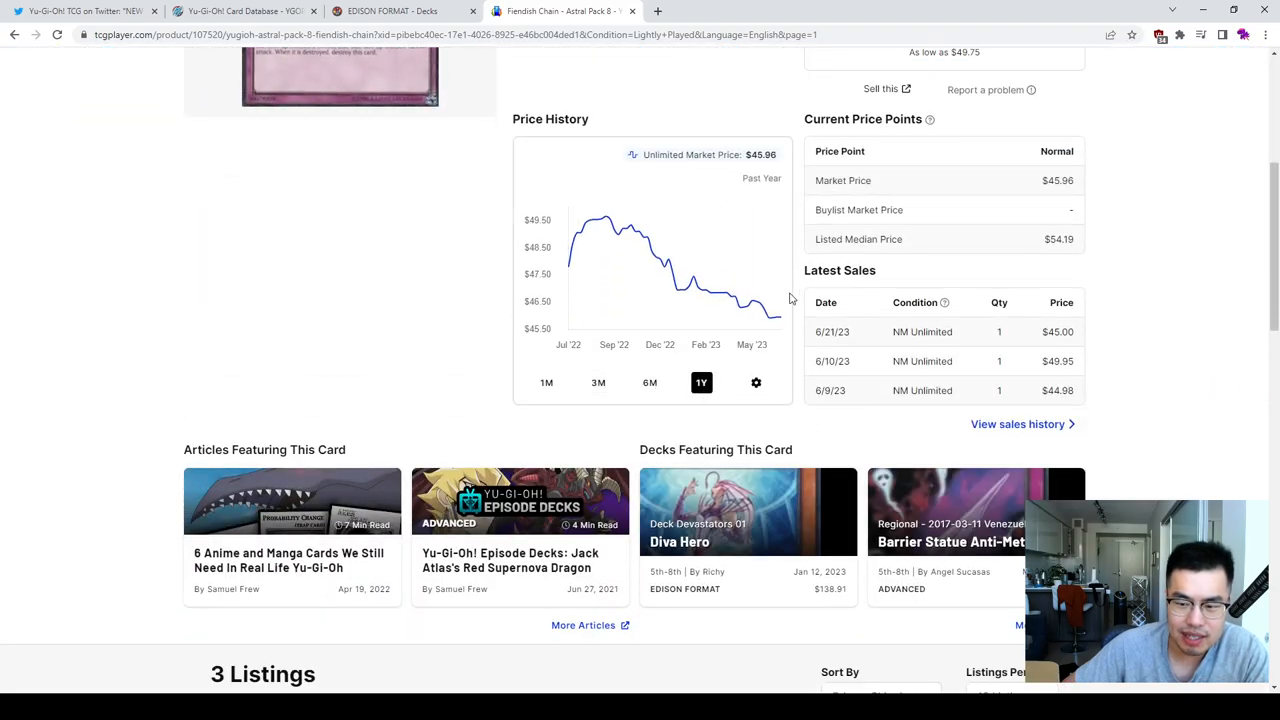
pyautogui.scroll(3)
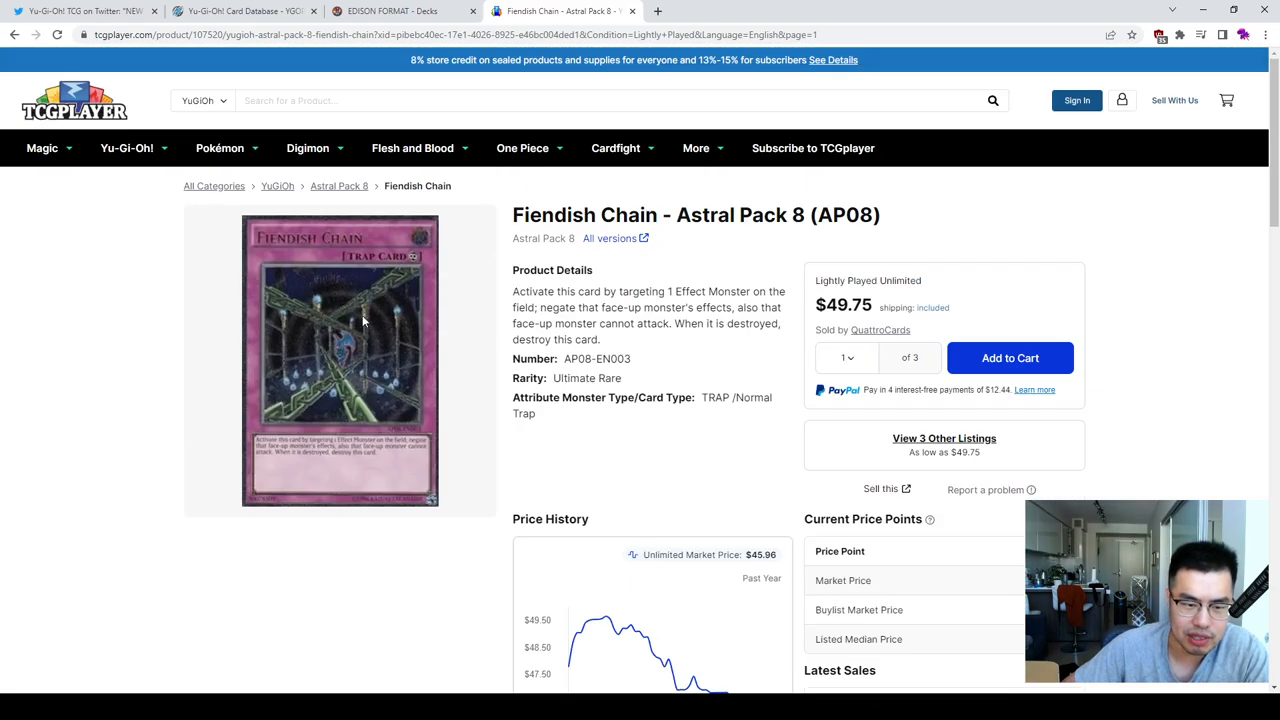
# Advance the YGOPRODeck Edison card list to page 4 of 154 and browse cards like Widespread Dud
pyautogui.click(390, 12)
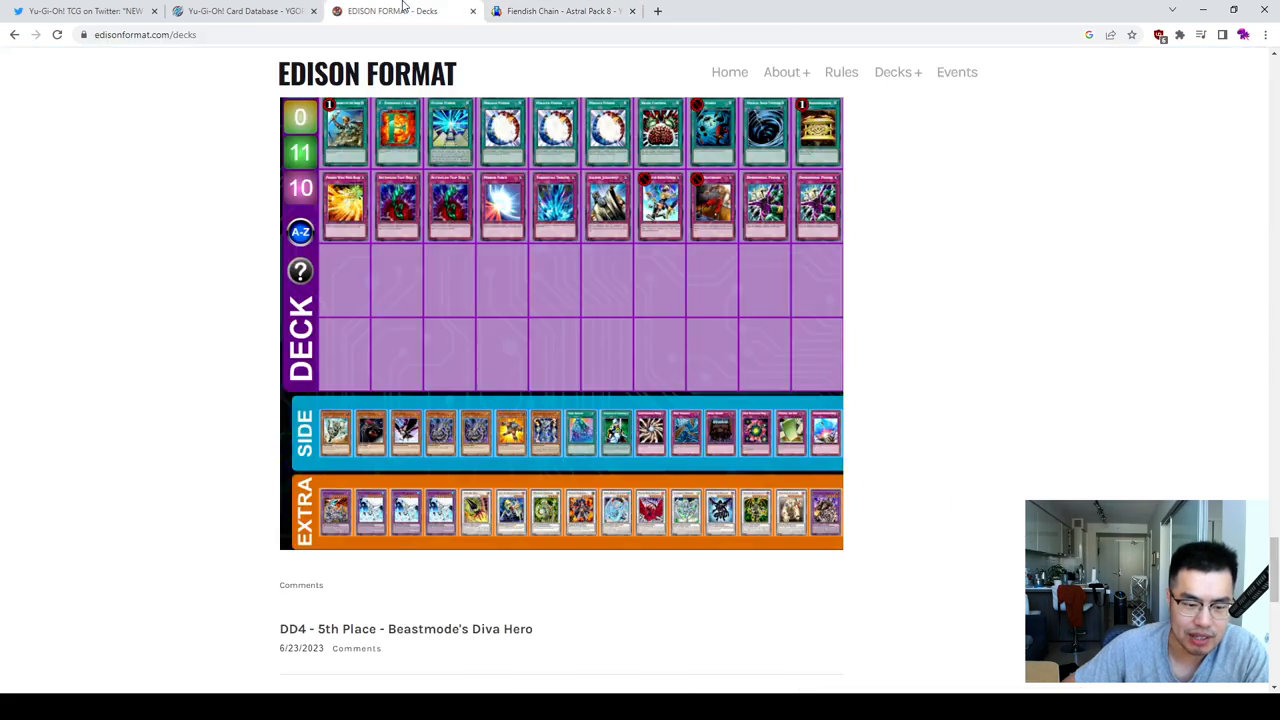
pyautogui.click(244, 12)
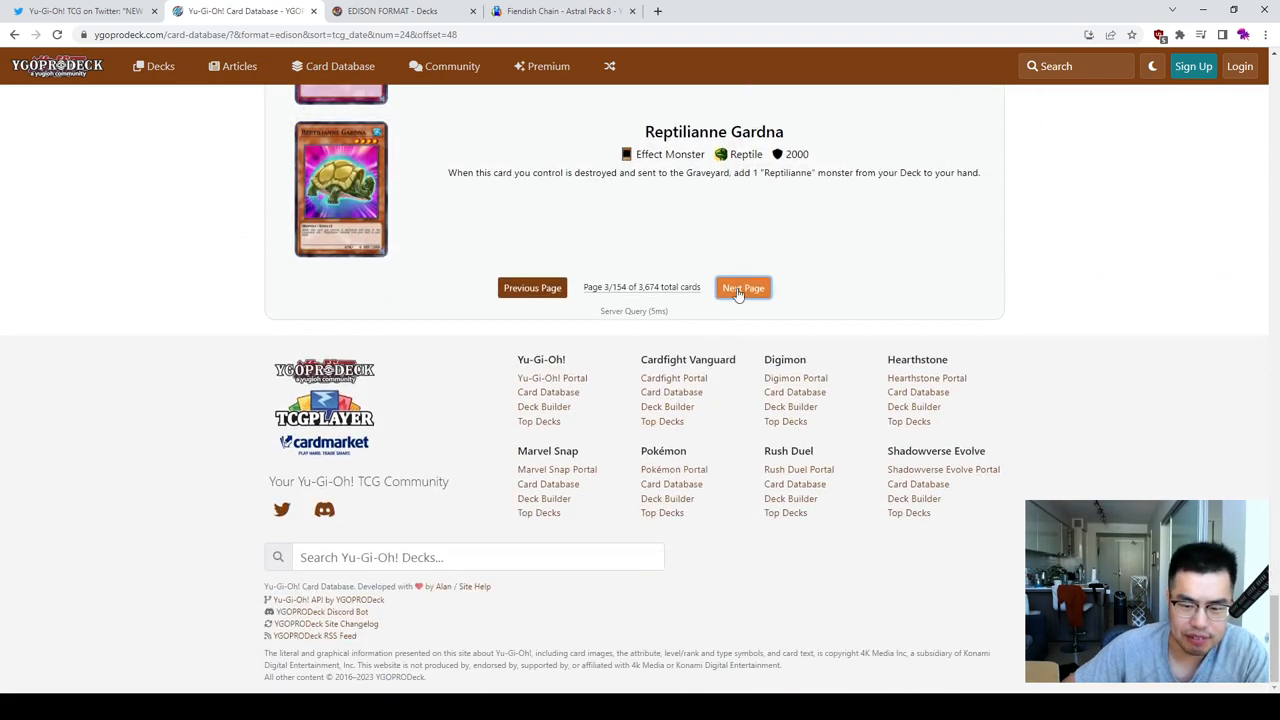
pyautogui.click(742, 288)
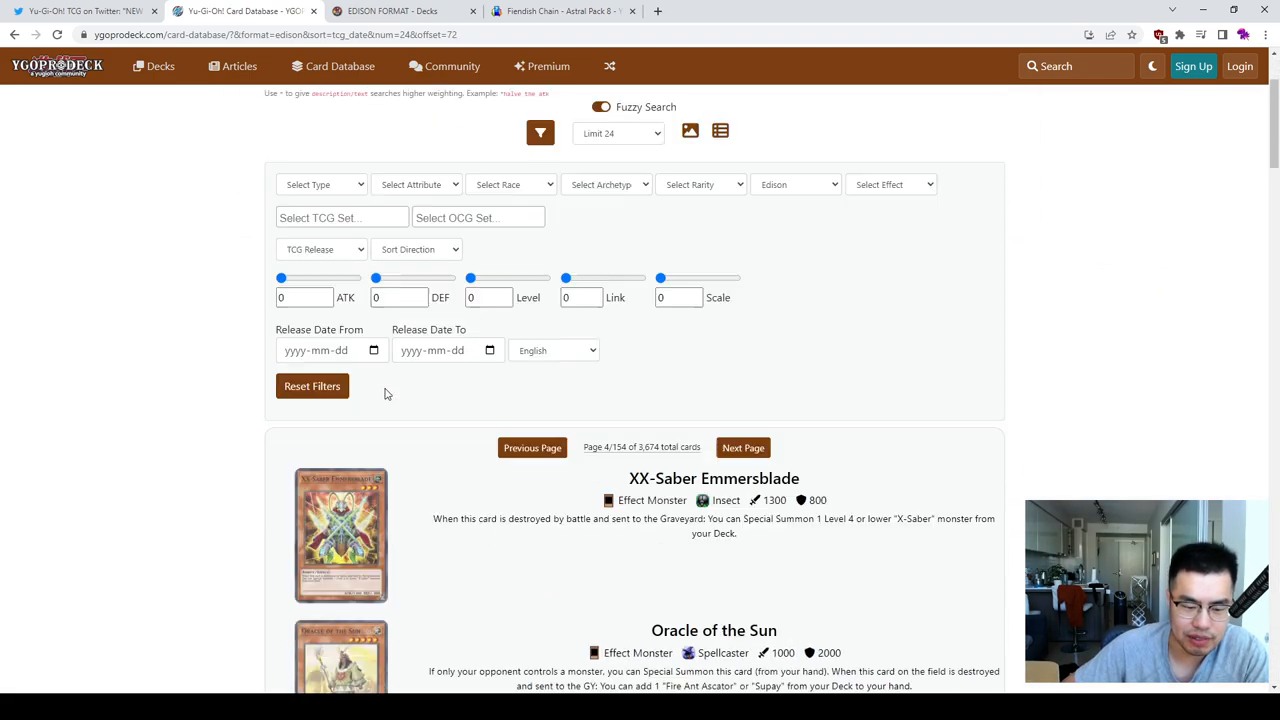
pyautogui.scroll(-3)
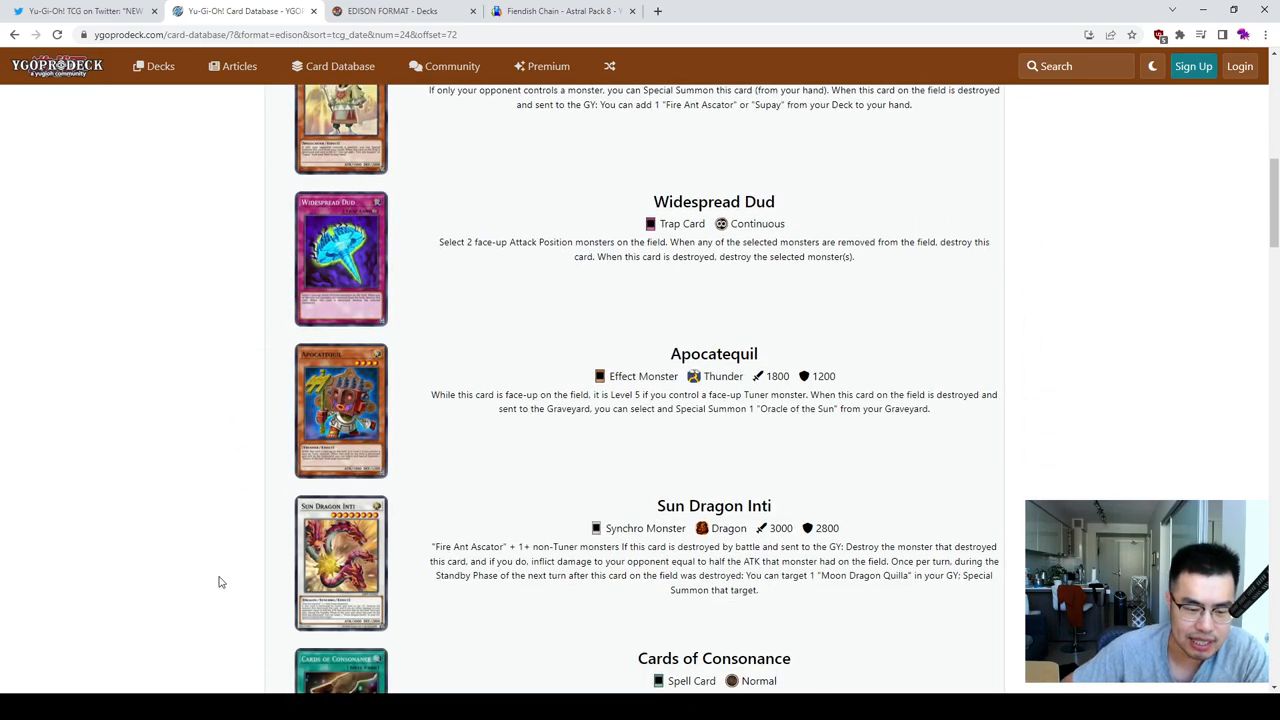
pyautogui.scroll(3)
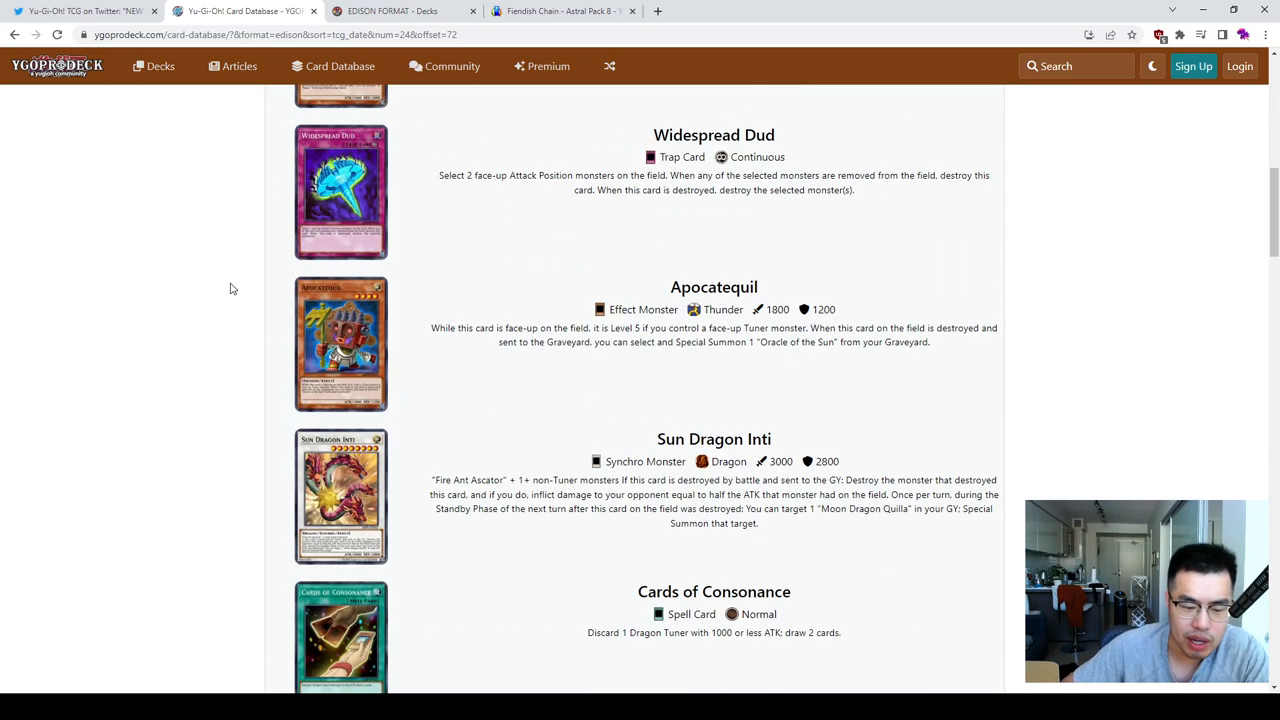